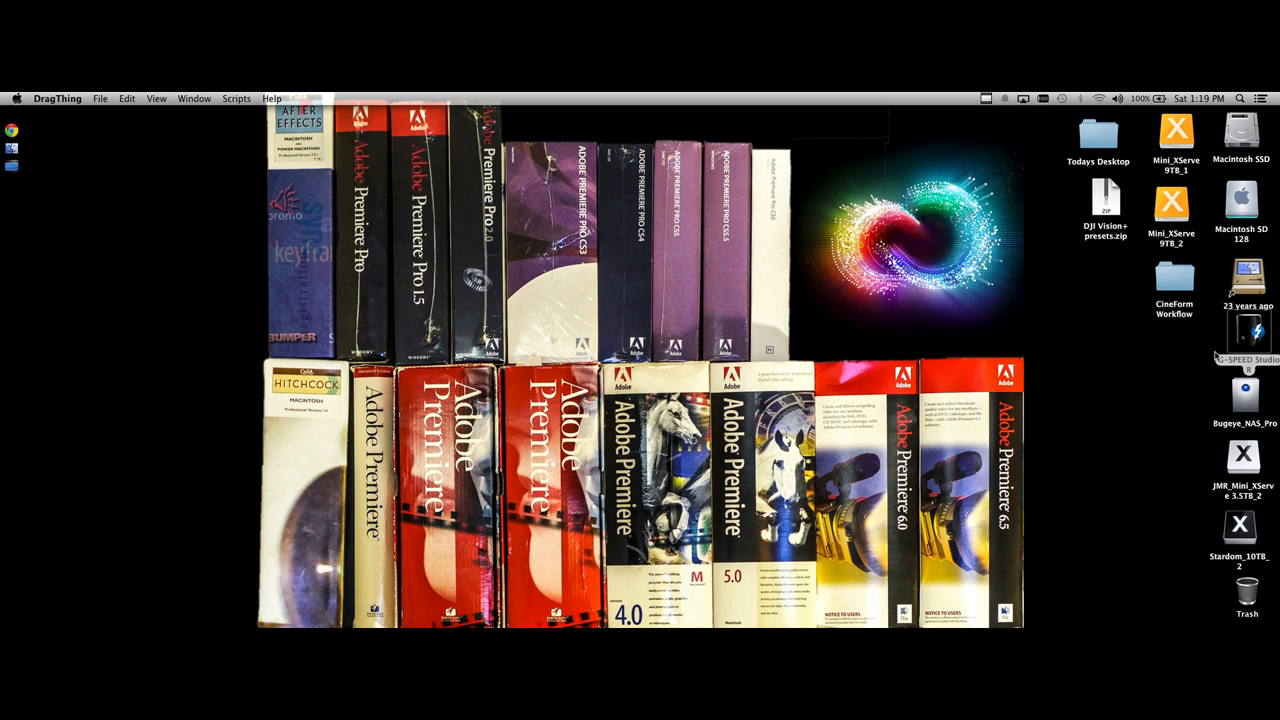
- Open the G-SPEED external drive holding the Devin Supertramp Barefoot 6K folder
double_click(1260, 324)
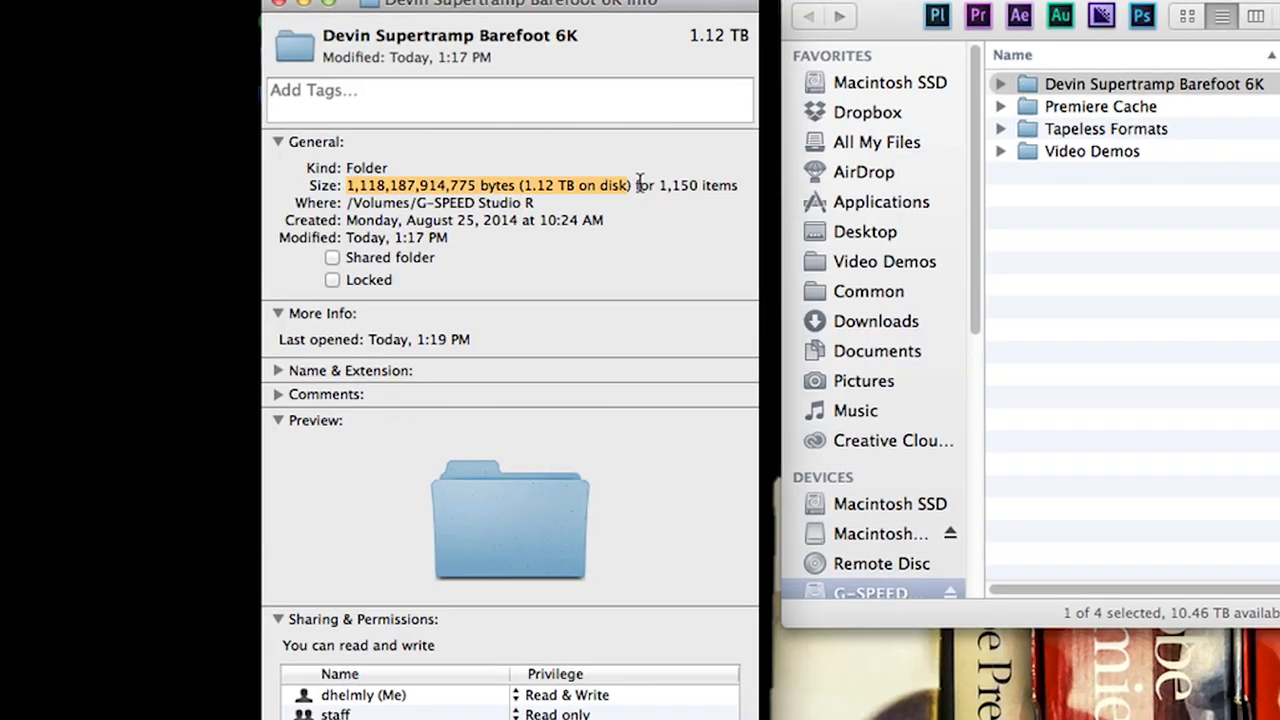
mouse_move(660, 244)
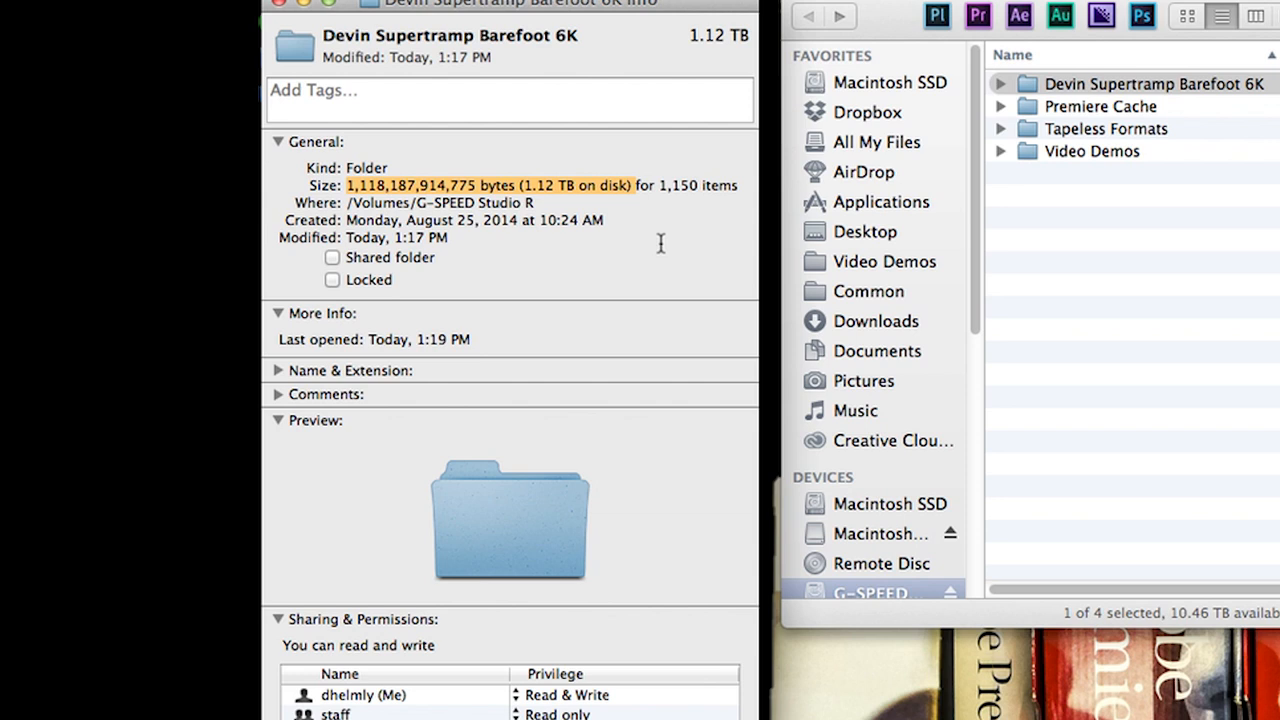
mouse_move(928, 160)
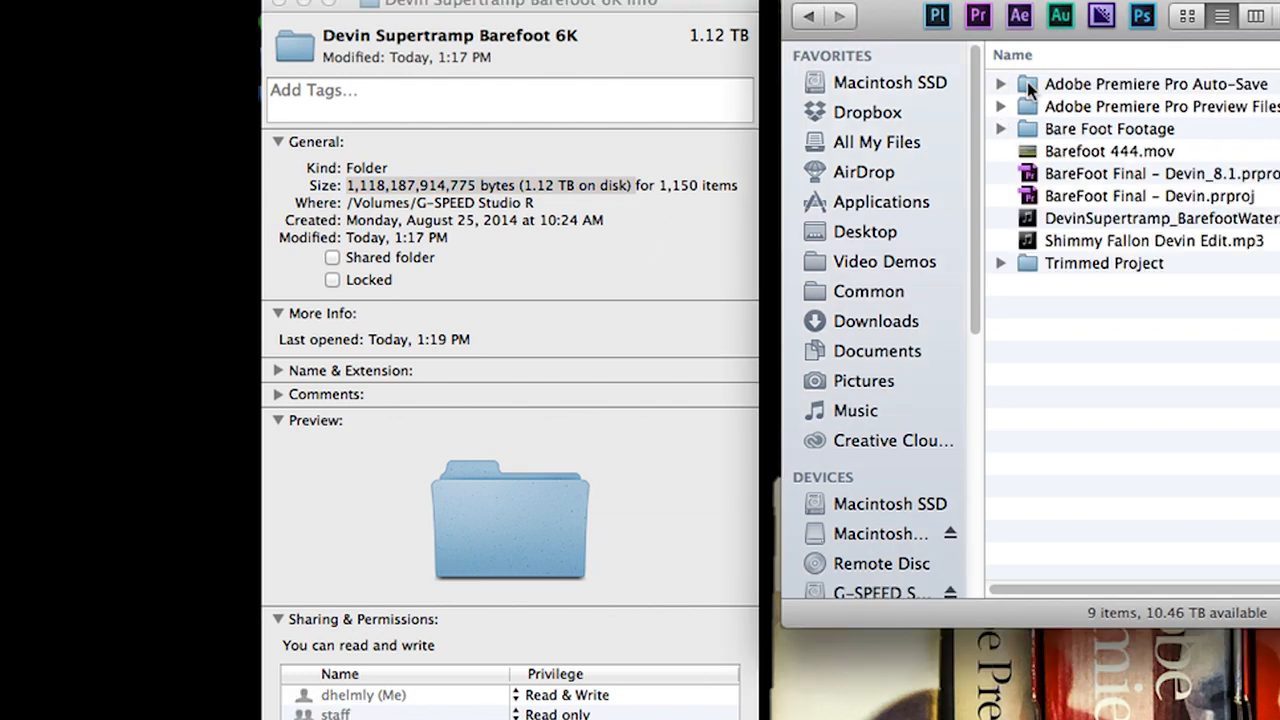
- Open Bare Foot Footage and browse the BTS folder's clips before collapsing it
click(1108, 128)
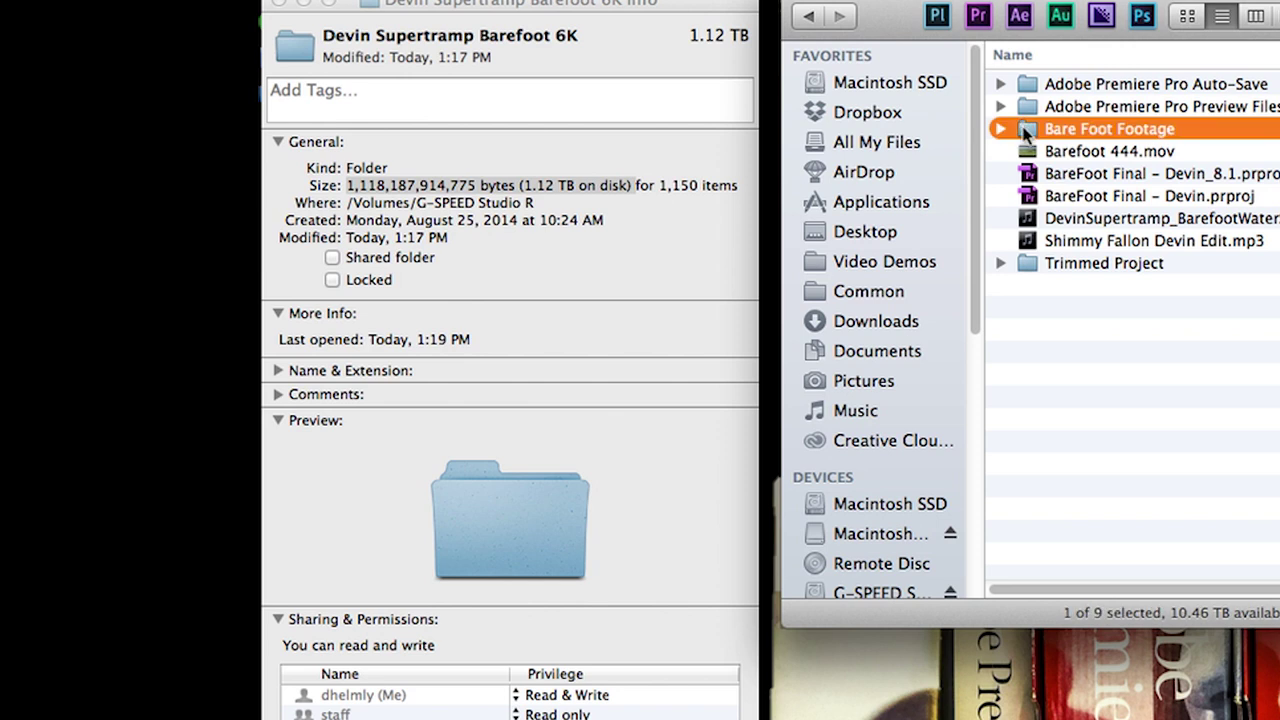
double_click(1110, 128)
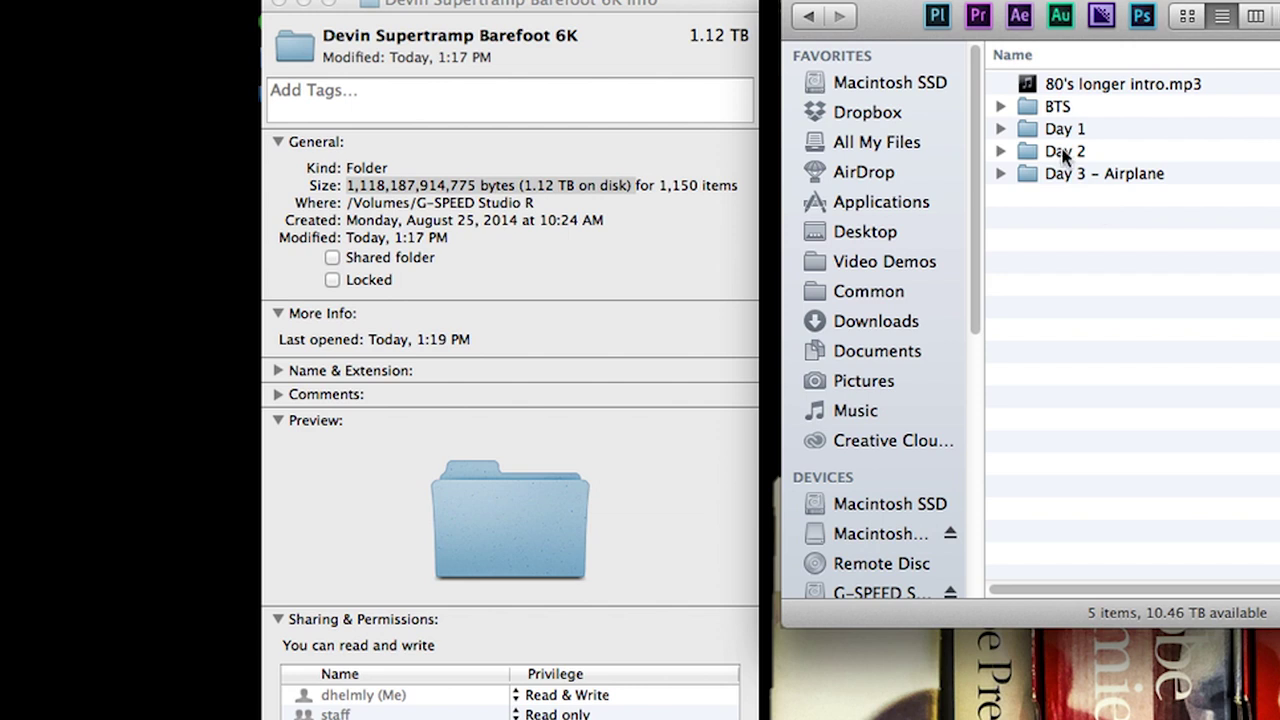
mouse_move(1002, 110)
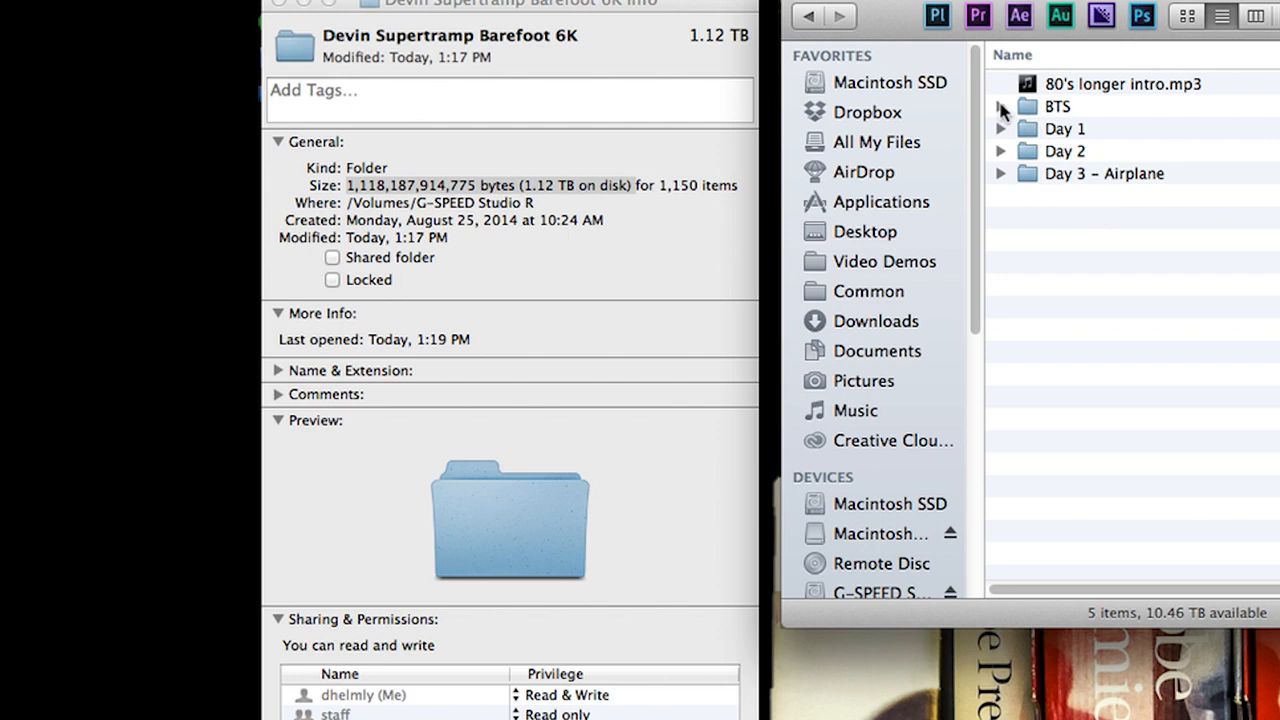
click(1000, 106)
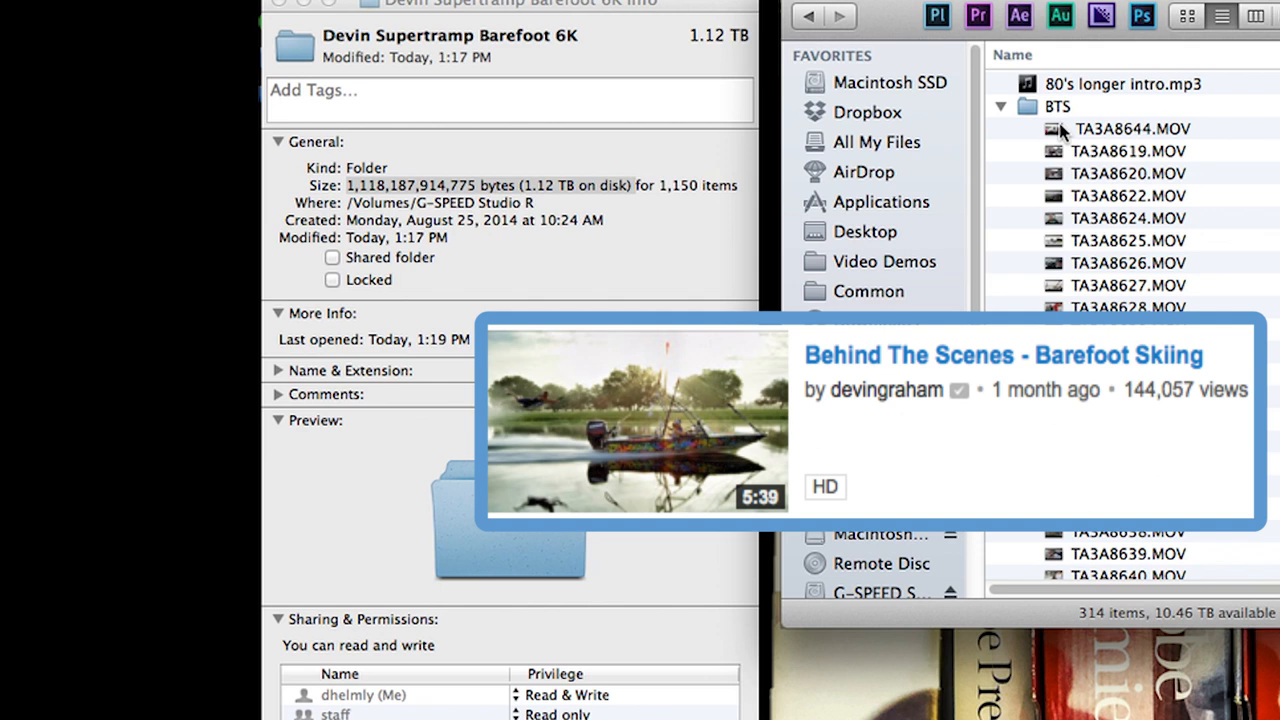
click(1128, 128)
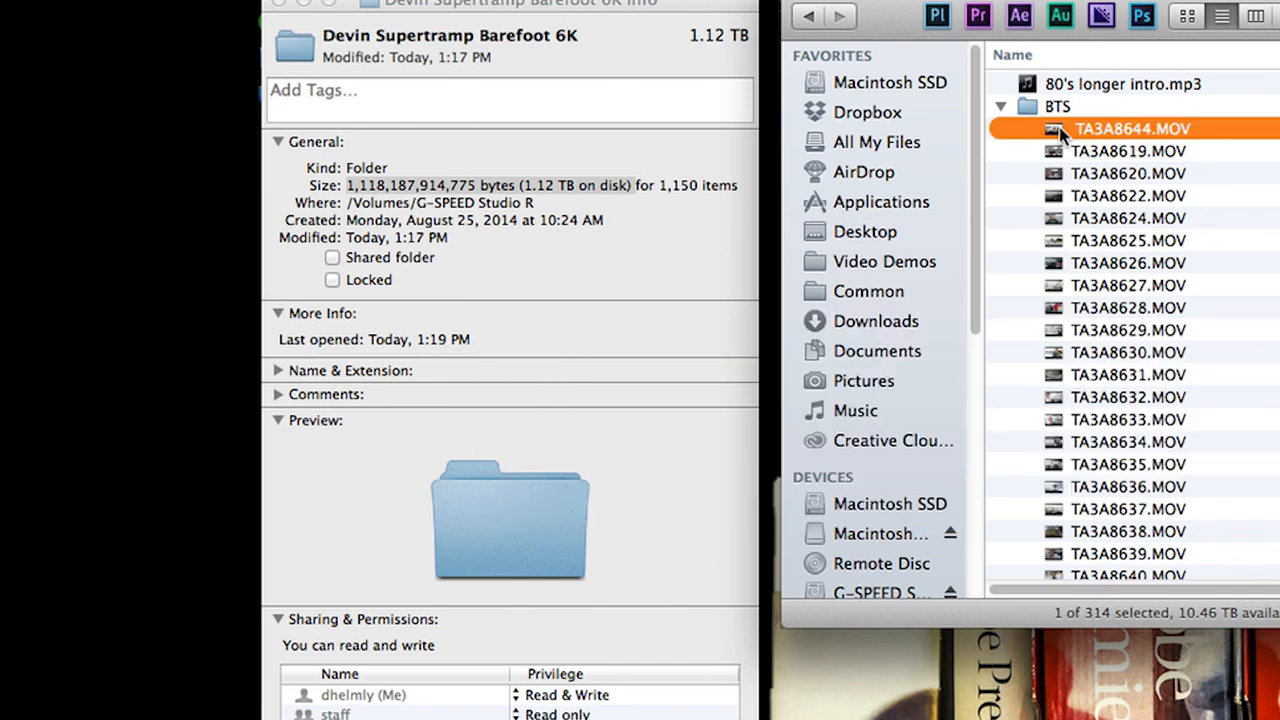
click(1000, 106)
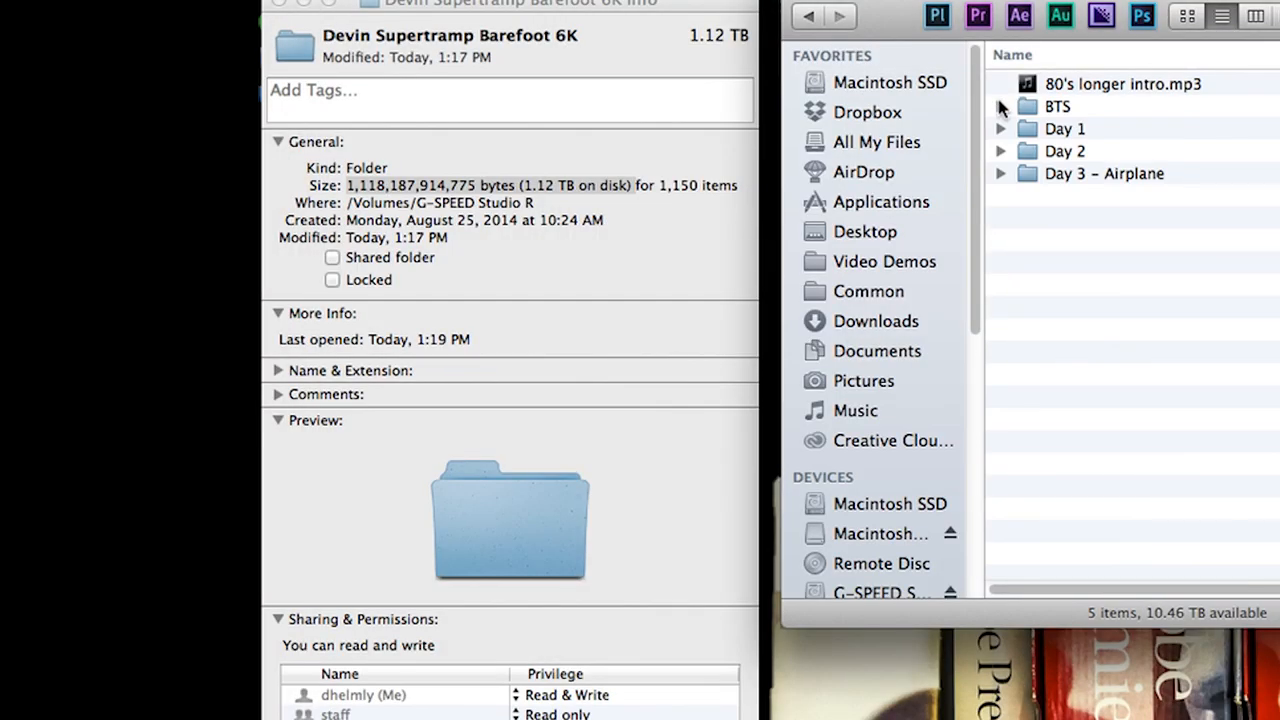
- Expand Day 1, inspect the A078_0428RW.RDM clip folder, then select A079_0428YX.RDM
click(1000, 128)
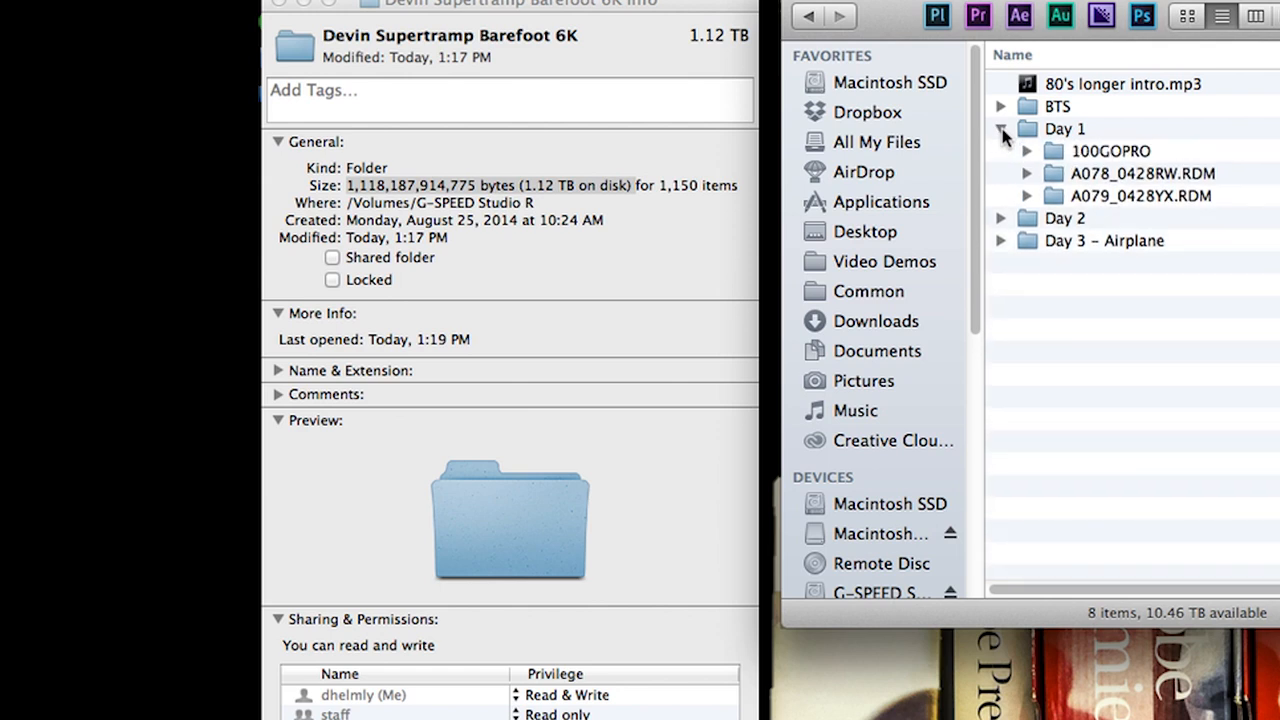
mouse_move(1050, 158)
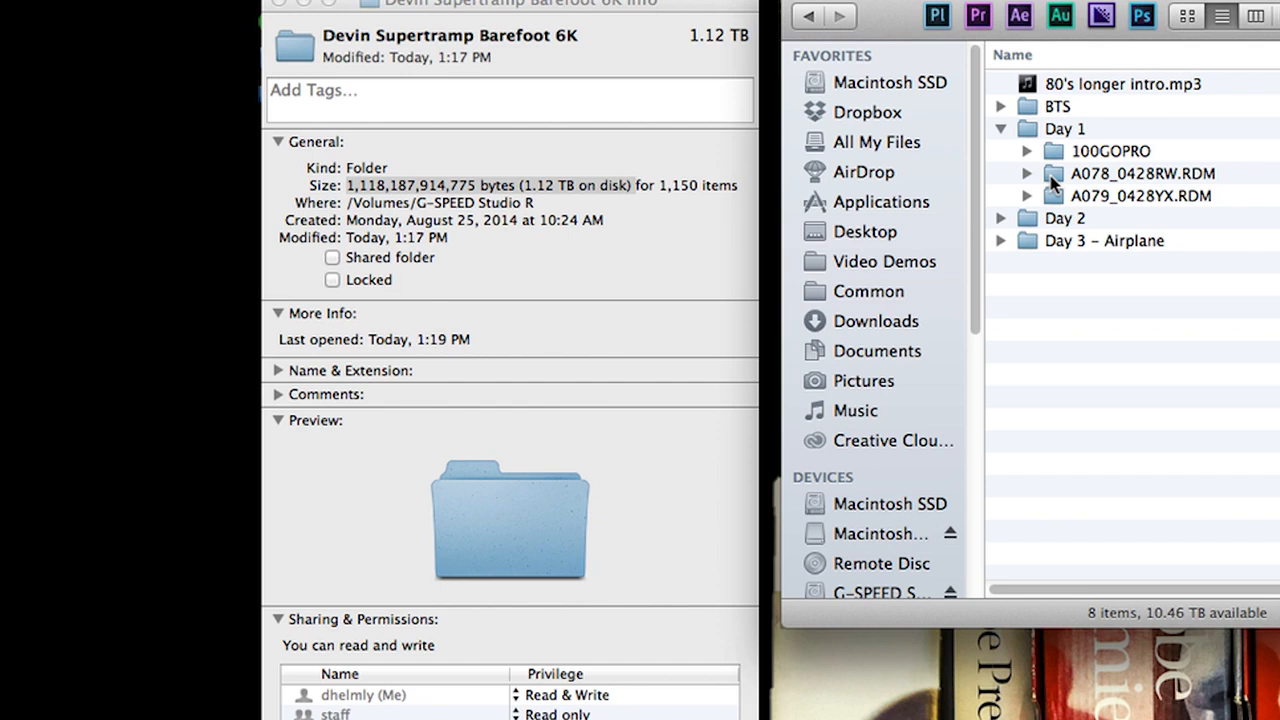
click(1132, 172)
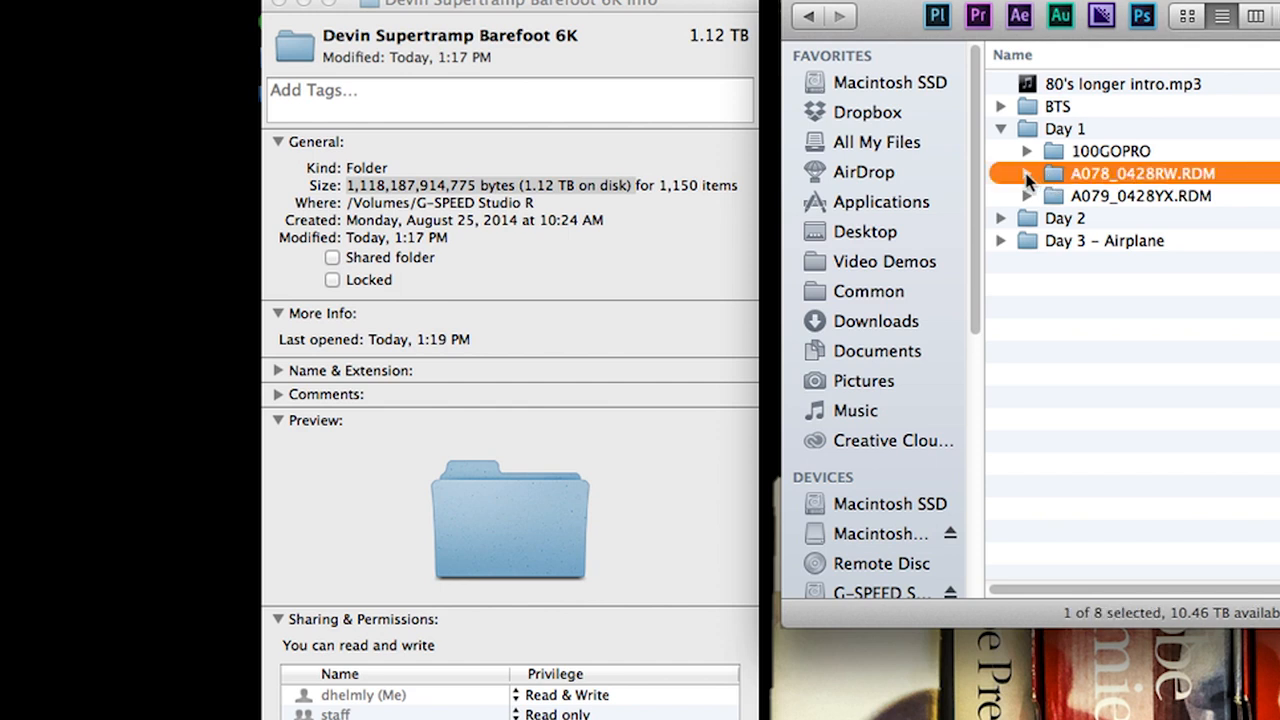
click(1028, 172)
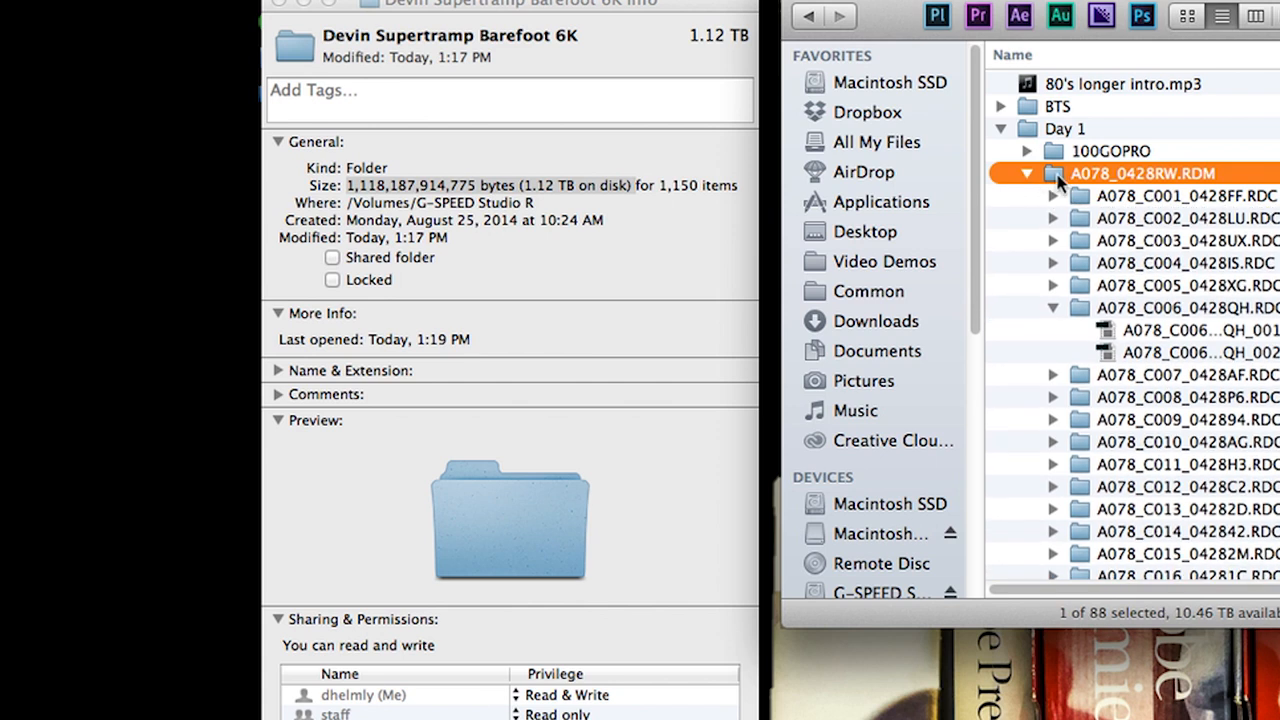
click(1142, 172)
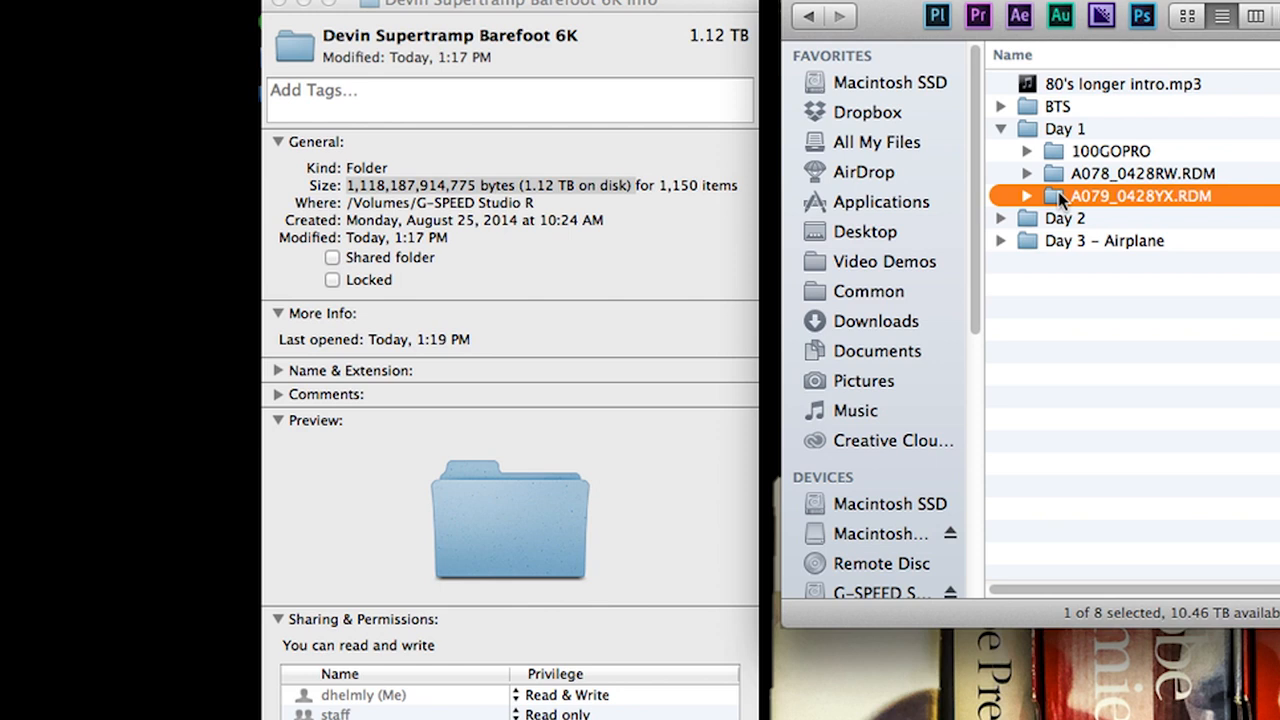
click(1132, 196)
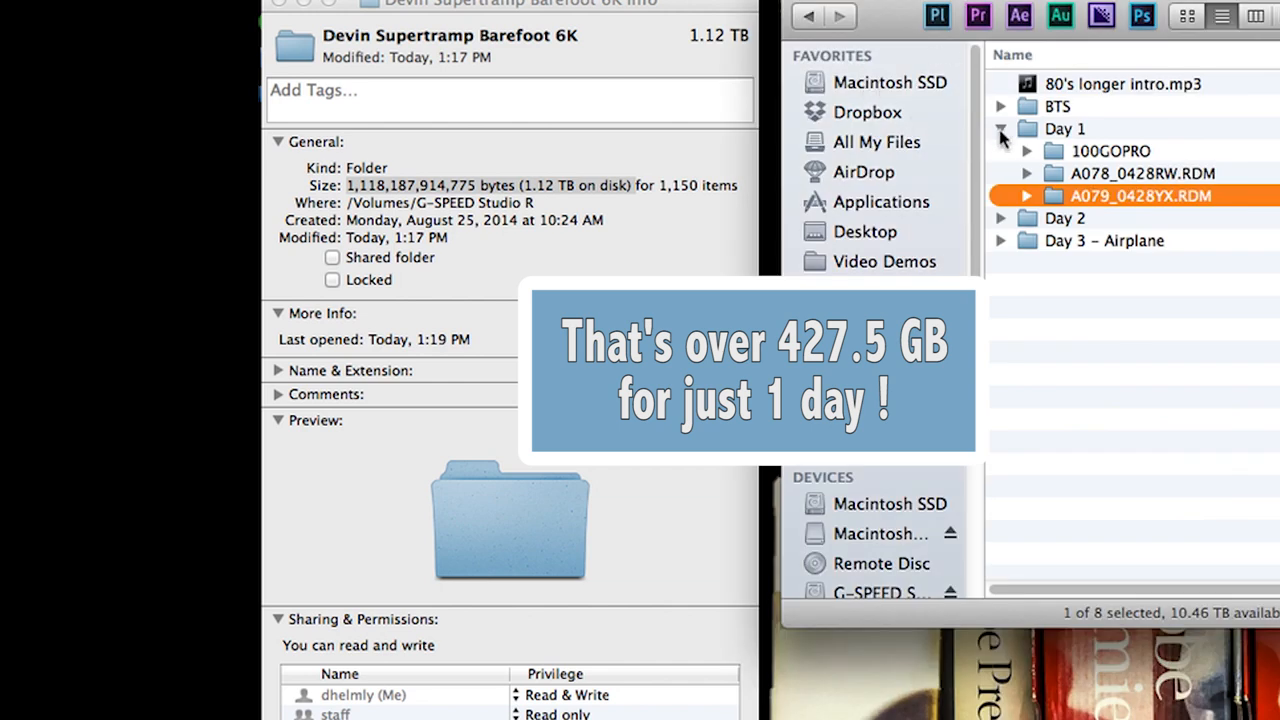
click(1002, 128)
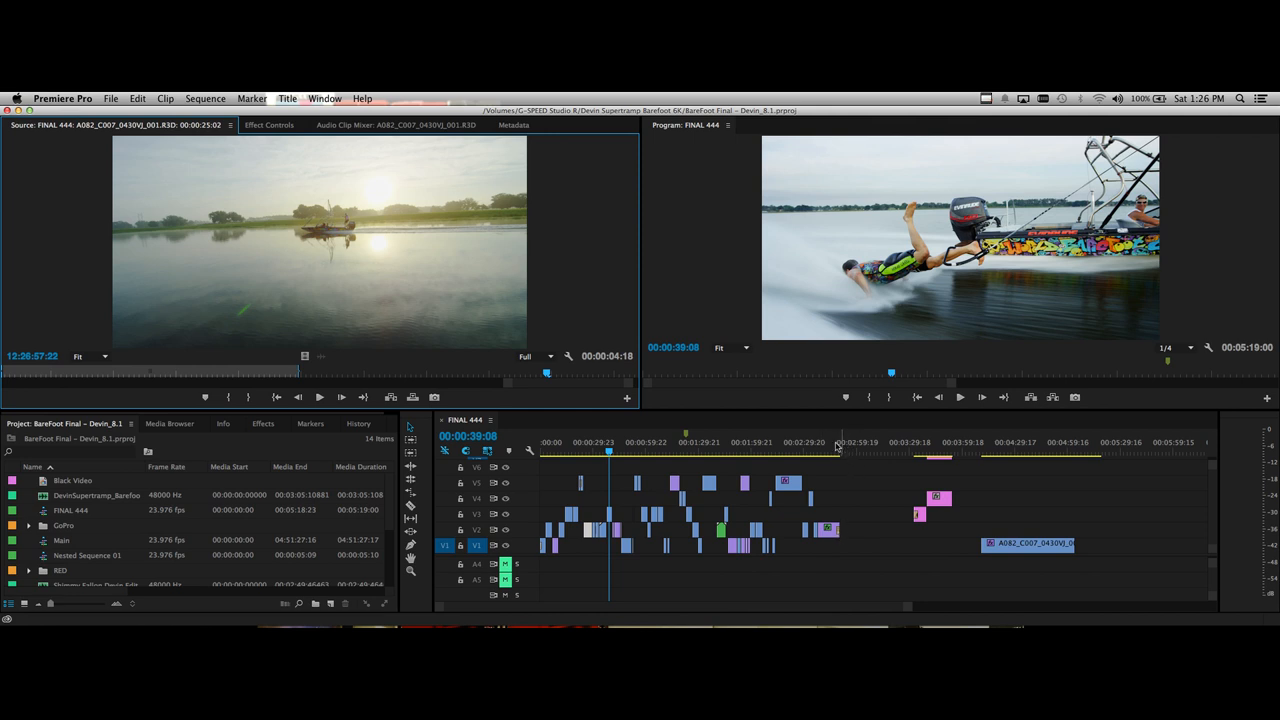
- Scrub through the FINAL 444 edit and return the playhead near its start
click(836, 442)
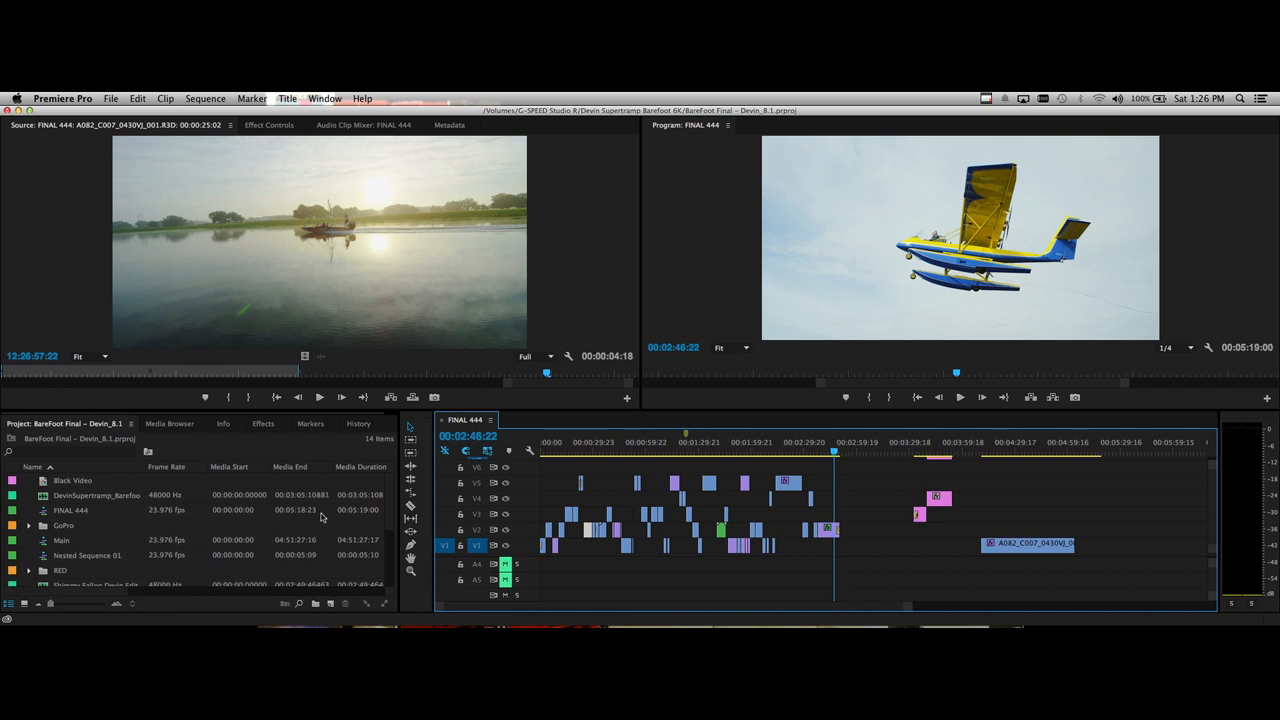
scroll(down, 3)
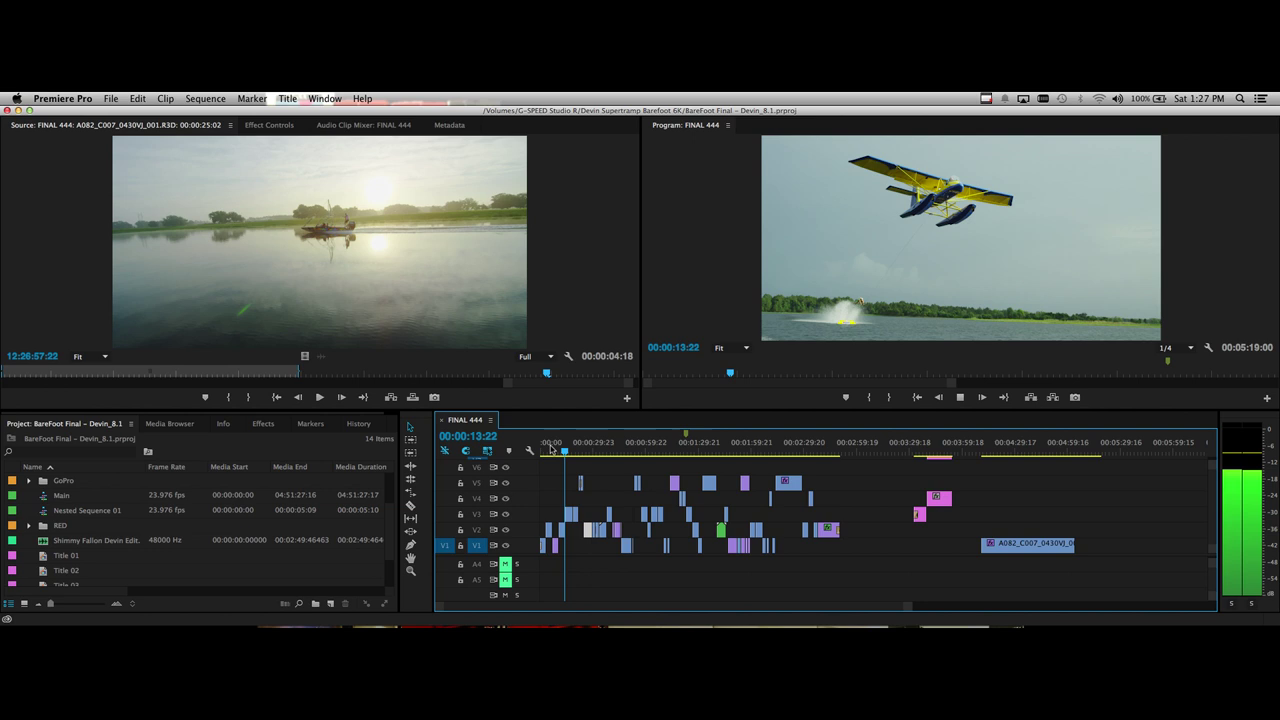
click(564, 450)
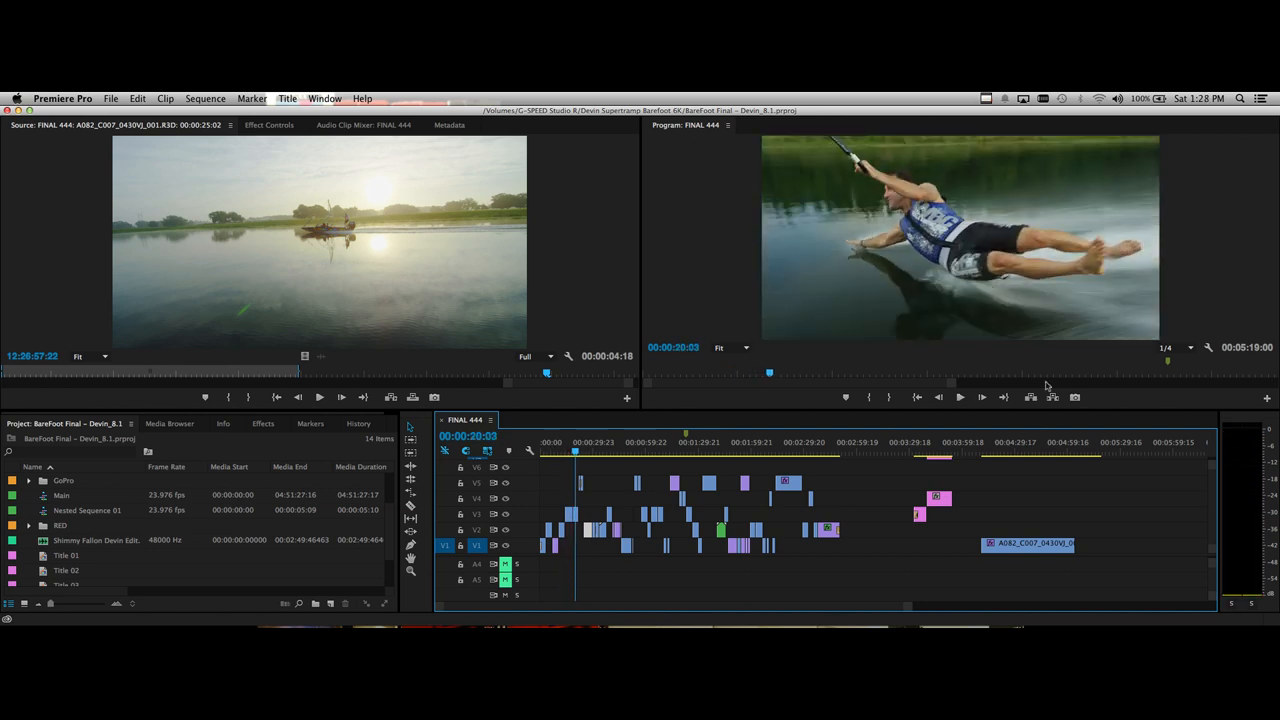
- Dismiss the Sequence menu and reveal the File > Export submenu
click(204, 96)
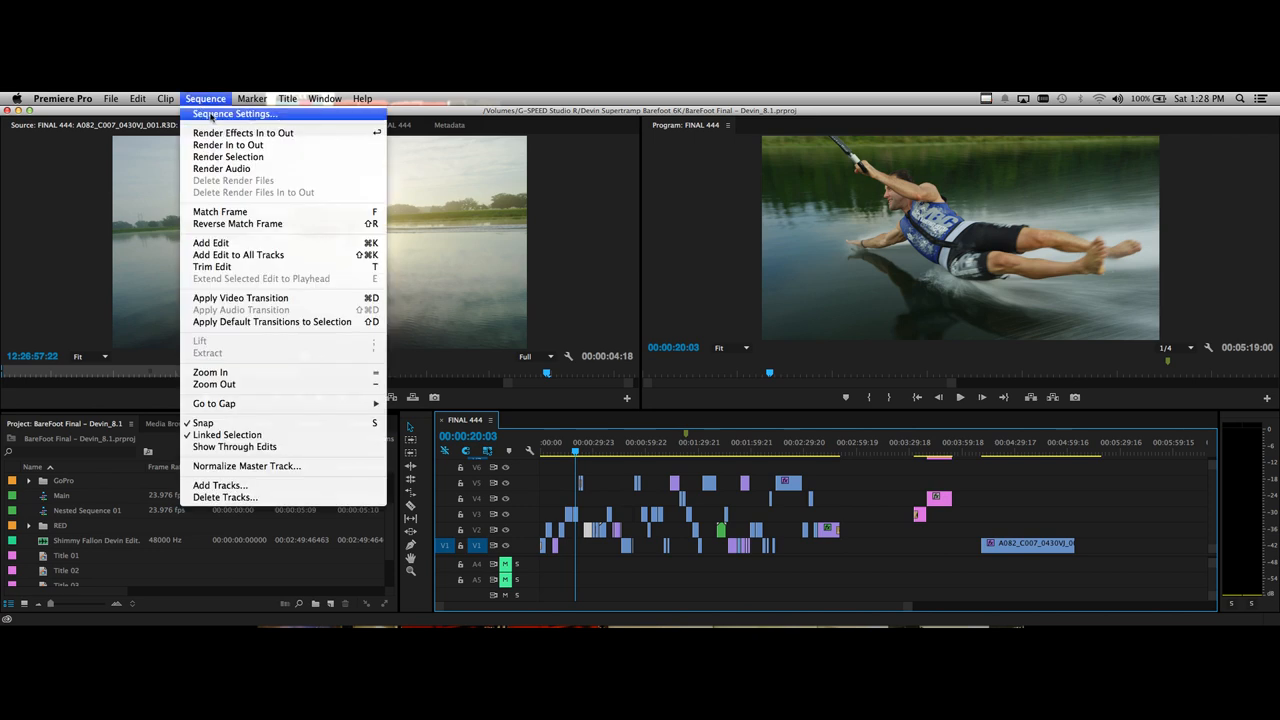
click(236, 112)
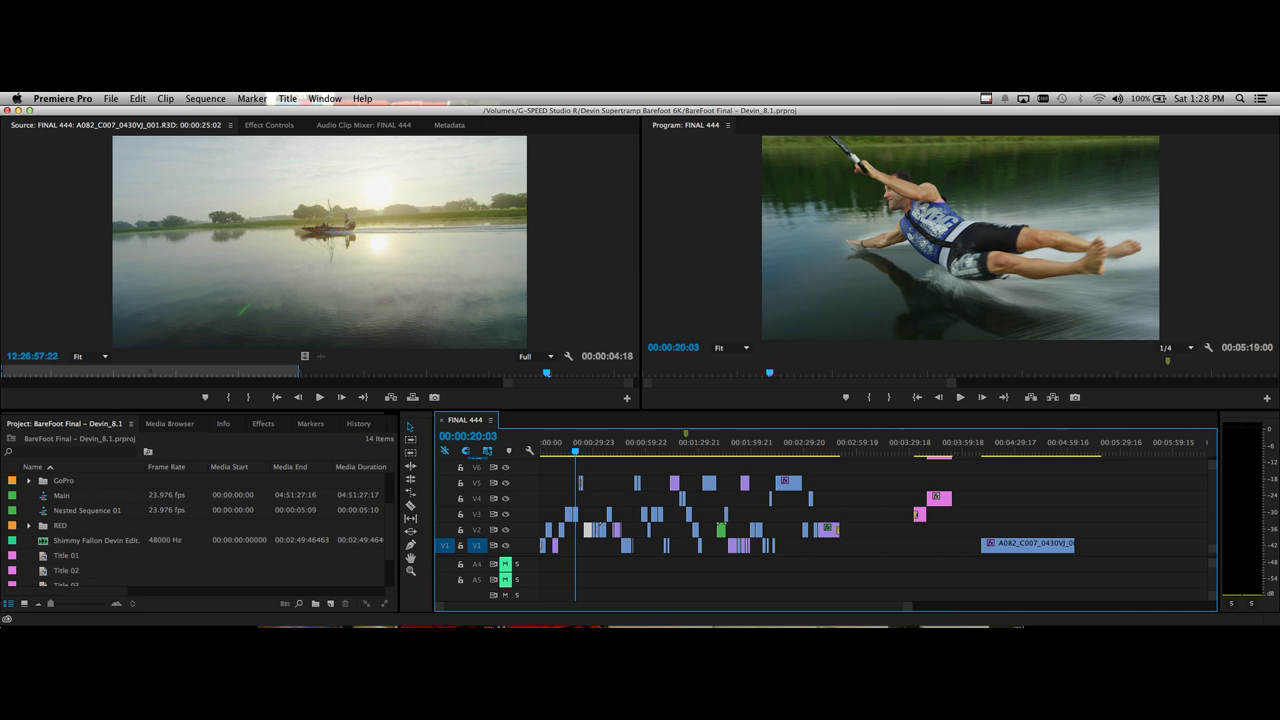
click(112, 98)
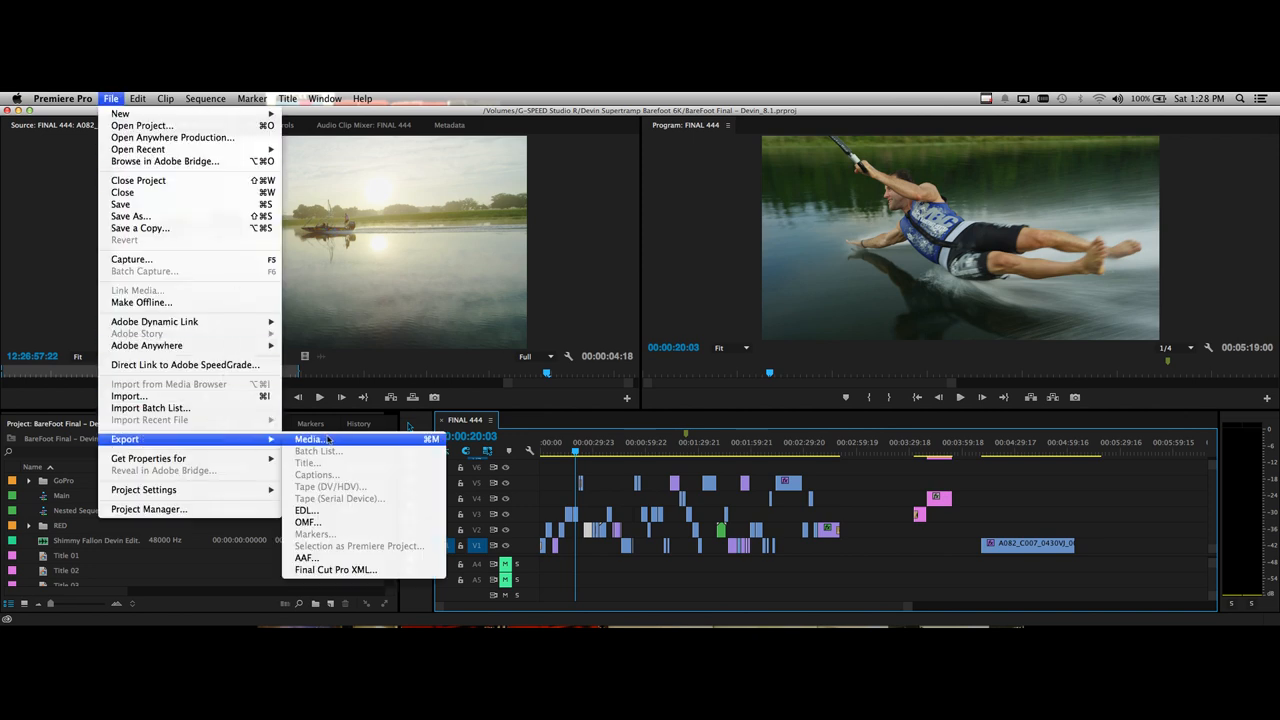
click(312, 440)
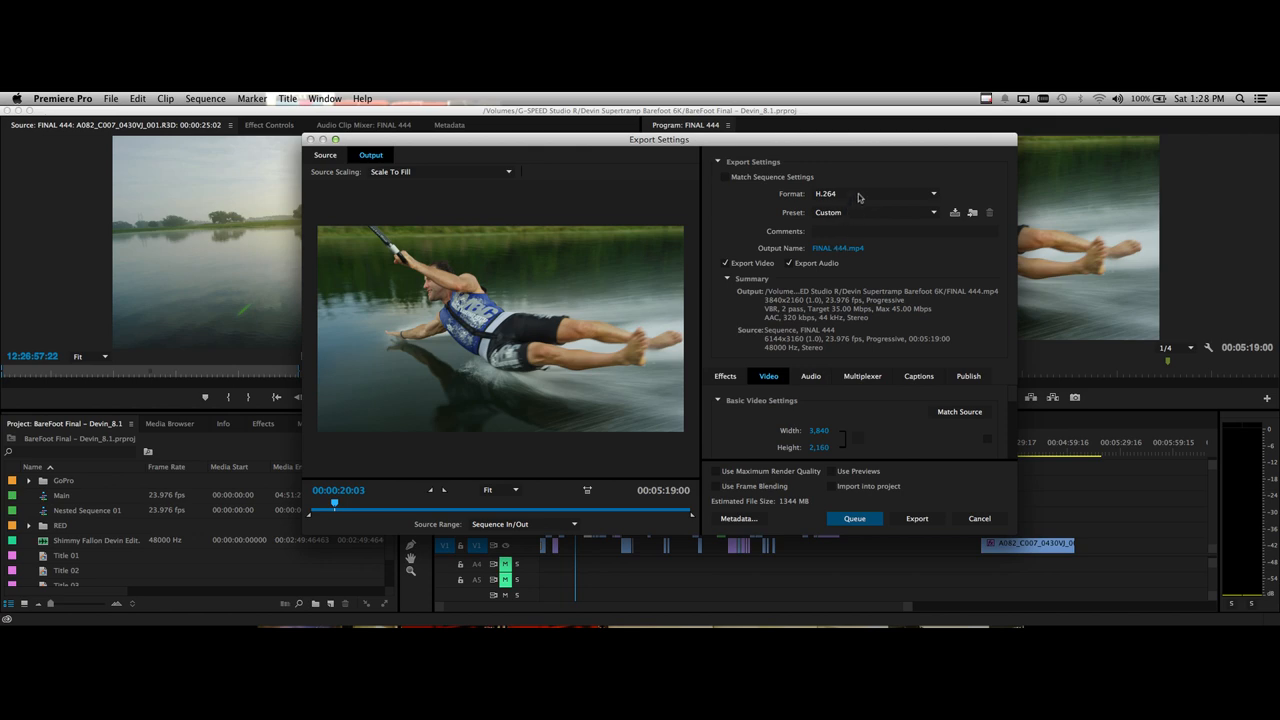
click(930, 192)
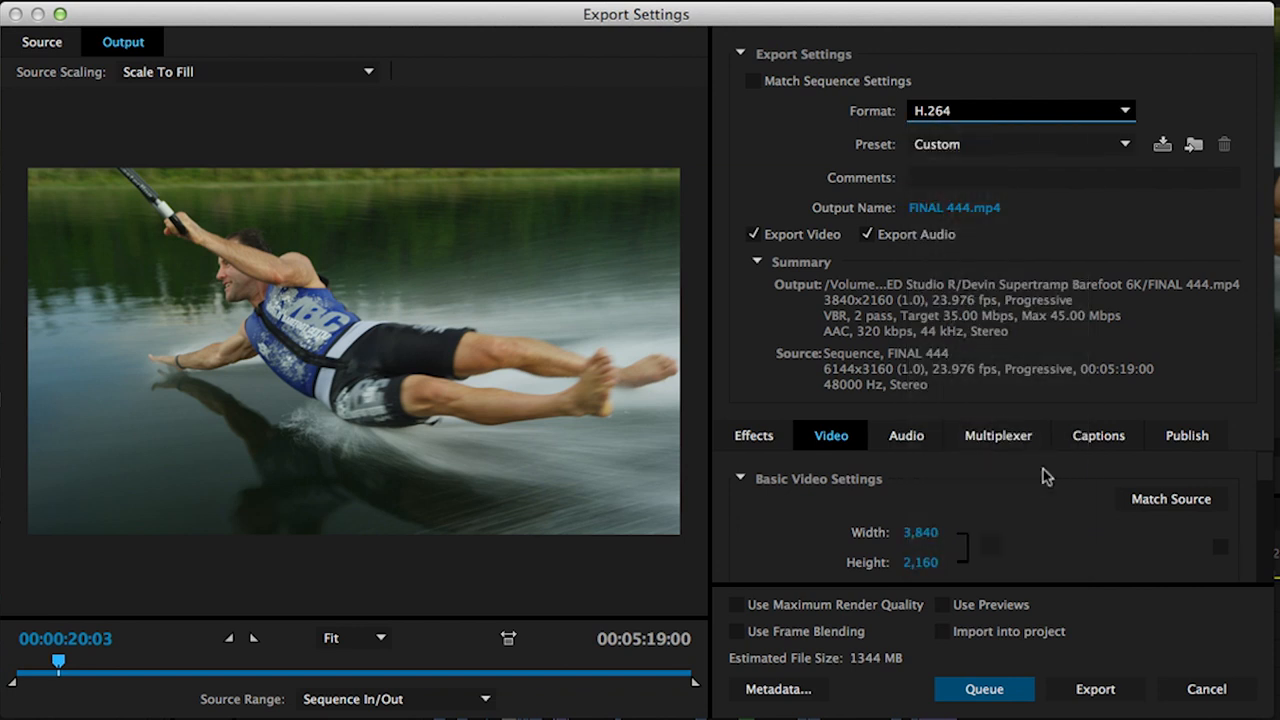
click(1020, 110)
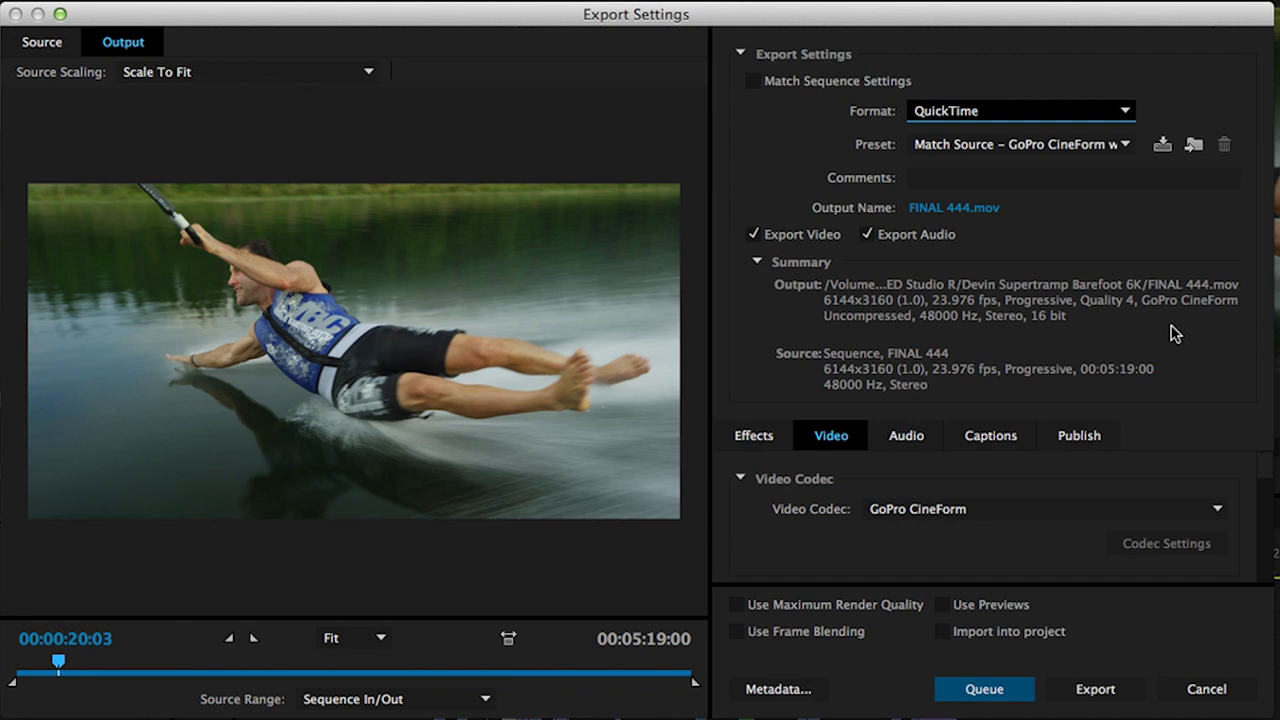
mouse_move(1150, 148)
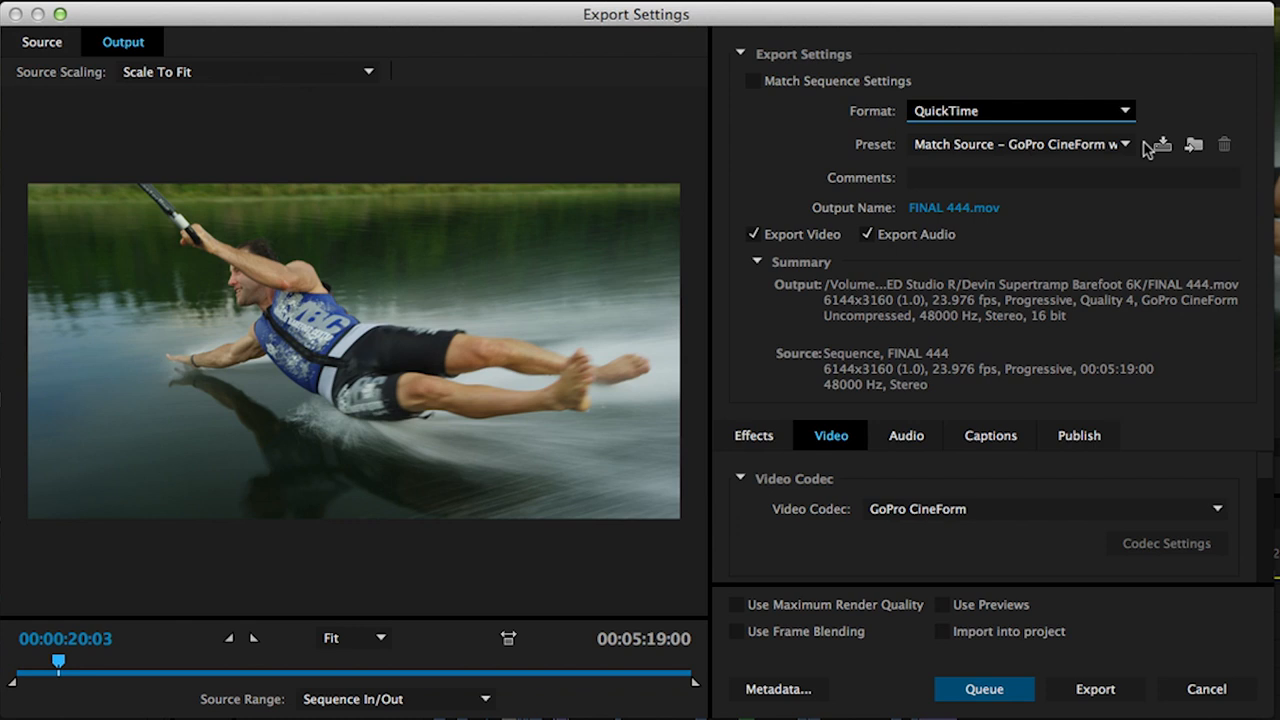
mouse_move(1116, 150)
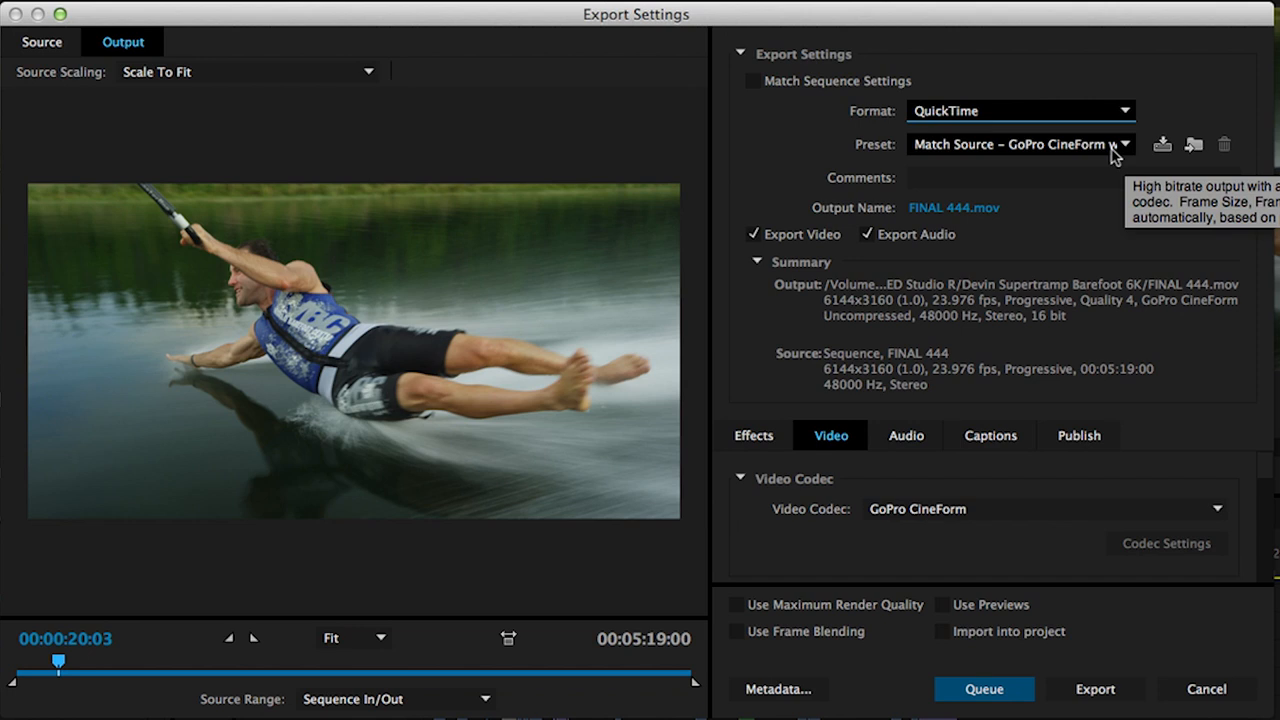
mouse_move(1008, 176)
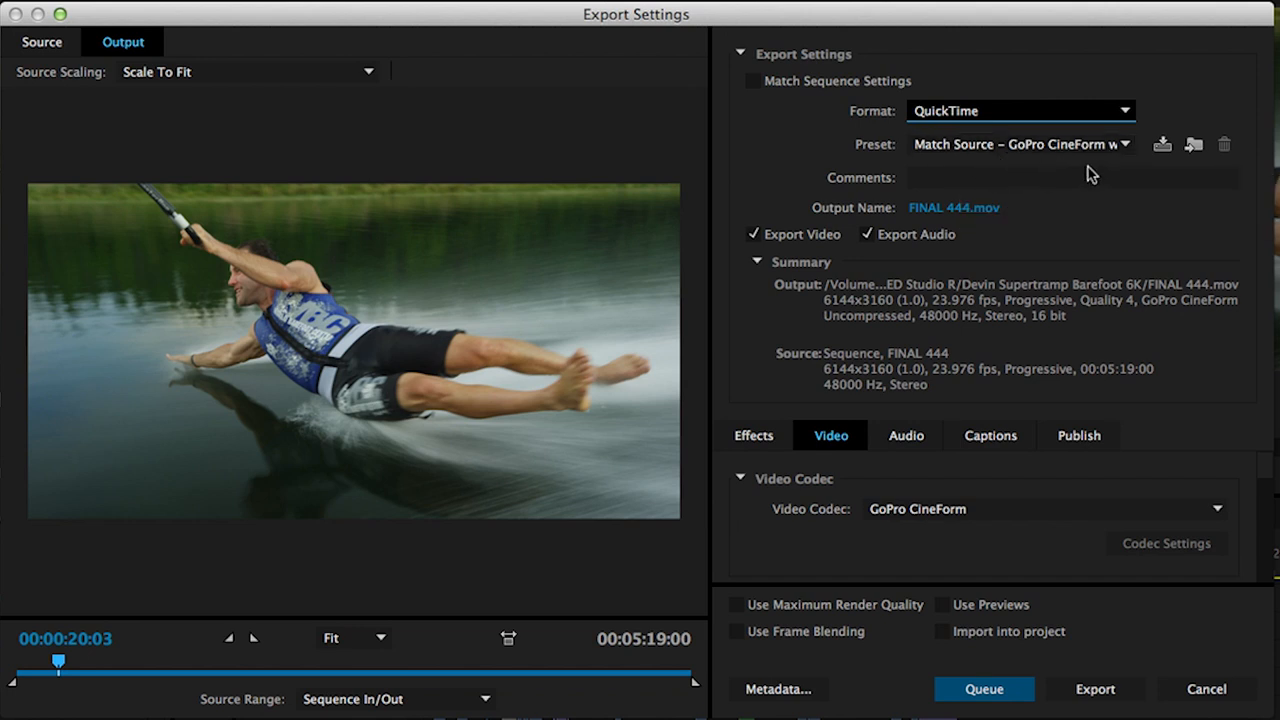
mouse_move(832, 442)
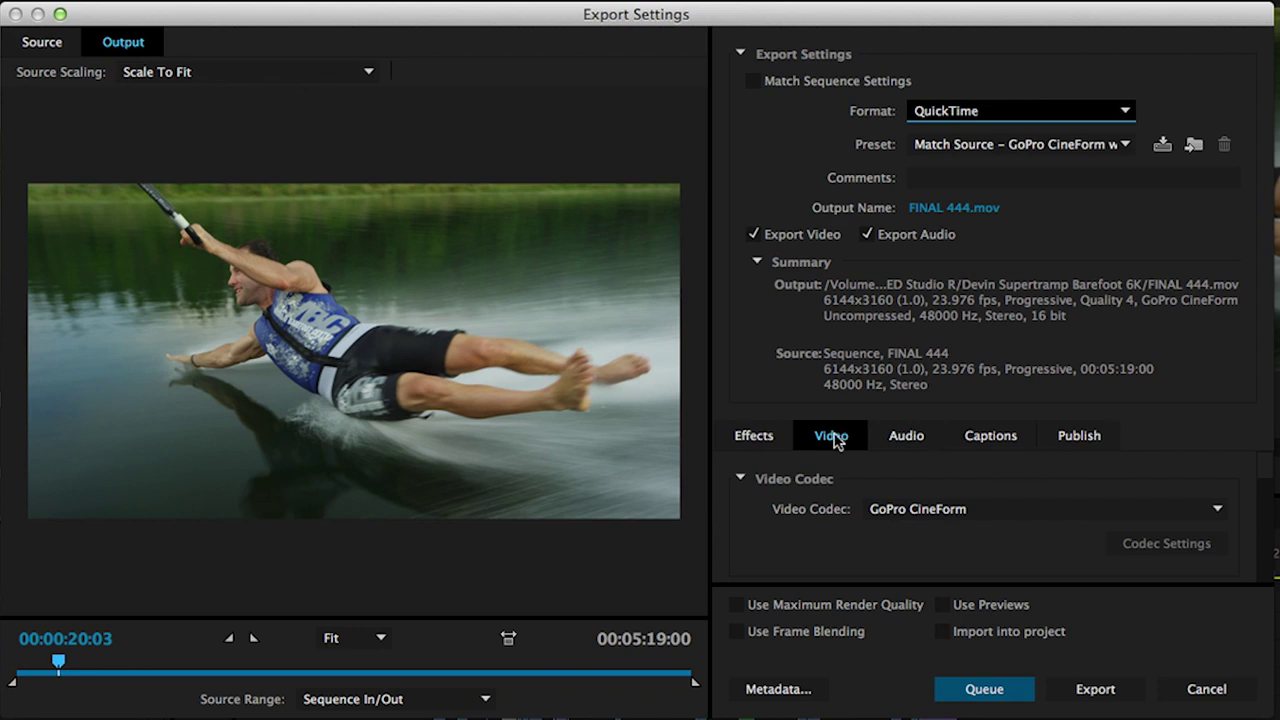
click(1218, 510)
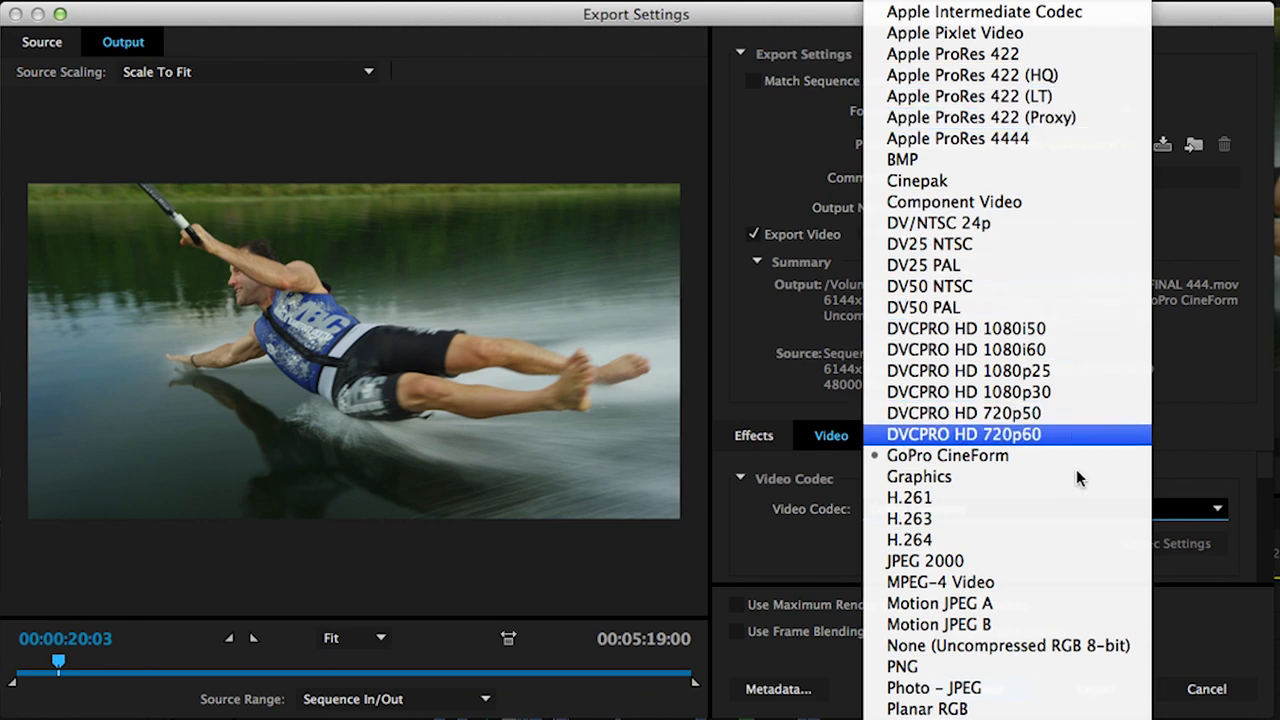
mouse_move(1068, 456)
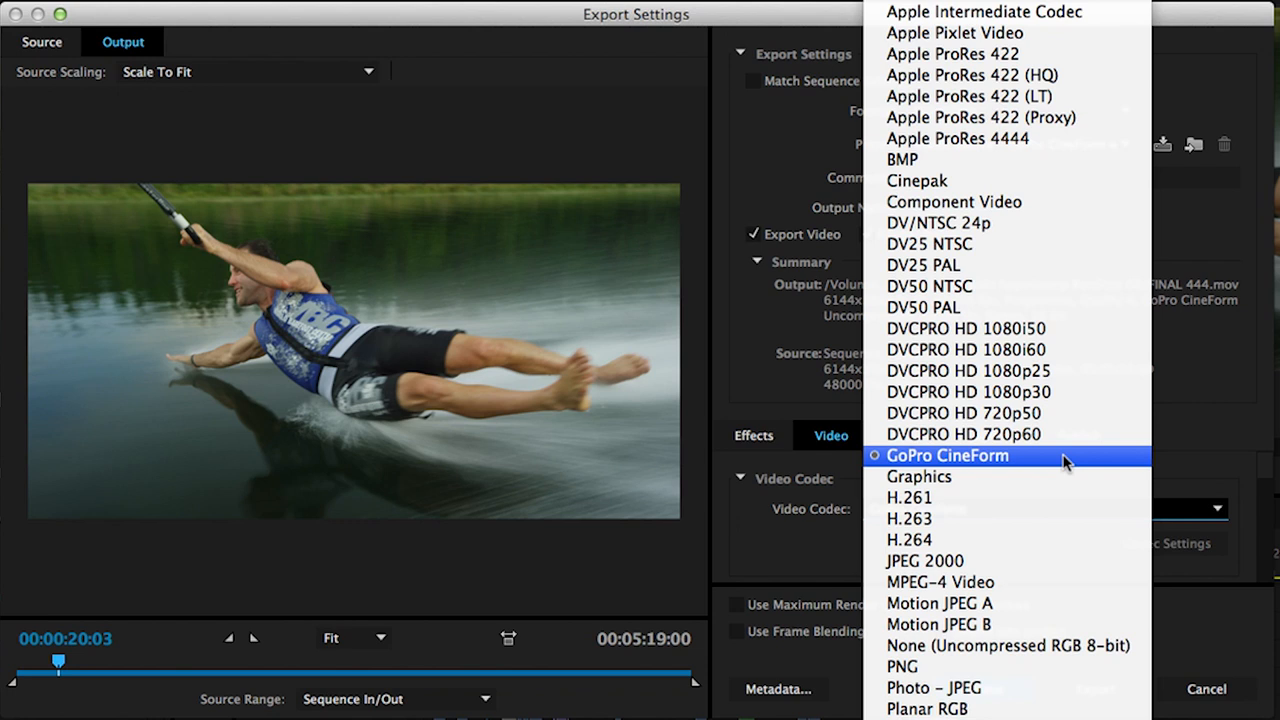
click(948, 456)
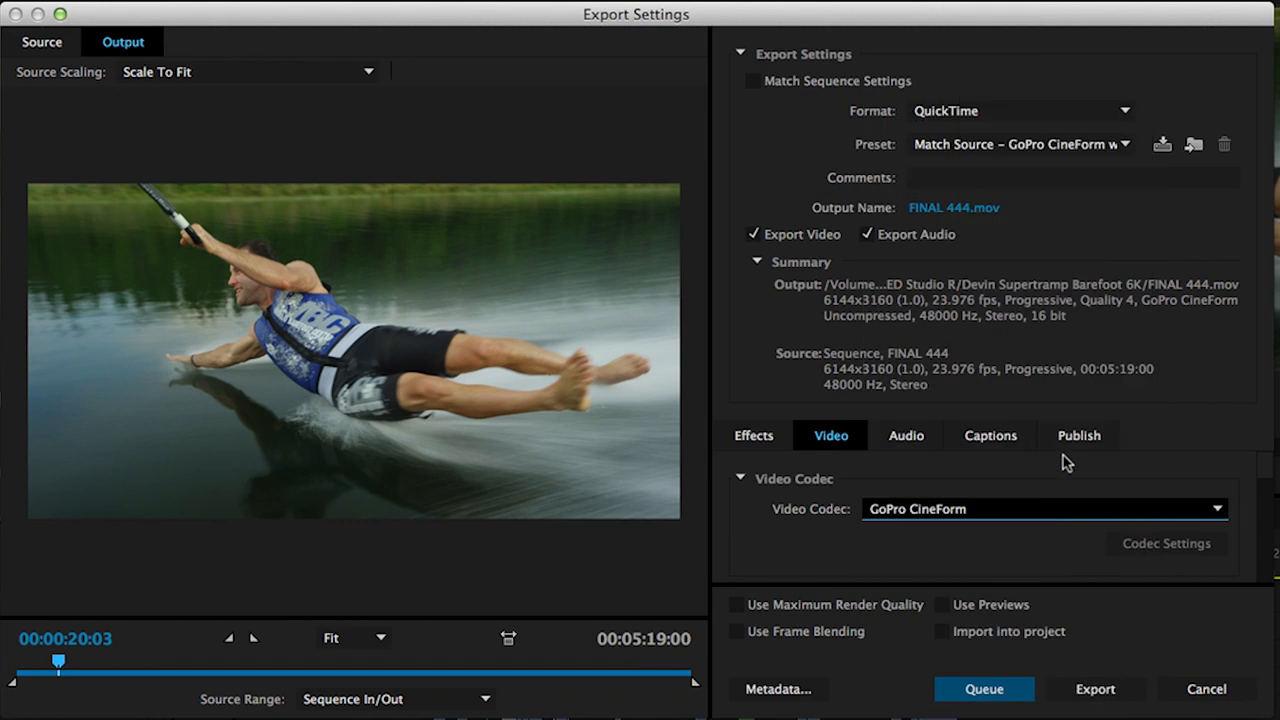
- Set CineForm quality to 4 and untie the 23.976 frame rate from Match Source
scroll(down, 3)
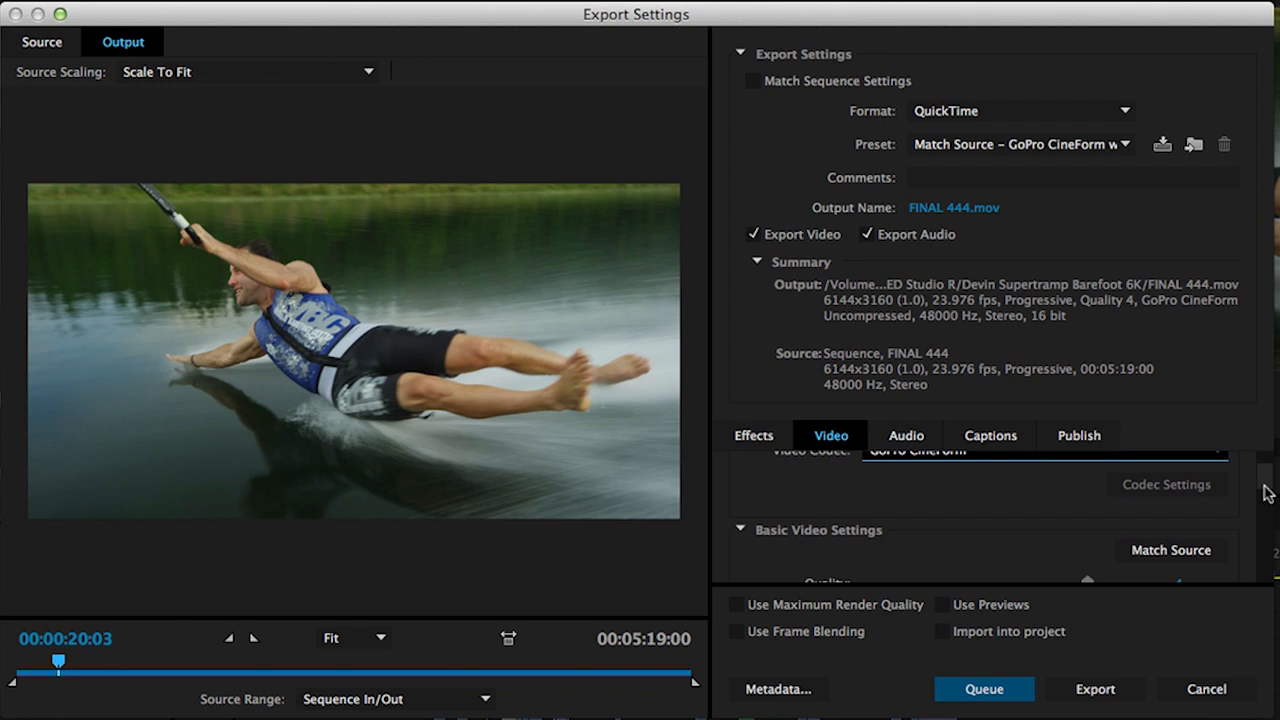
scroll(down, 3)
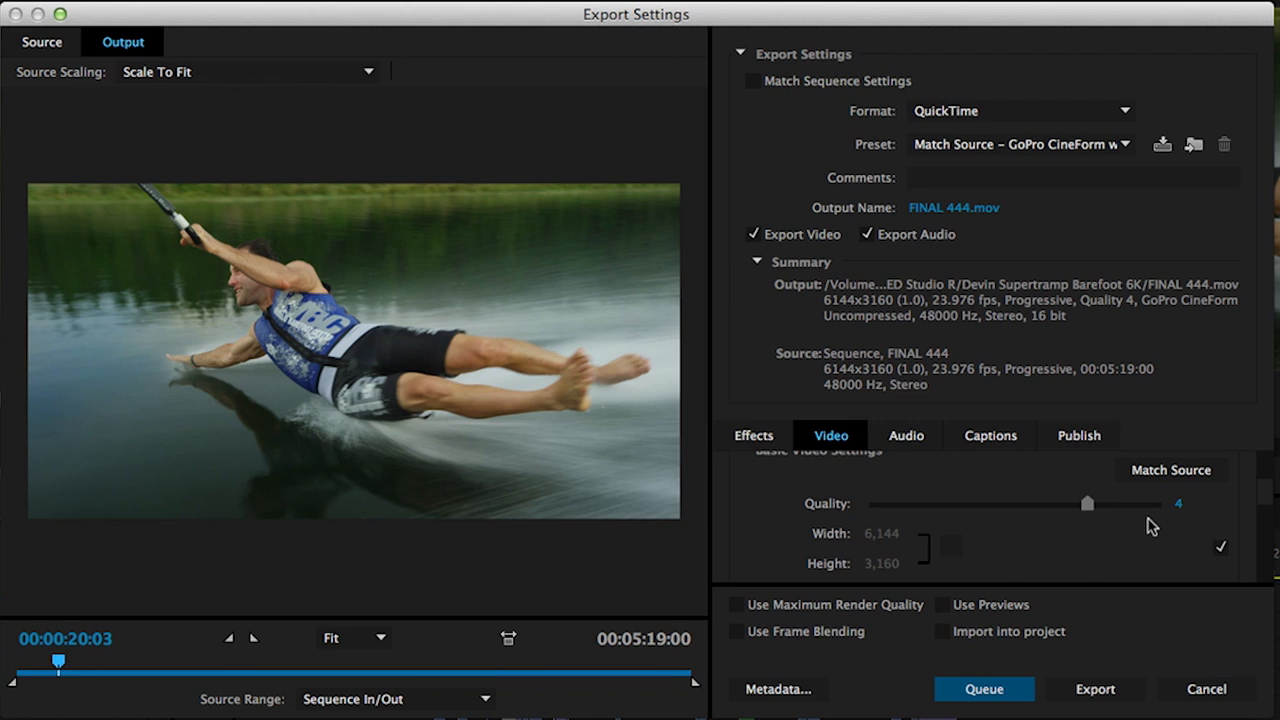
mouse_move(1088, 514)
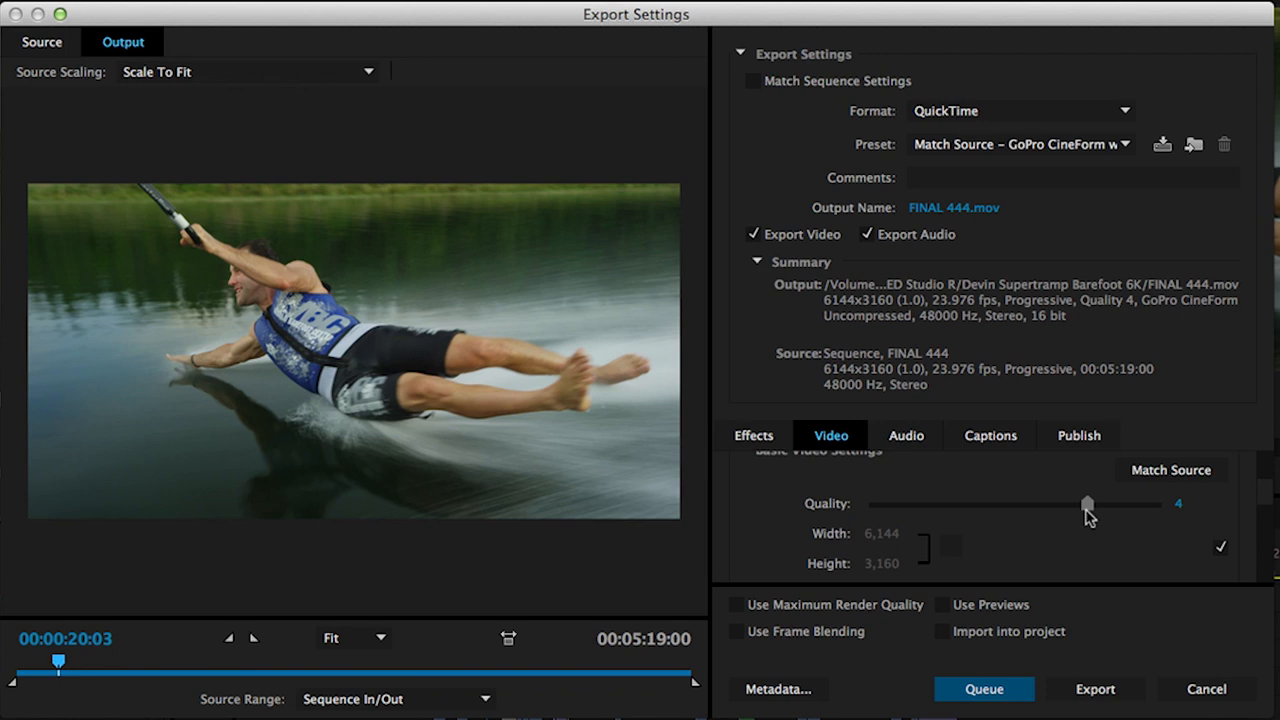
drag(1088, 504, 1088, 504)
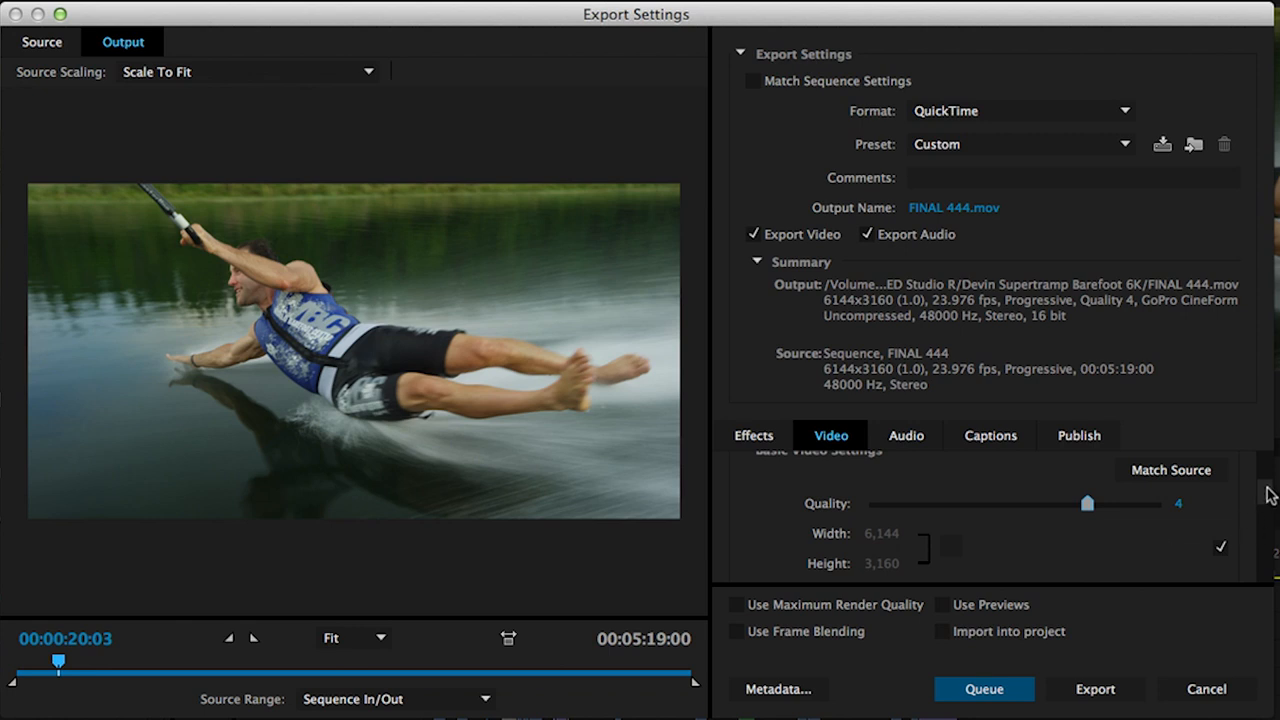
scroll(down, 3)
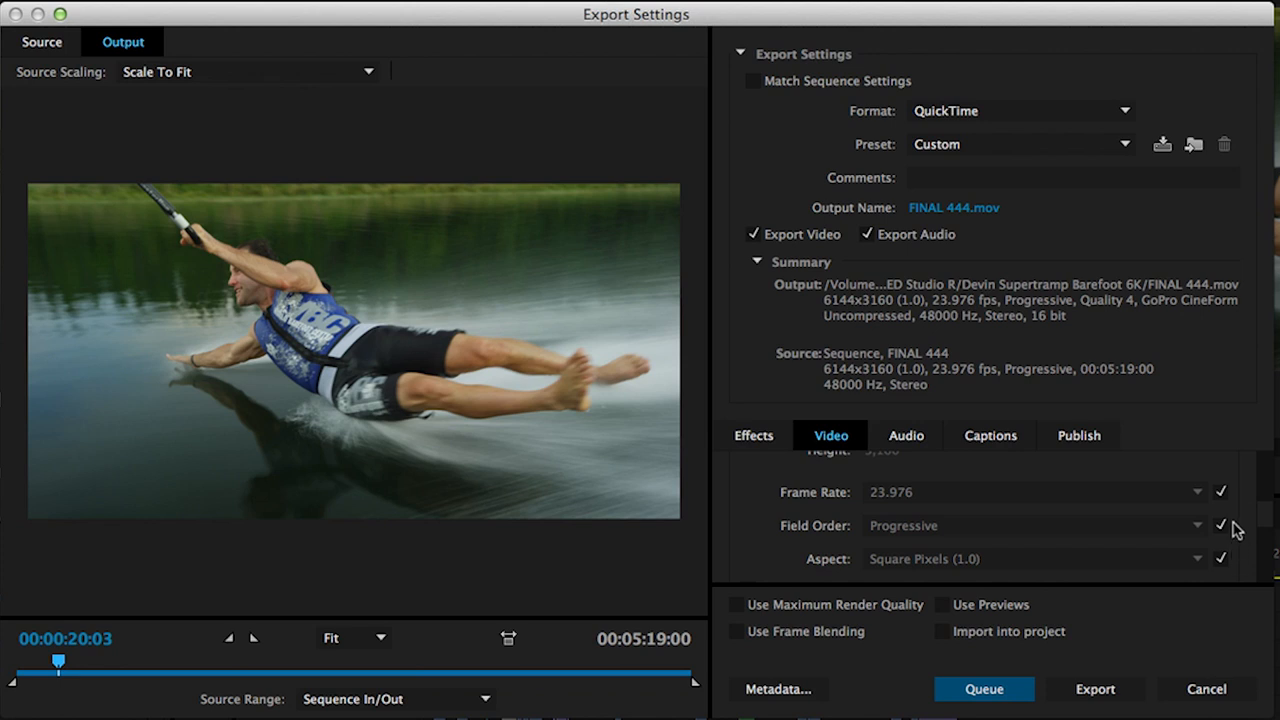
mouse_move(1268, 520)
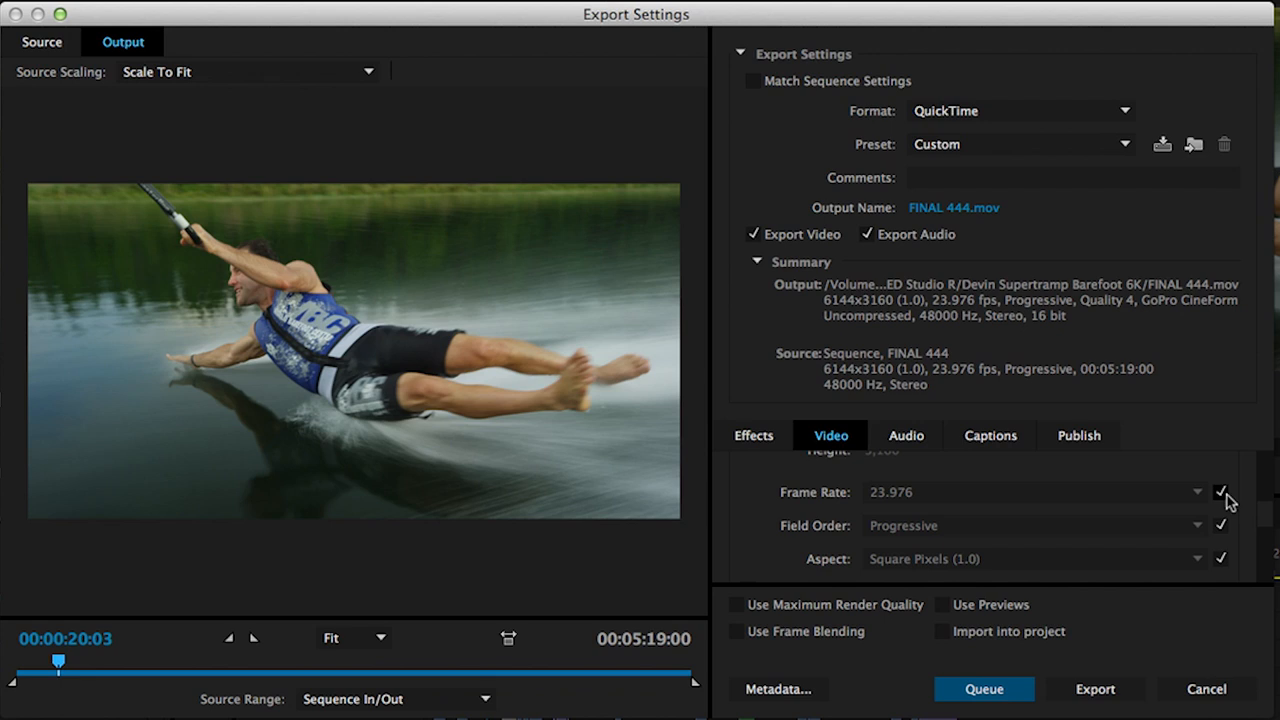
mouse_move(1224, 496)
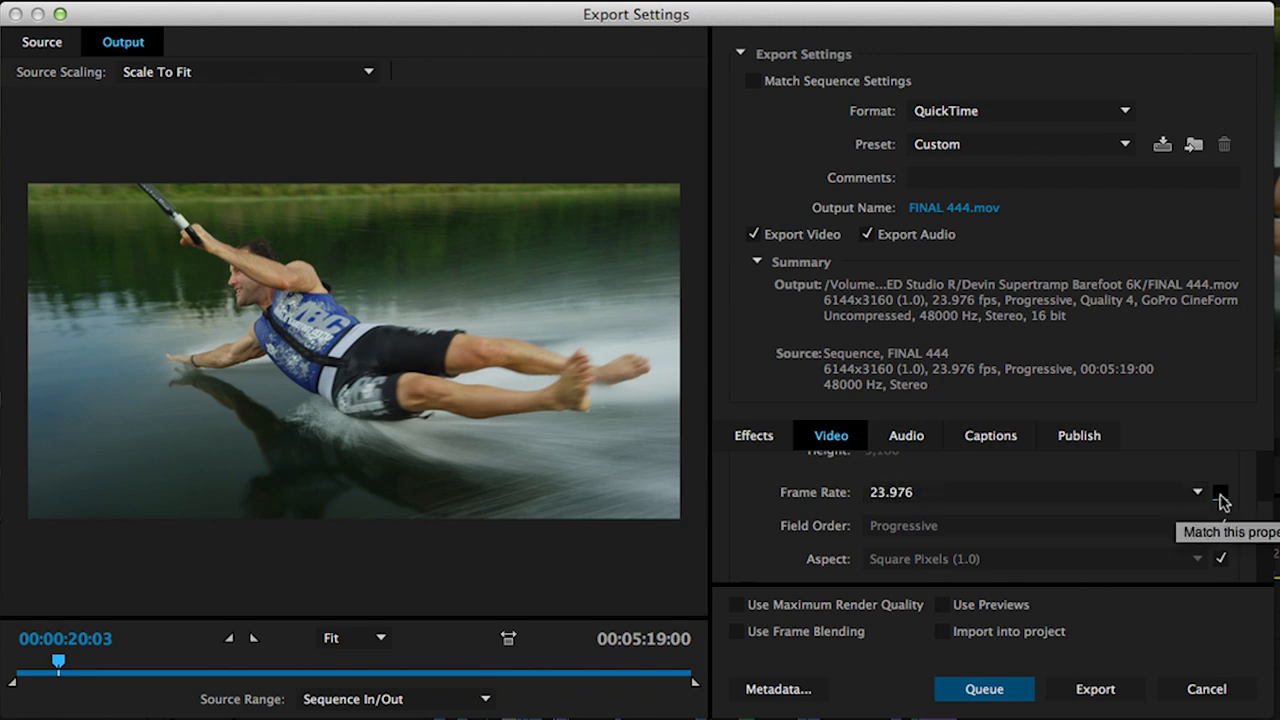
click(1224, 492)
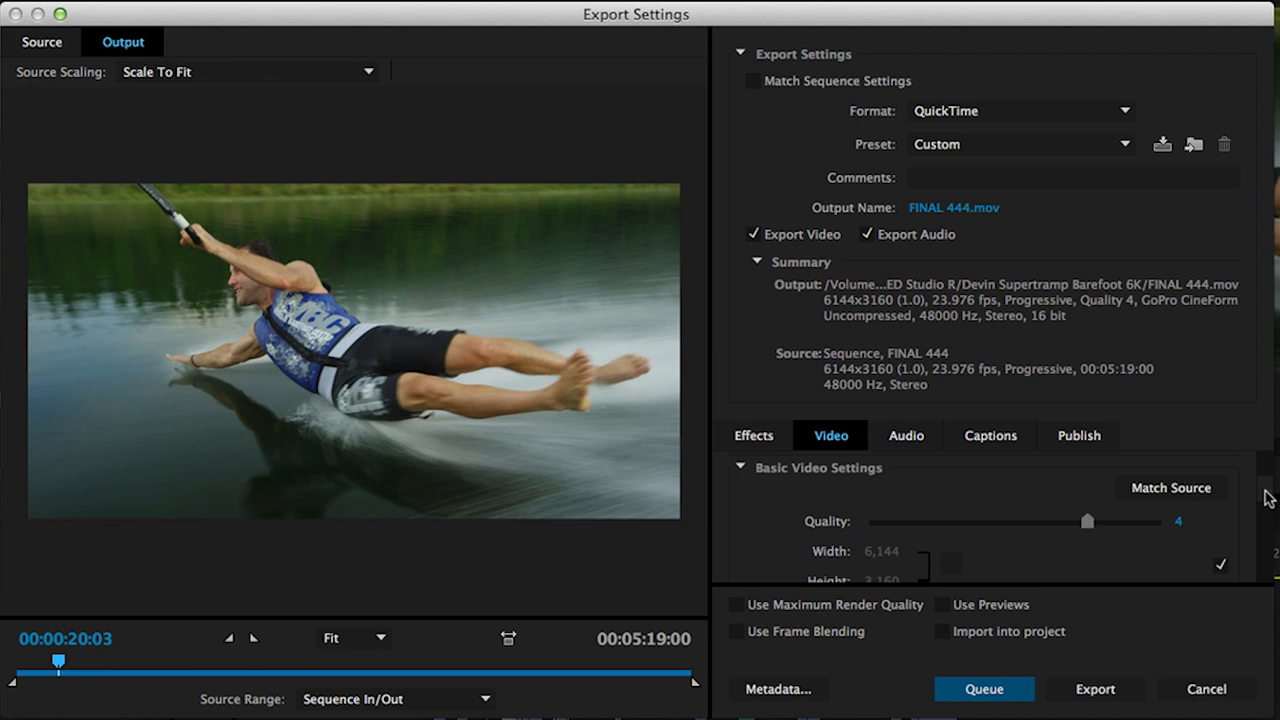
scroll(down, 3)
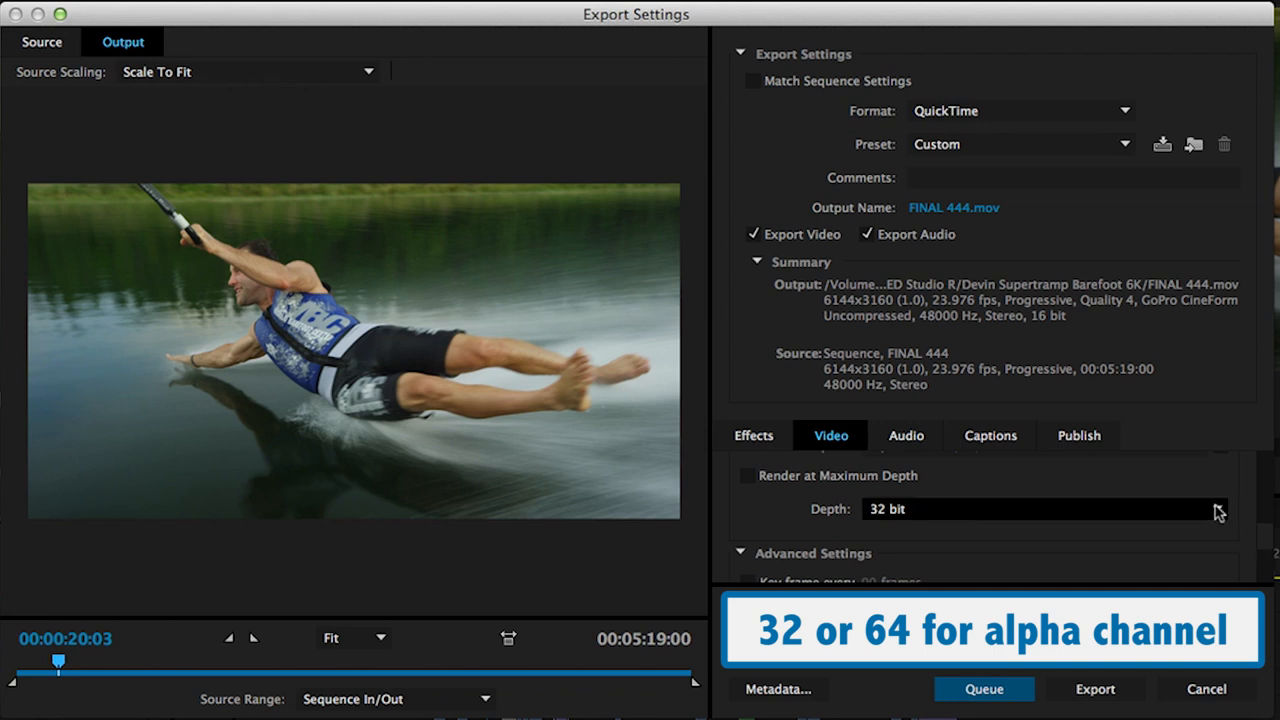
- Choose 24 bit video depth instead of 32 bit for the CineForm export
click(1218, 510)
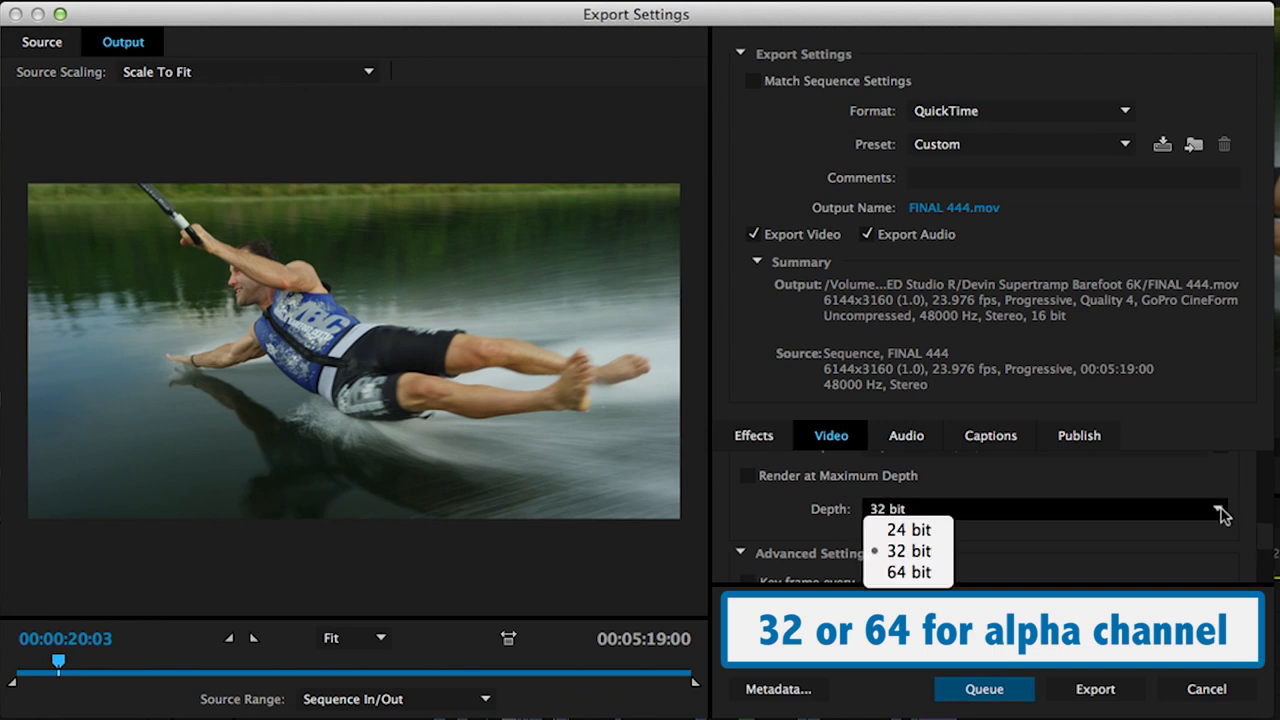
mouse_move(908, 552)
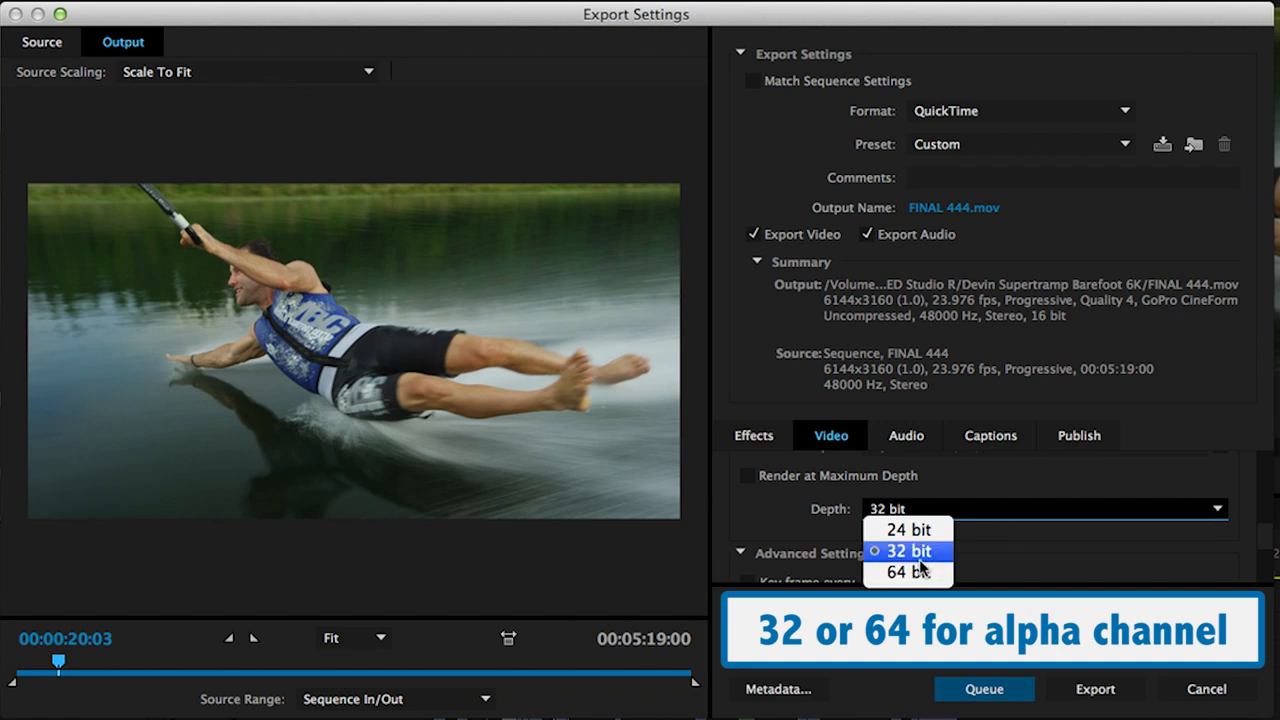
mouse_move(928, 560)
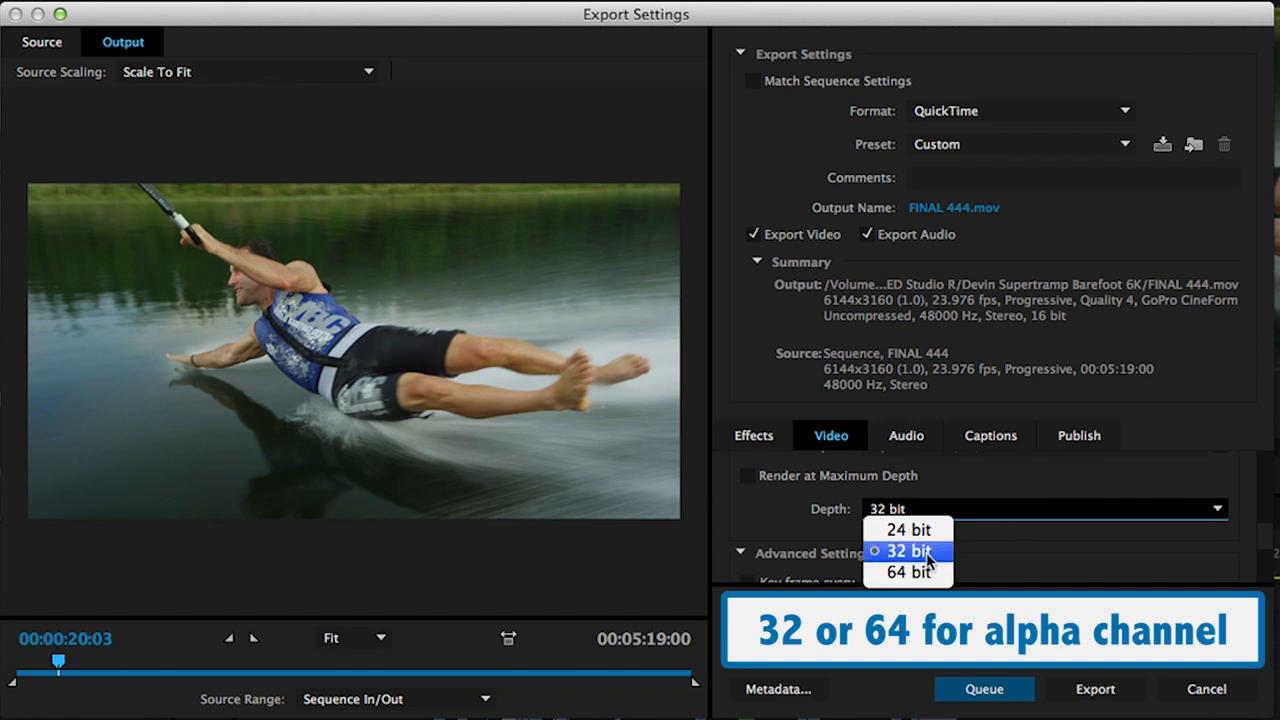
click(894, 528)
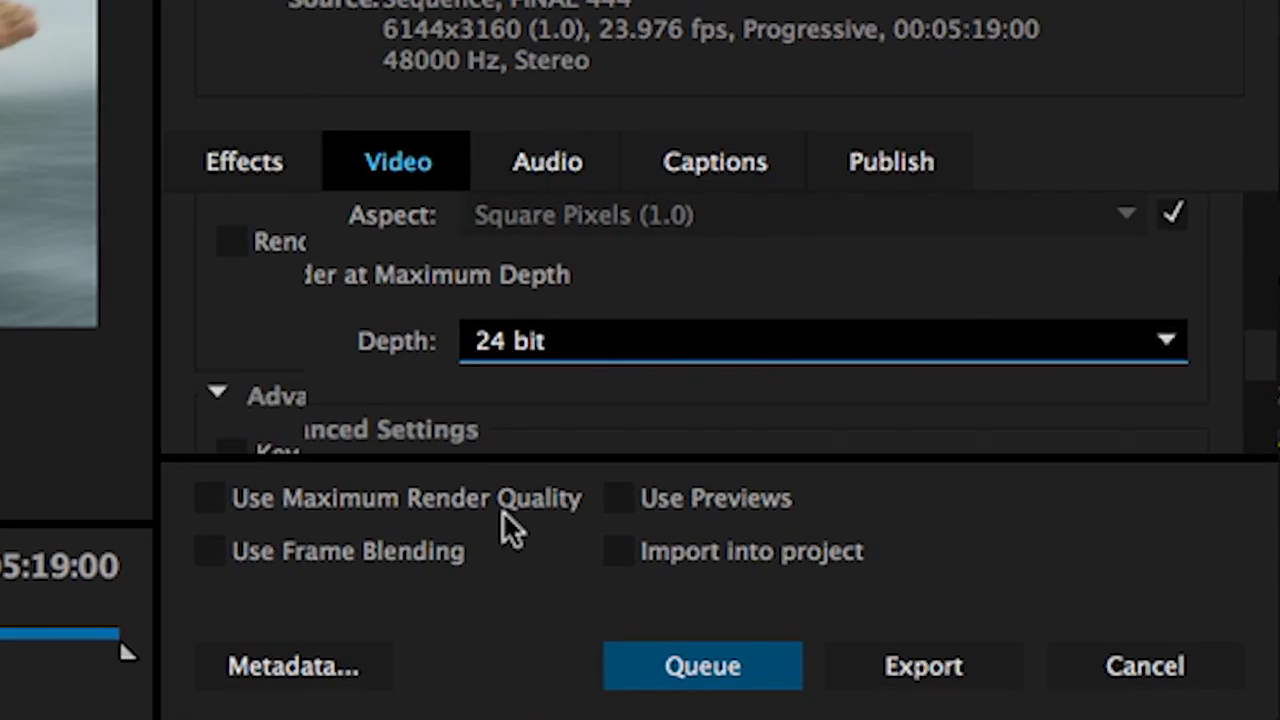
mouse_move(510, 524)
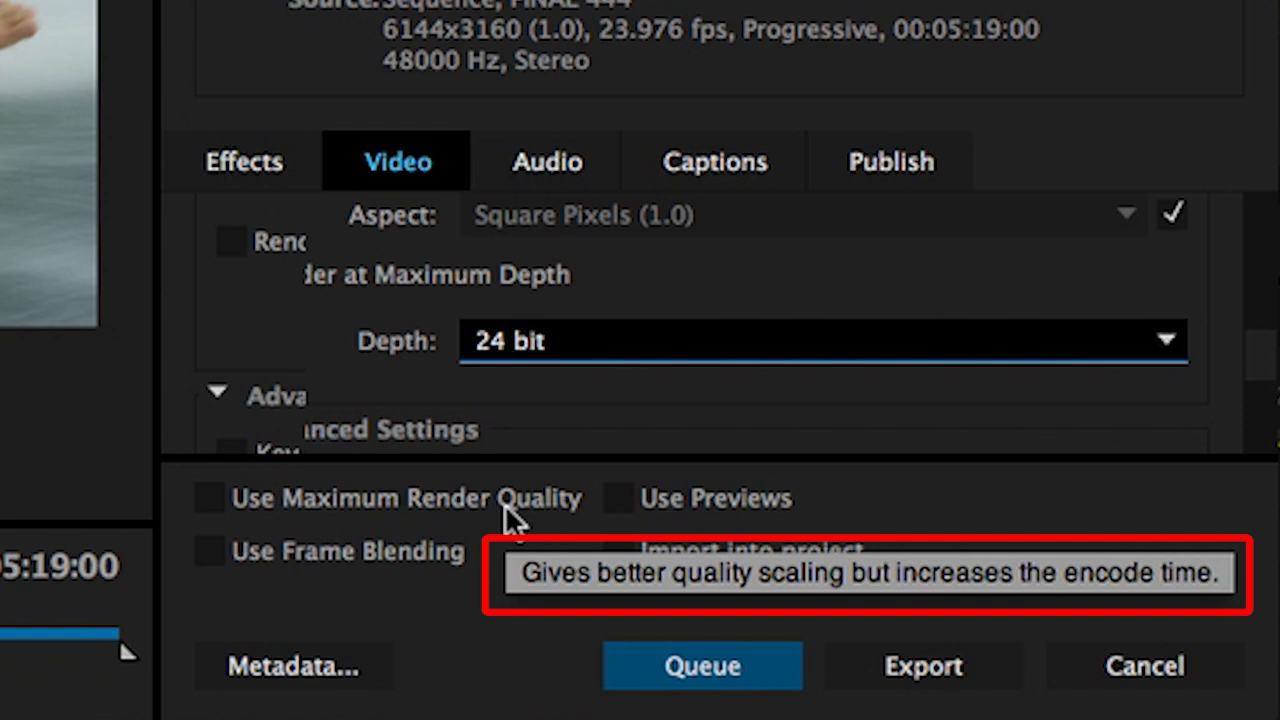
mouse_move(510, 536)
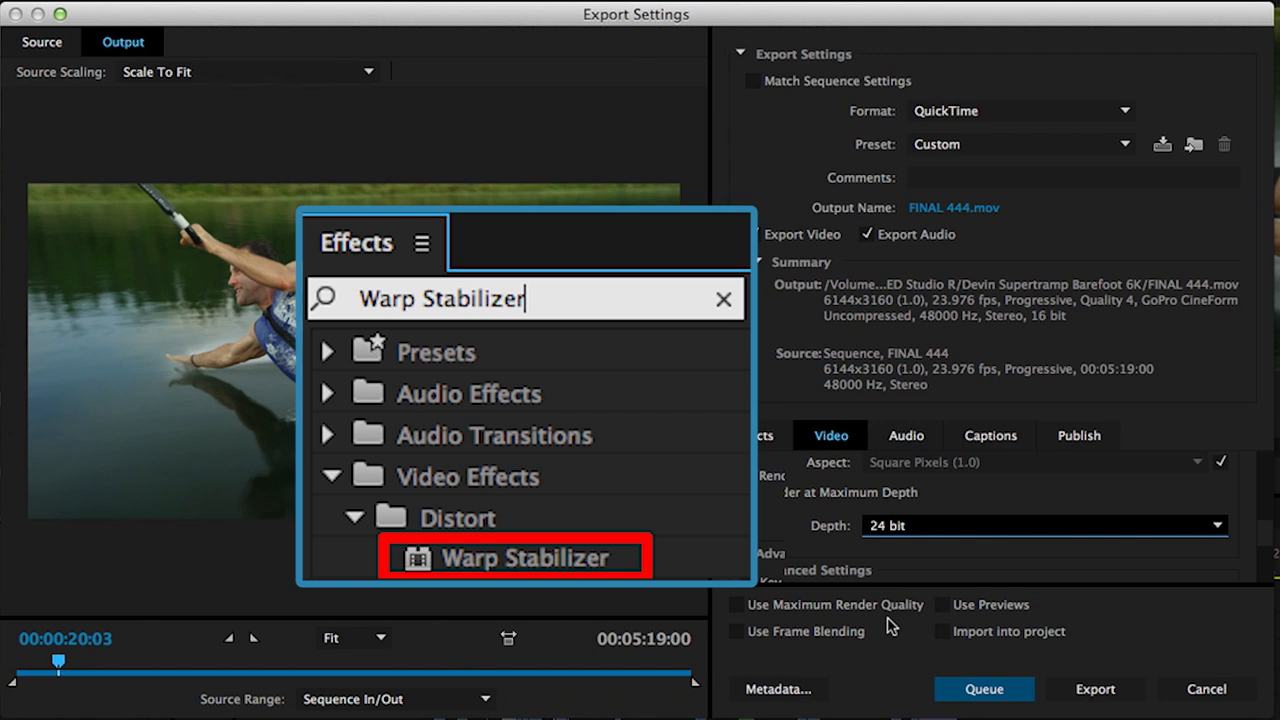
click(736, 604)
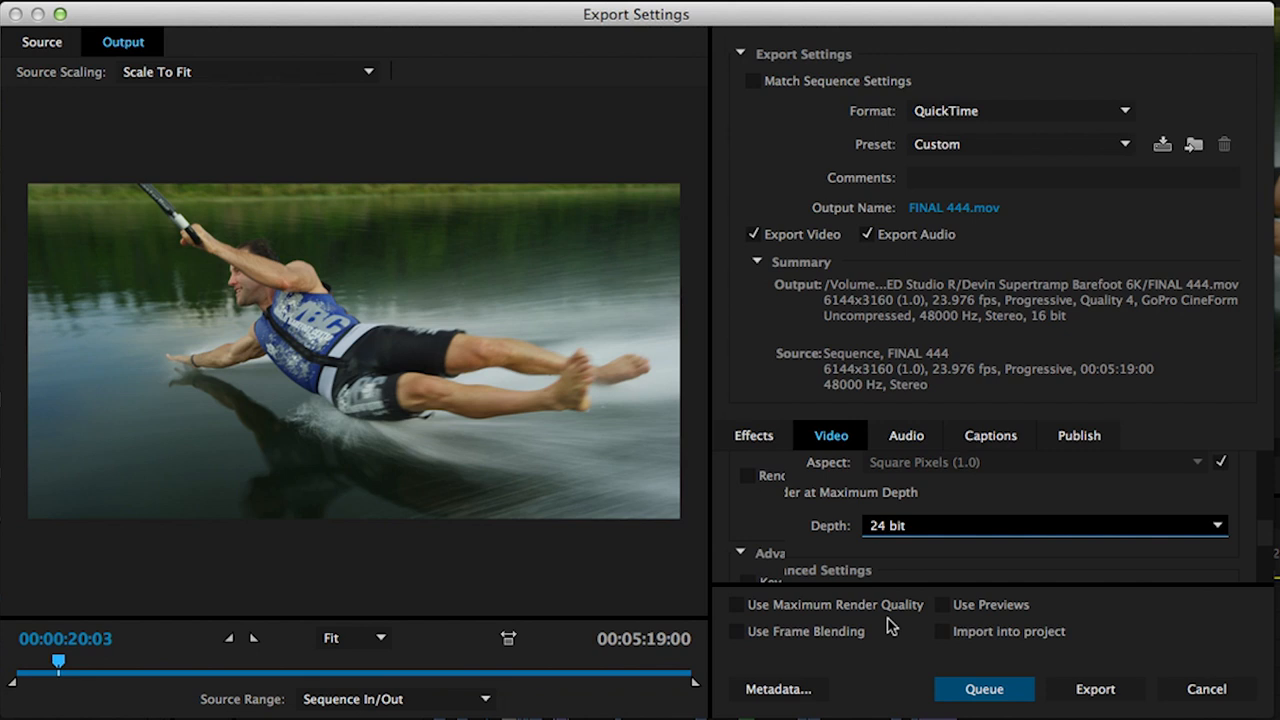
- Queue the export to Media Encoder and expand the GoPro CineForm preset group
scroll(down, 3)
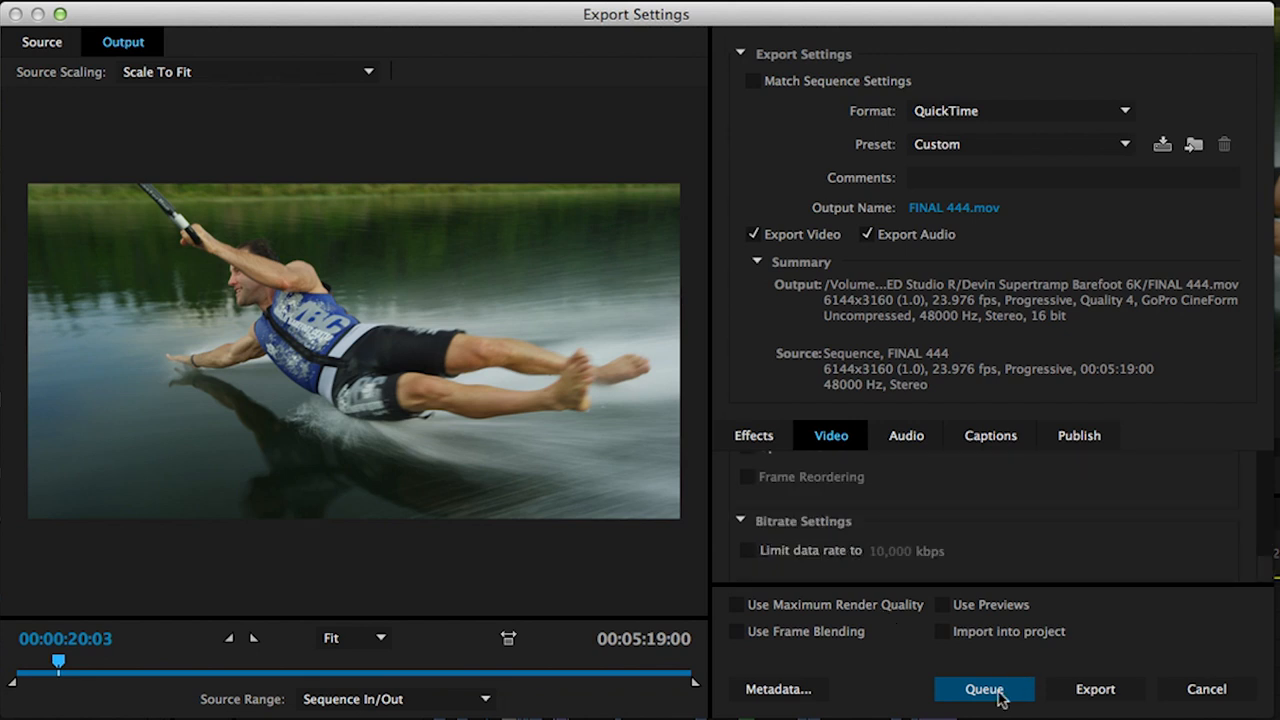
click(1096, 688)
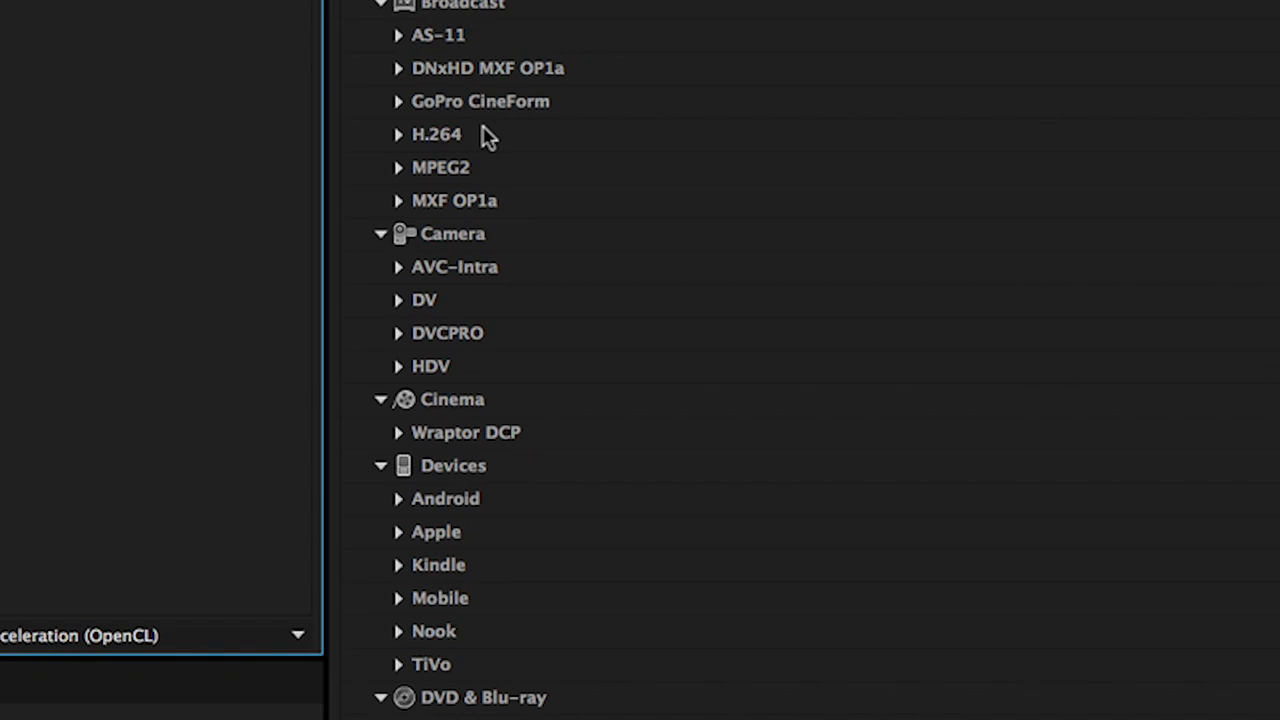
click(396, 100)
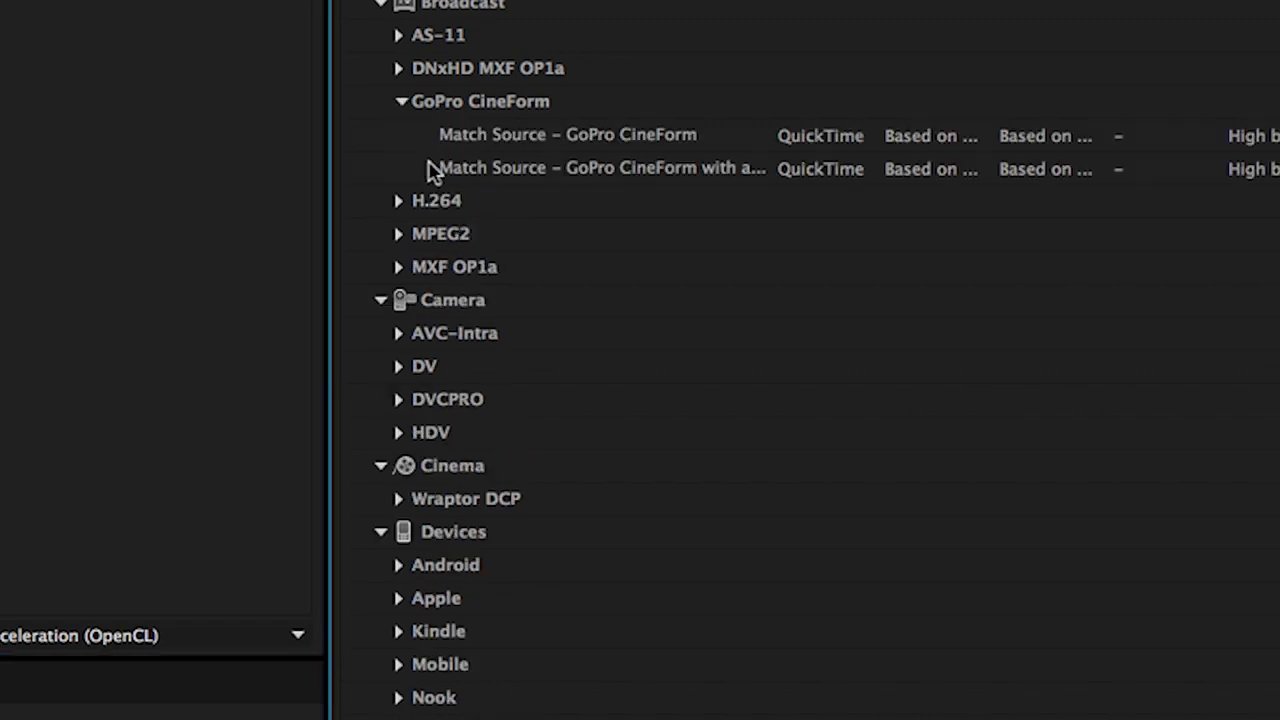
mouse_move(568, 210)
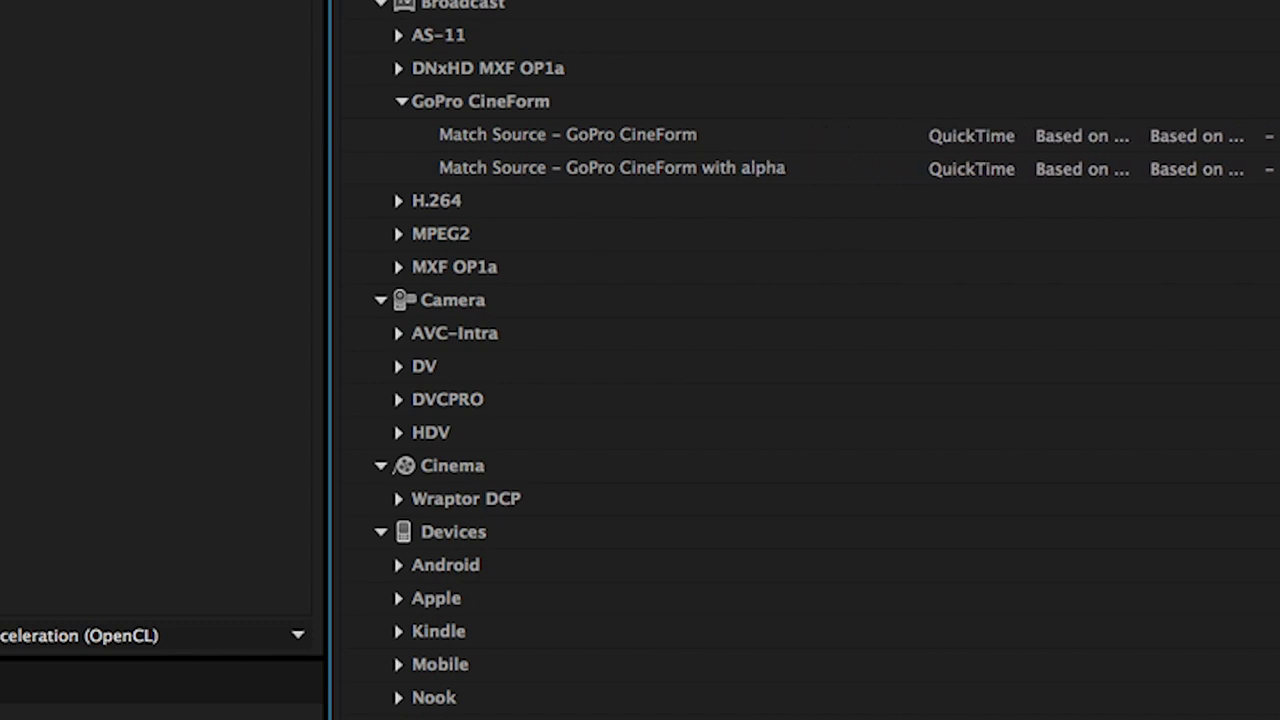
mouse_move(558, 148)
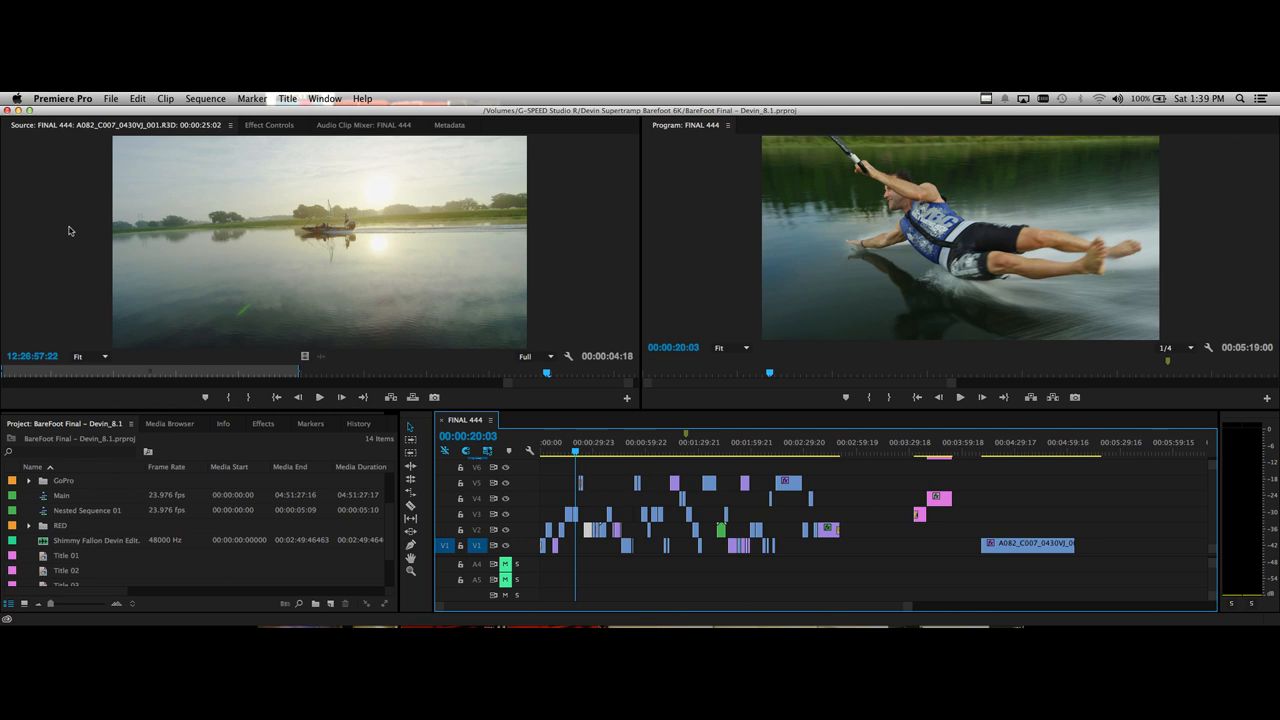
- Open Project Manager from the File menu with FINAL 444 checked
click(116, 98)
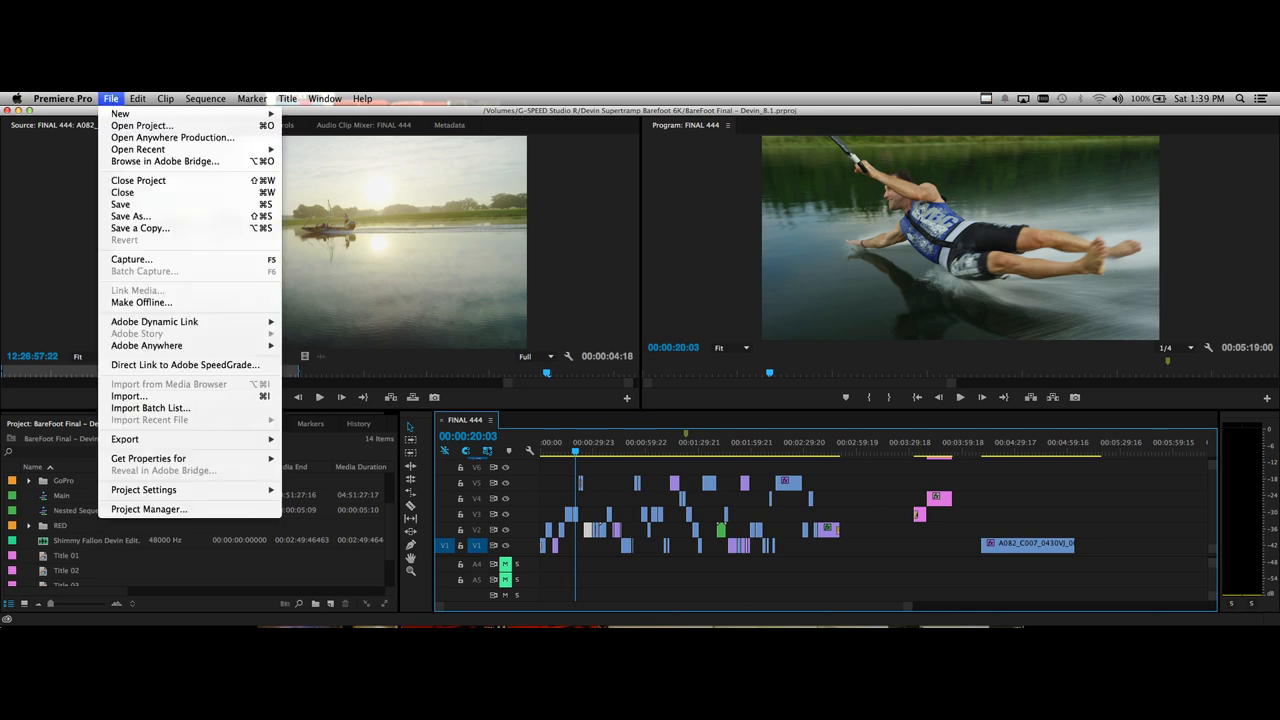
mouse_move(148, 510)
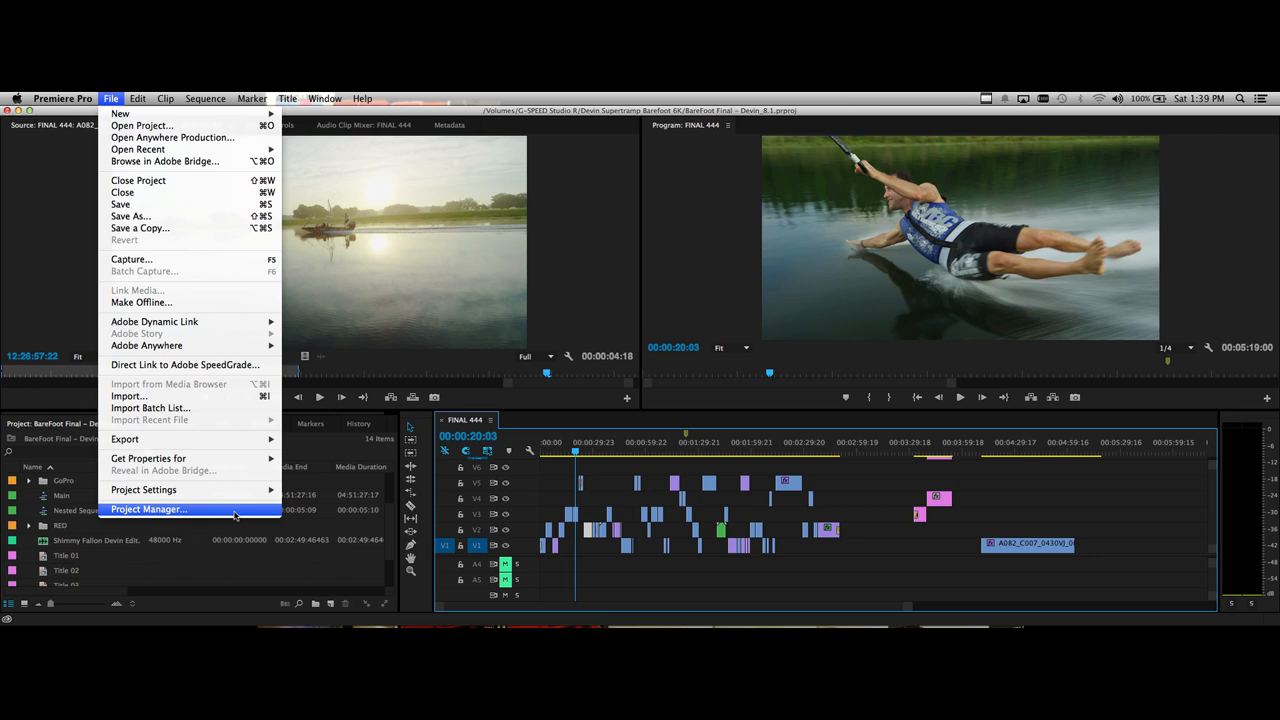
click(148, 510)
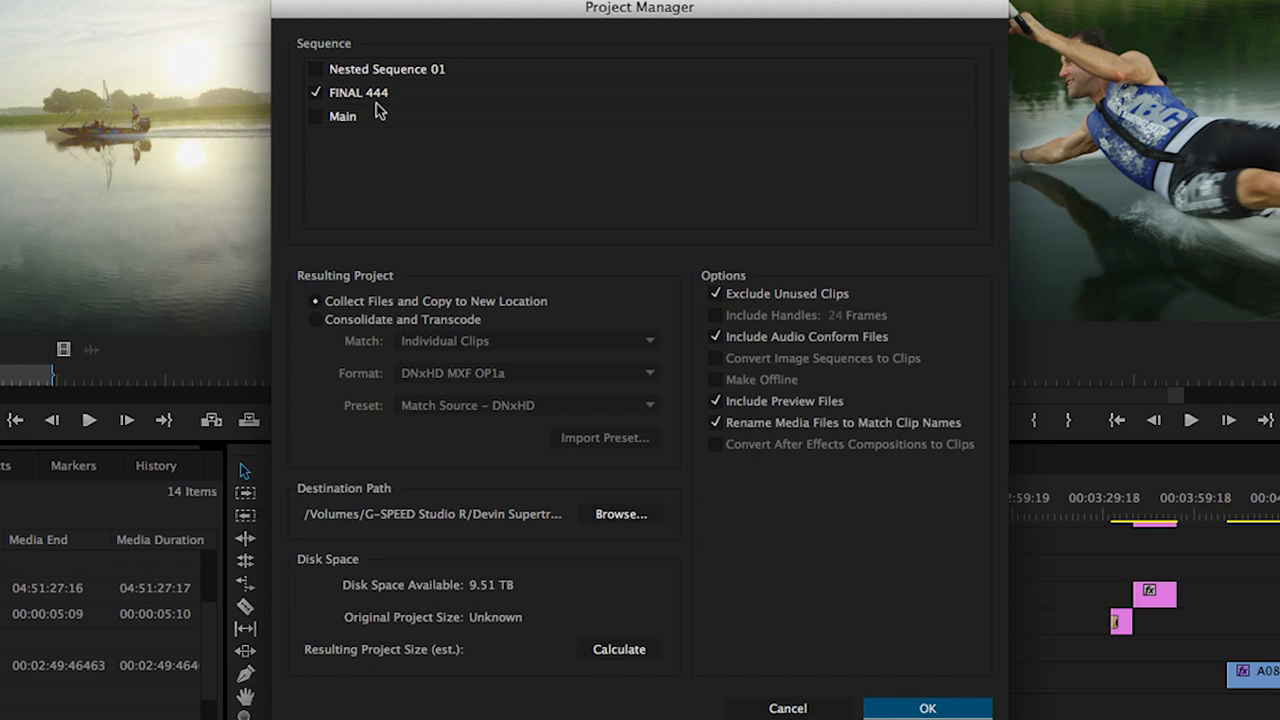
mouse_move(528, 280)
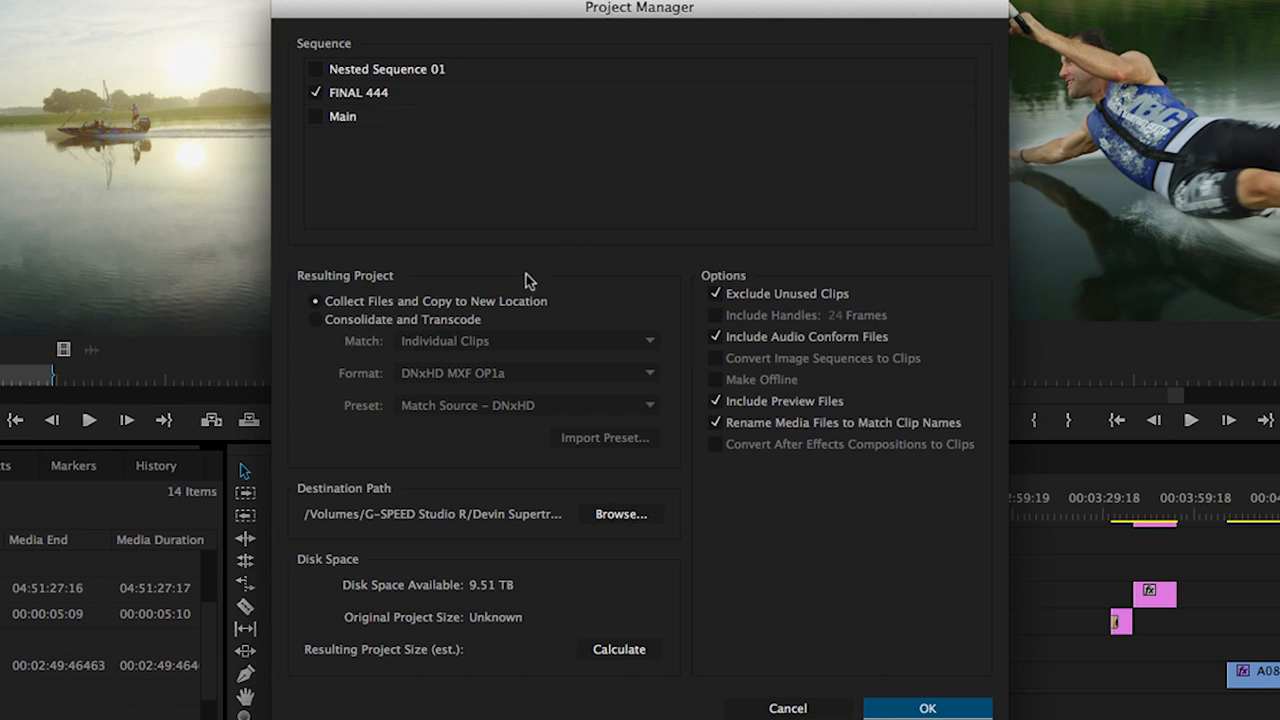
mouse_move(436, 320)
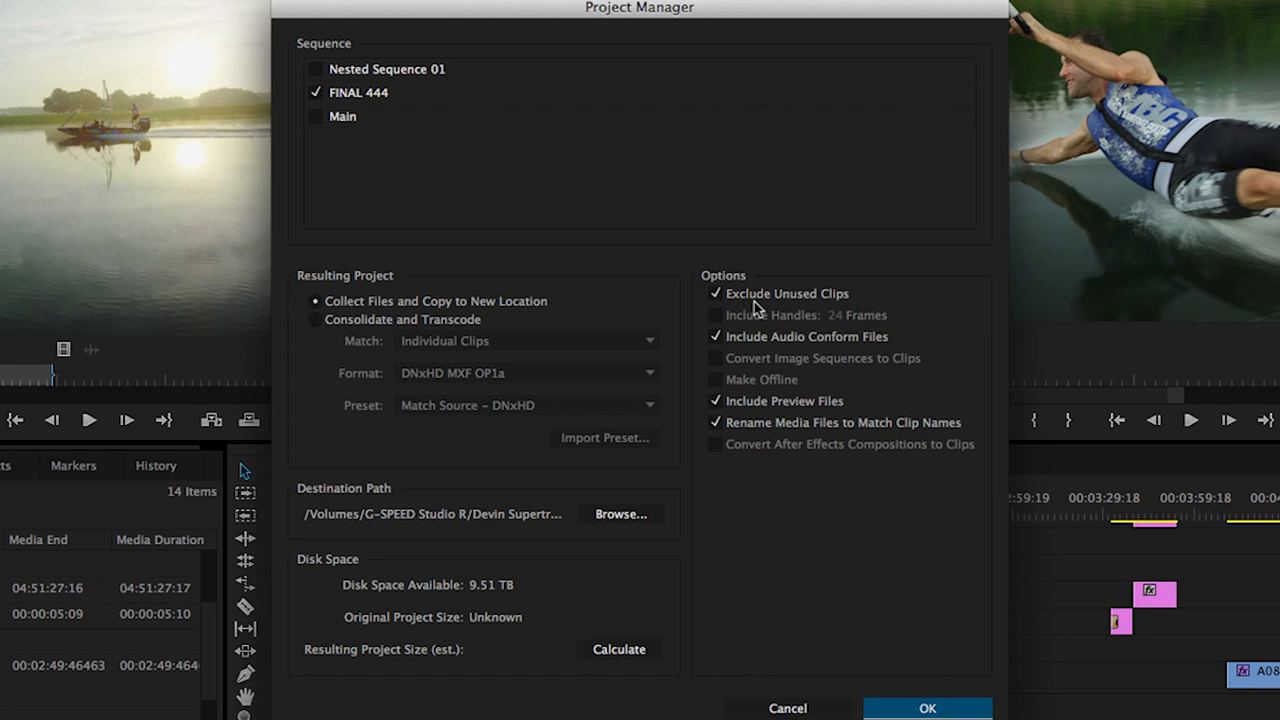
mouse_move(792, 352)
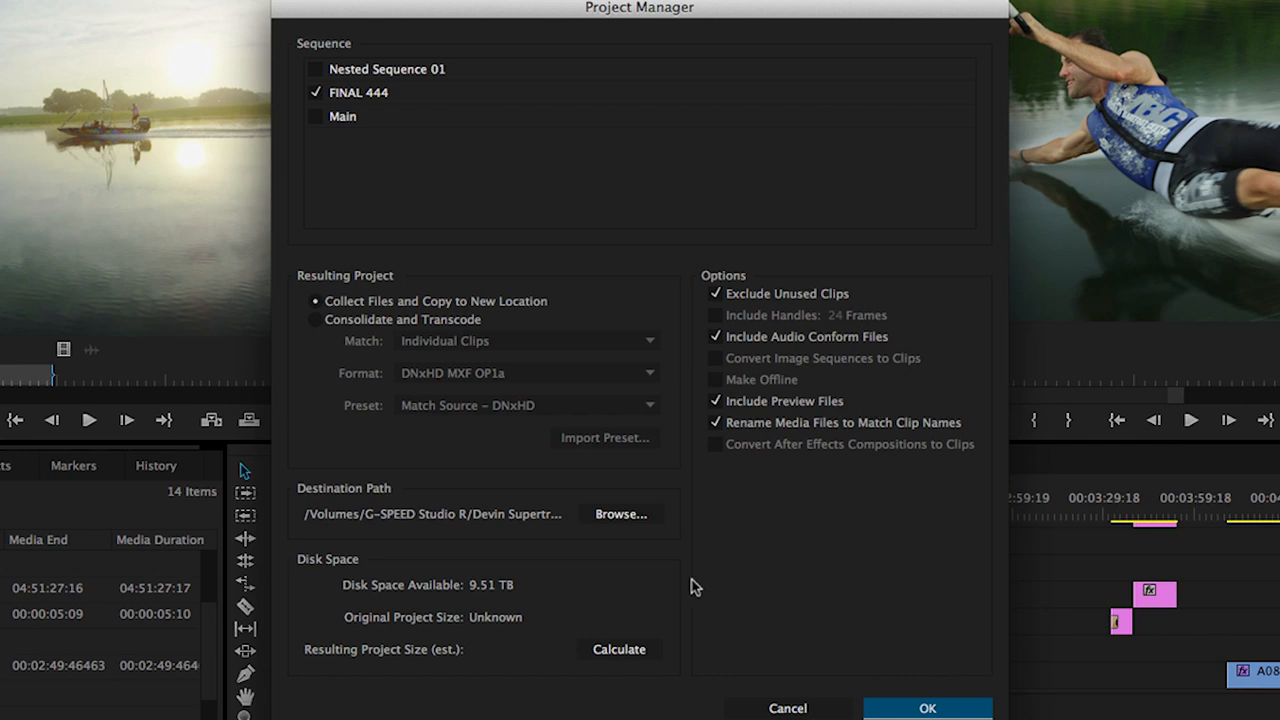
mouse_move(636, 520)
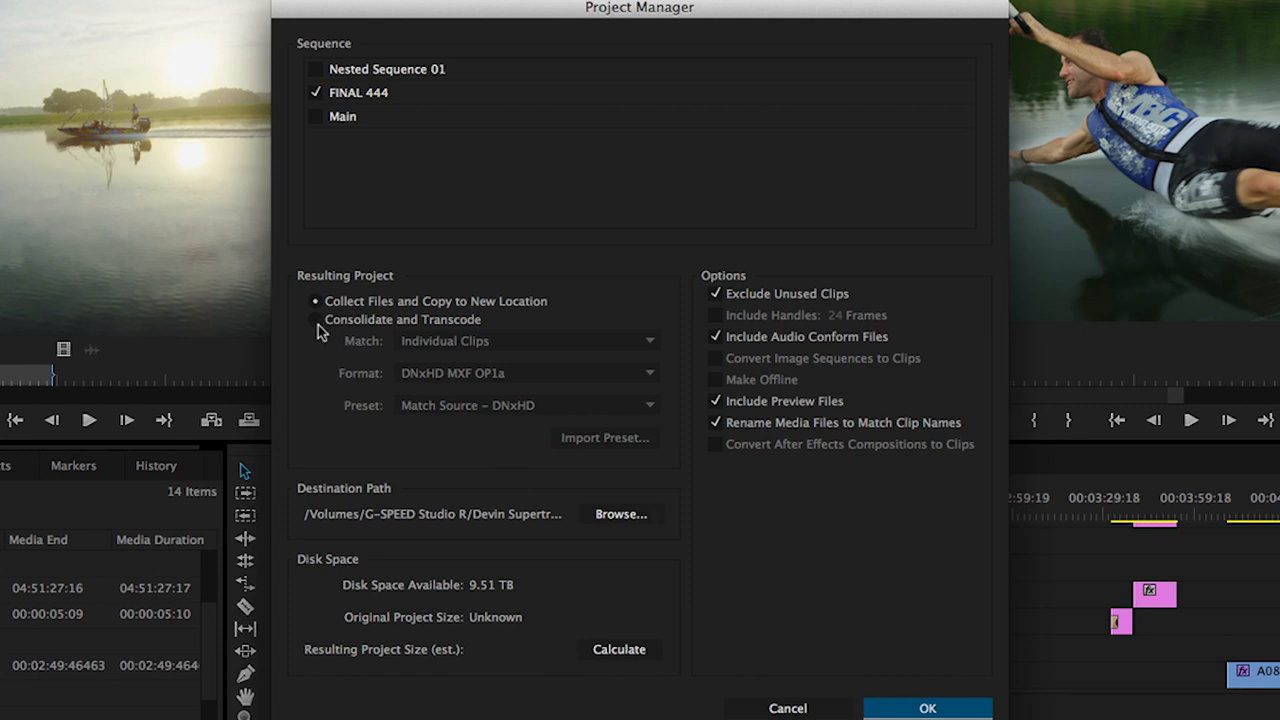
- Choose Consolidate and Transcode, match Sequence, QuickTime format, Match Source – GoPro CineForm preset
click(316, 320)
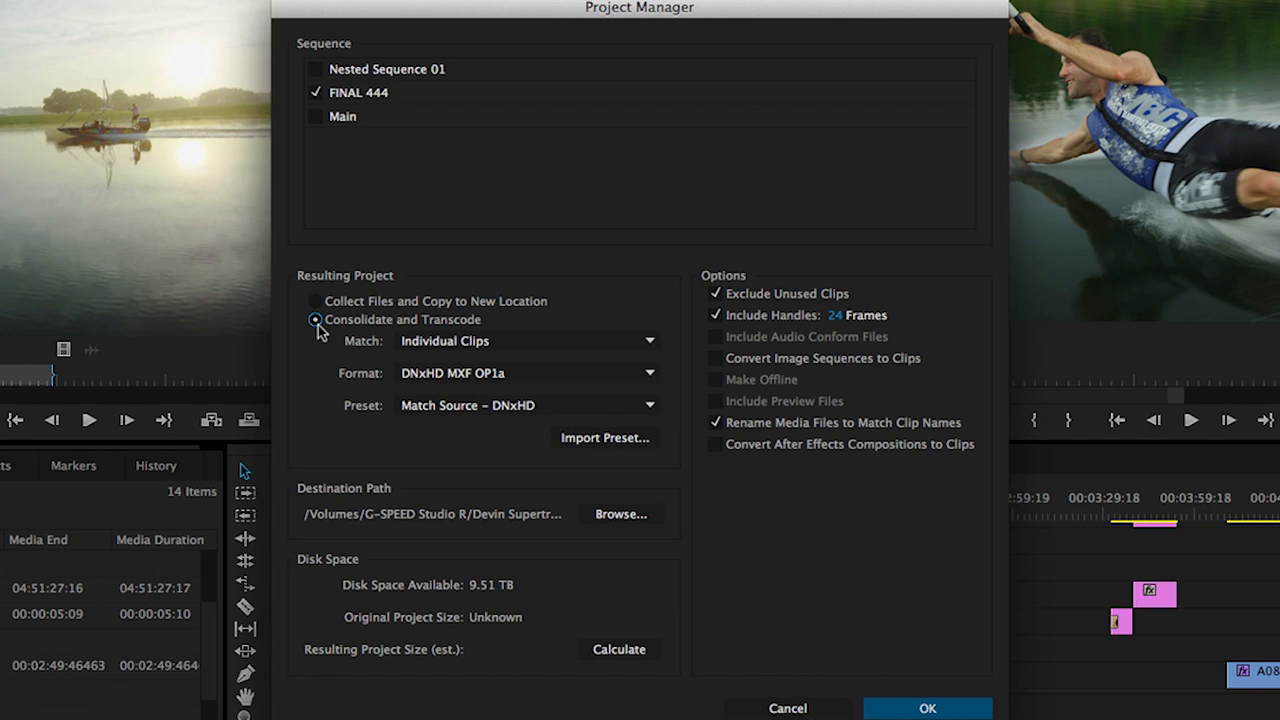
click(648, 340)
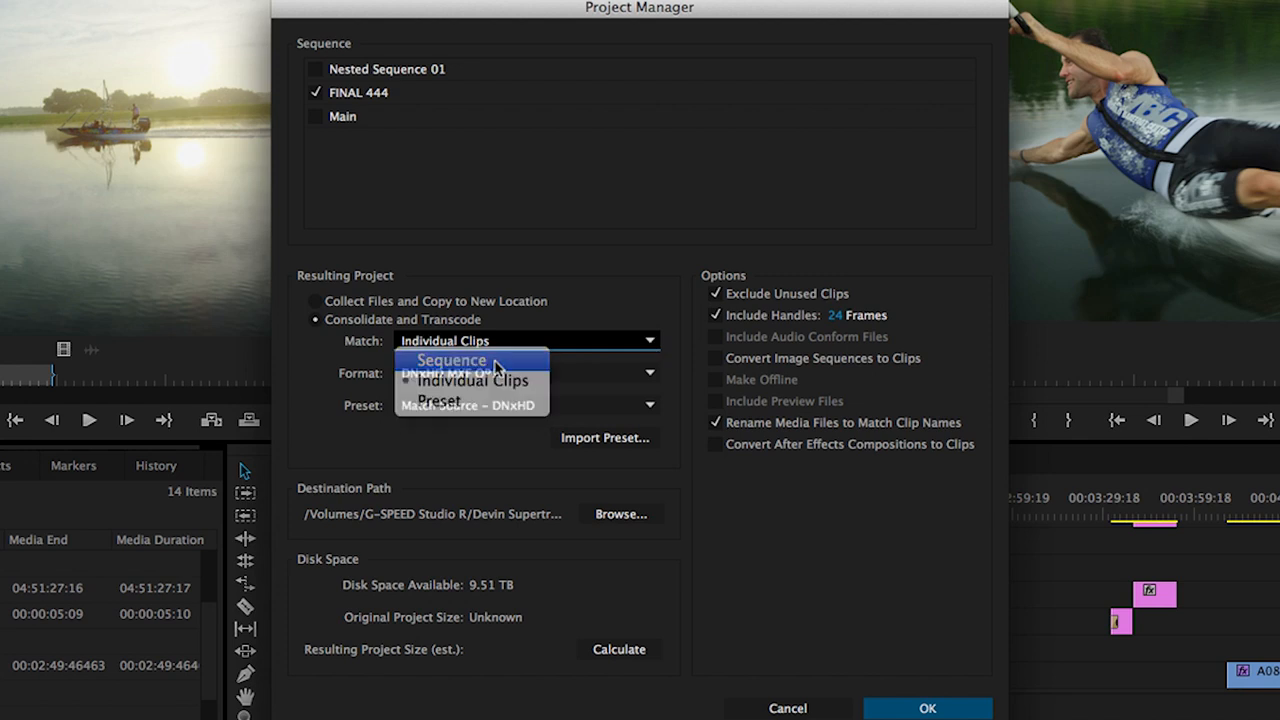
click(452, 360)
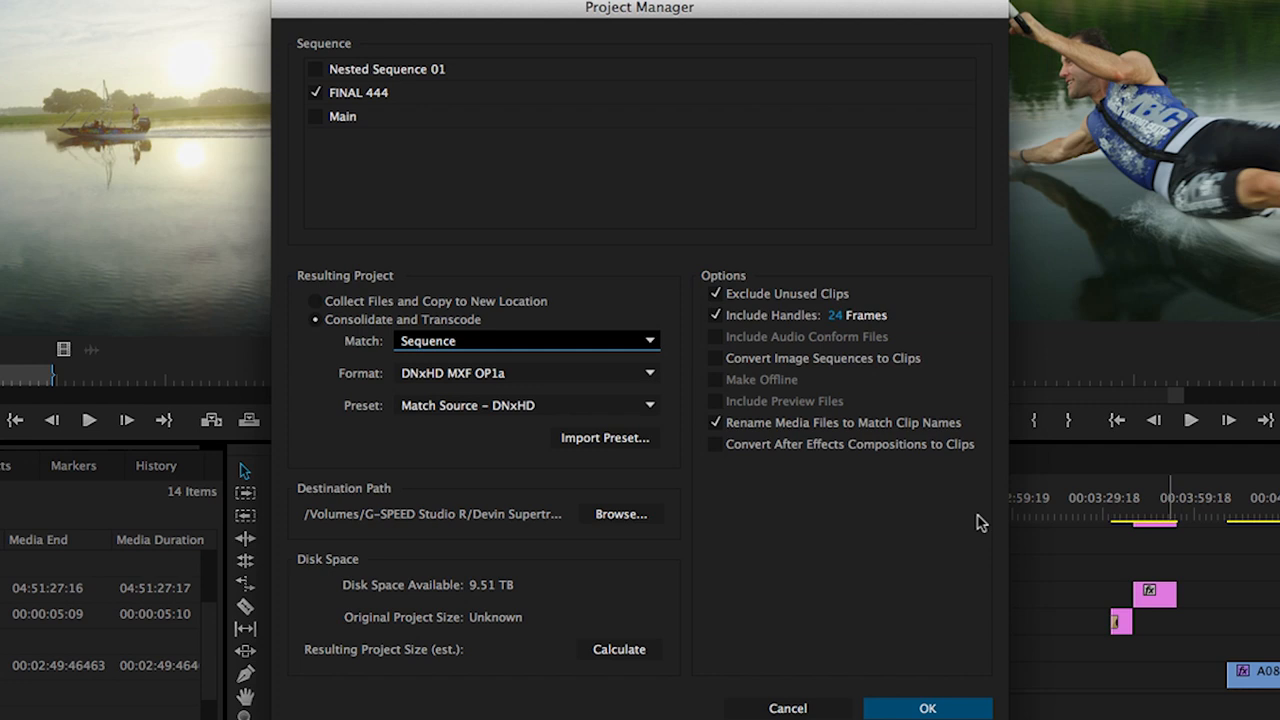
click(648, 374)
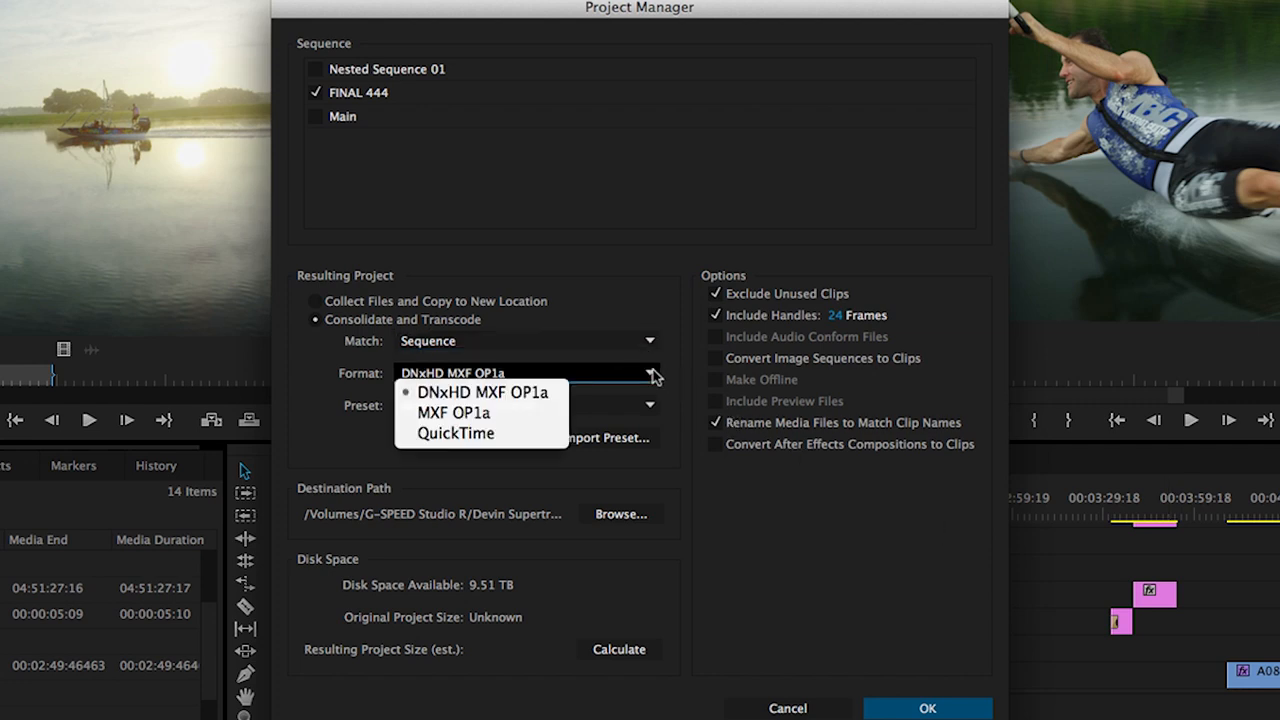
click(458, 432)
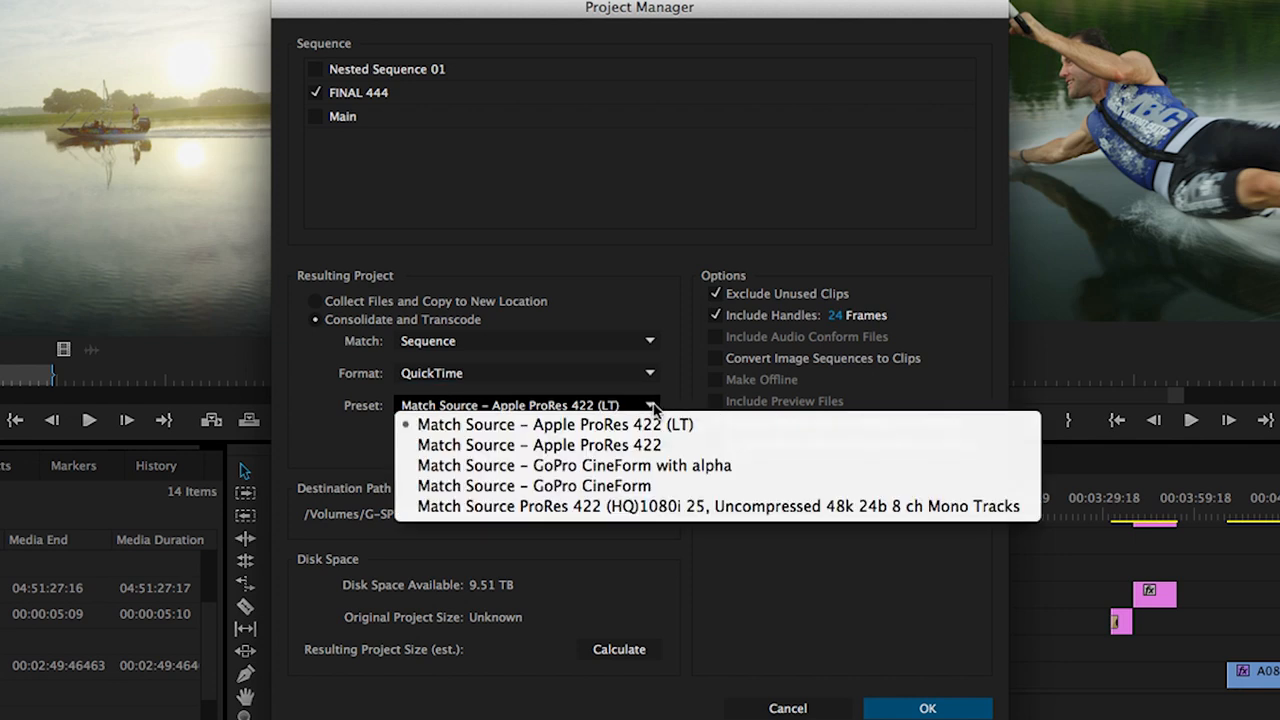
mouse_move(676, 486)
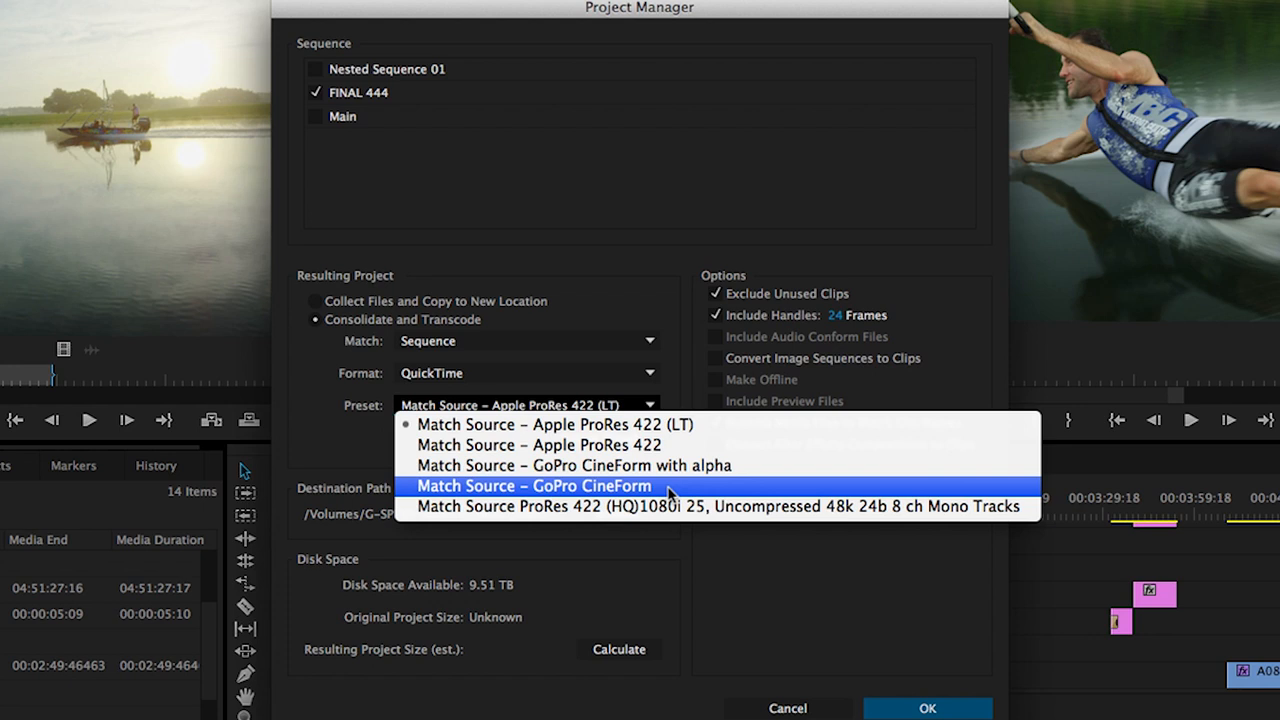
click(560, 486)
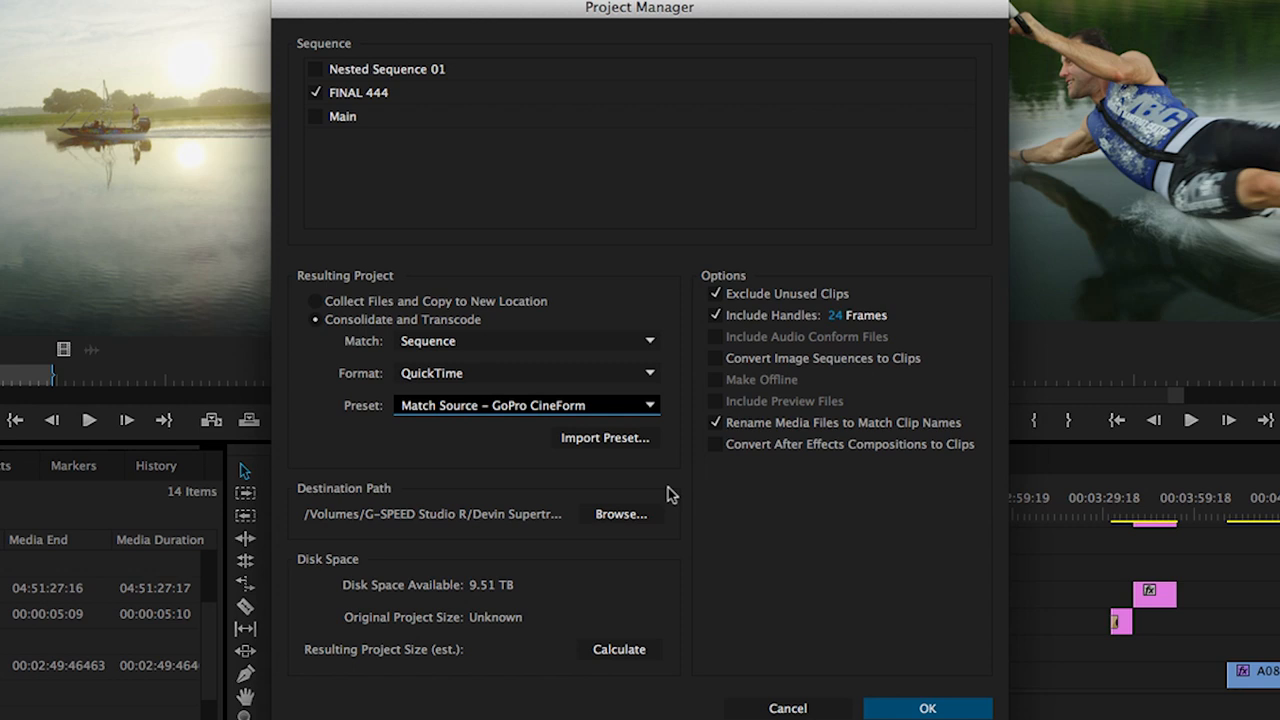
mouse_move(632, 520)
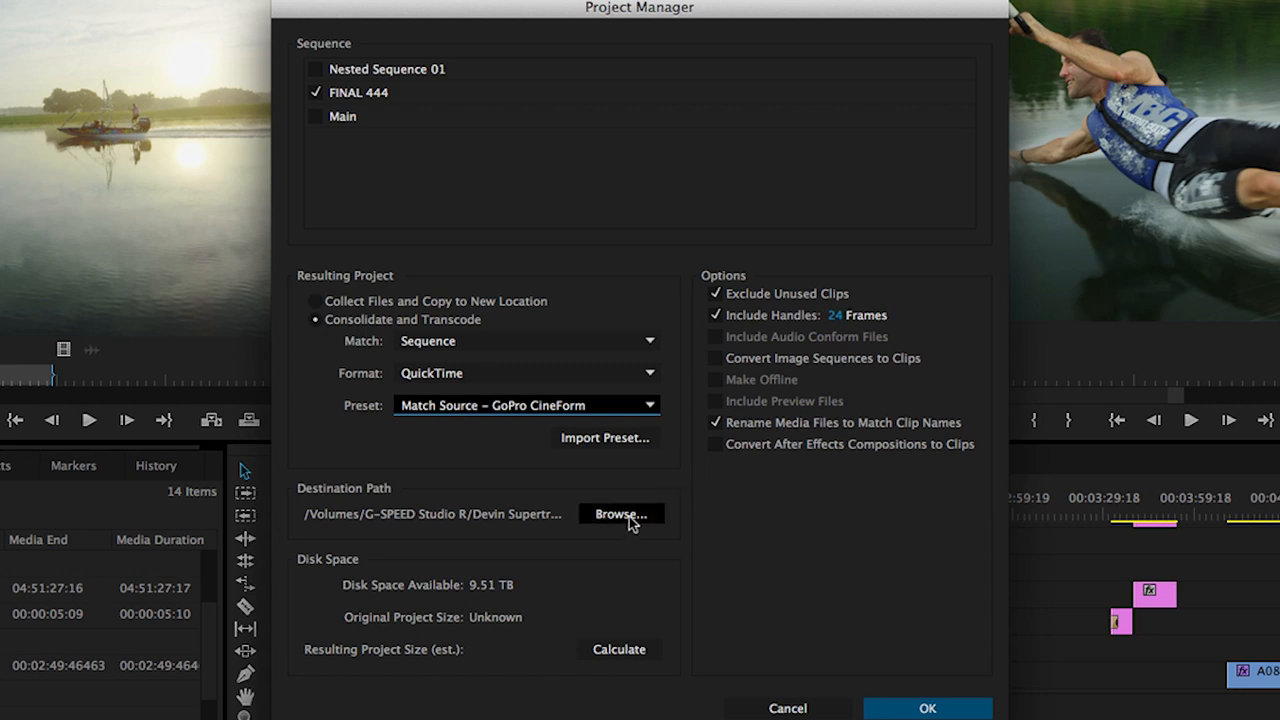
click(620, 514)
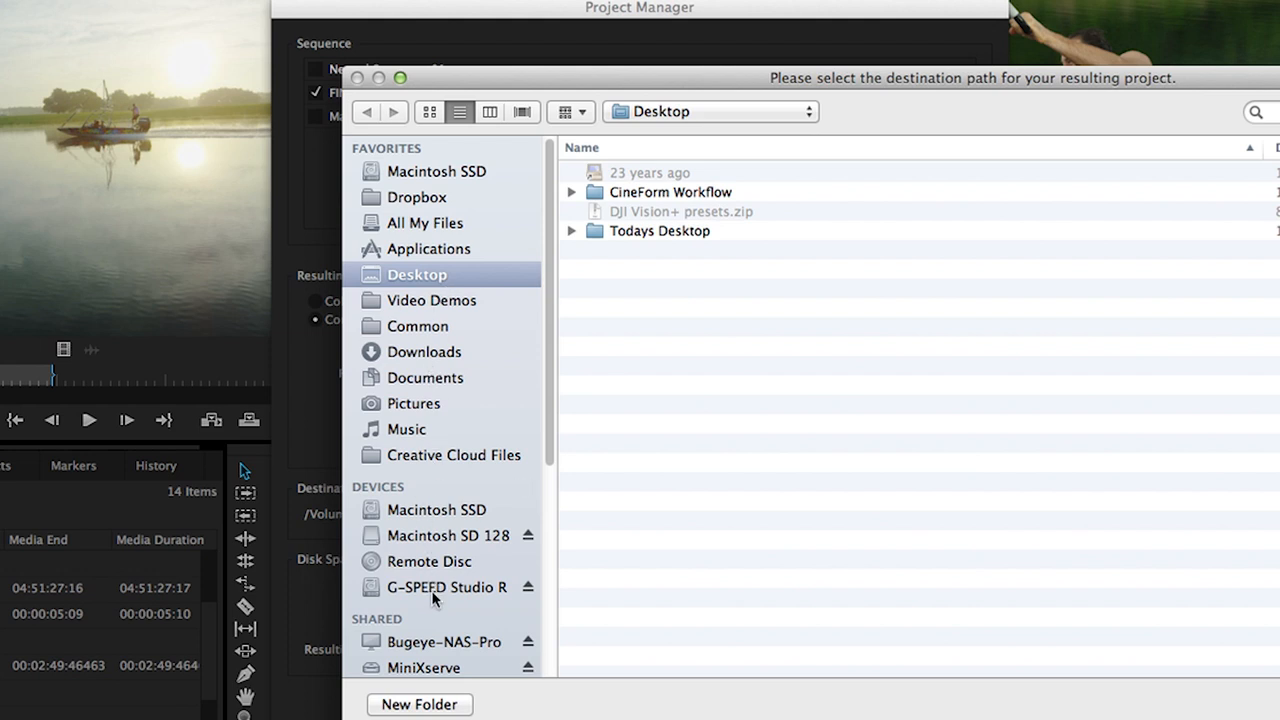
click(446, 588)
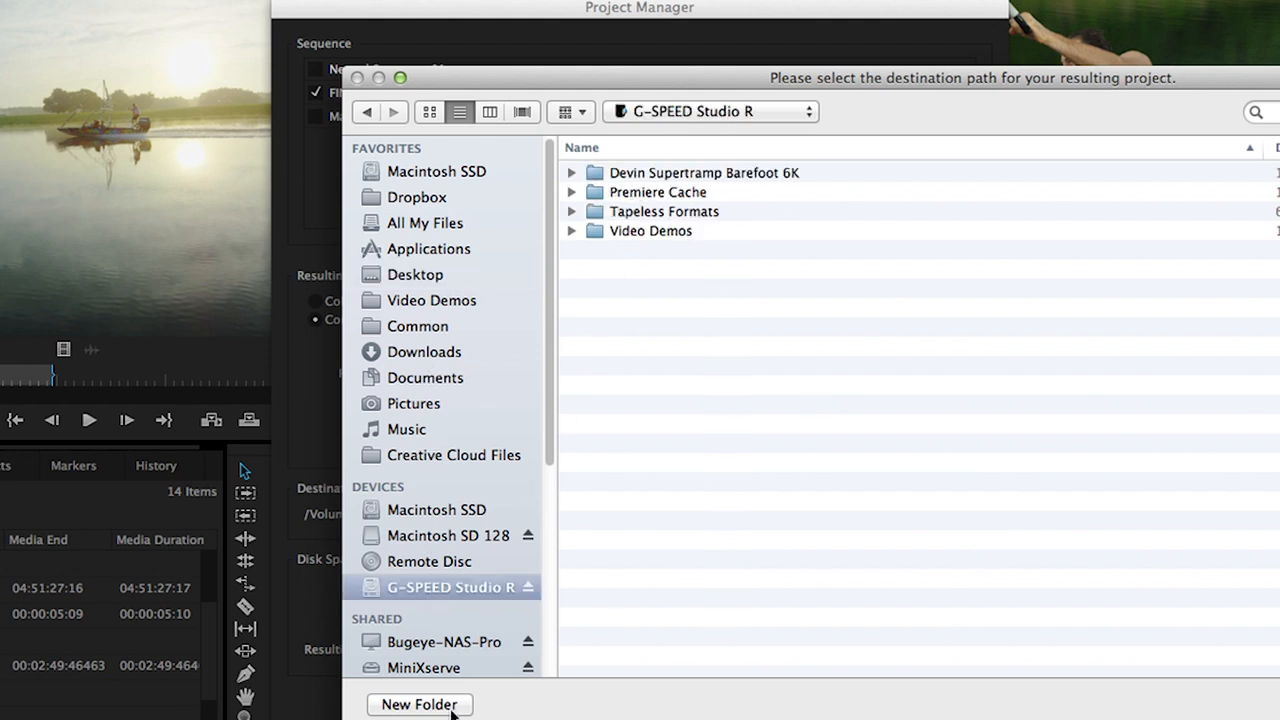
click(420, 704)
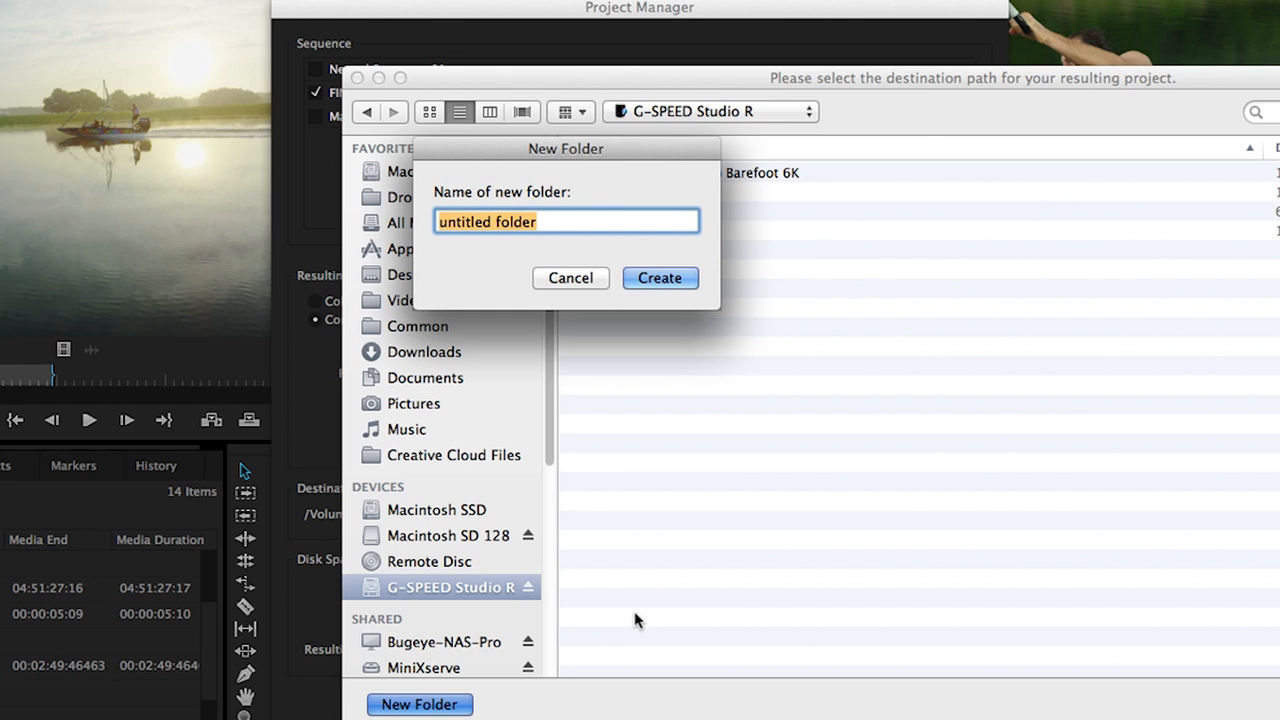
click(660, 278)
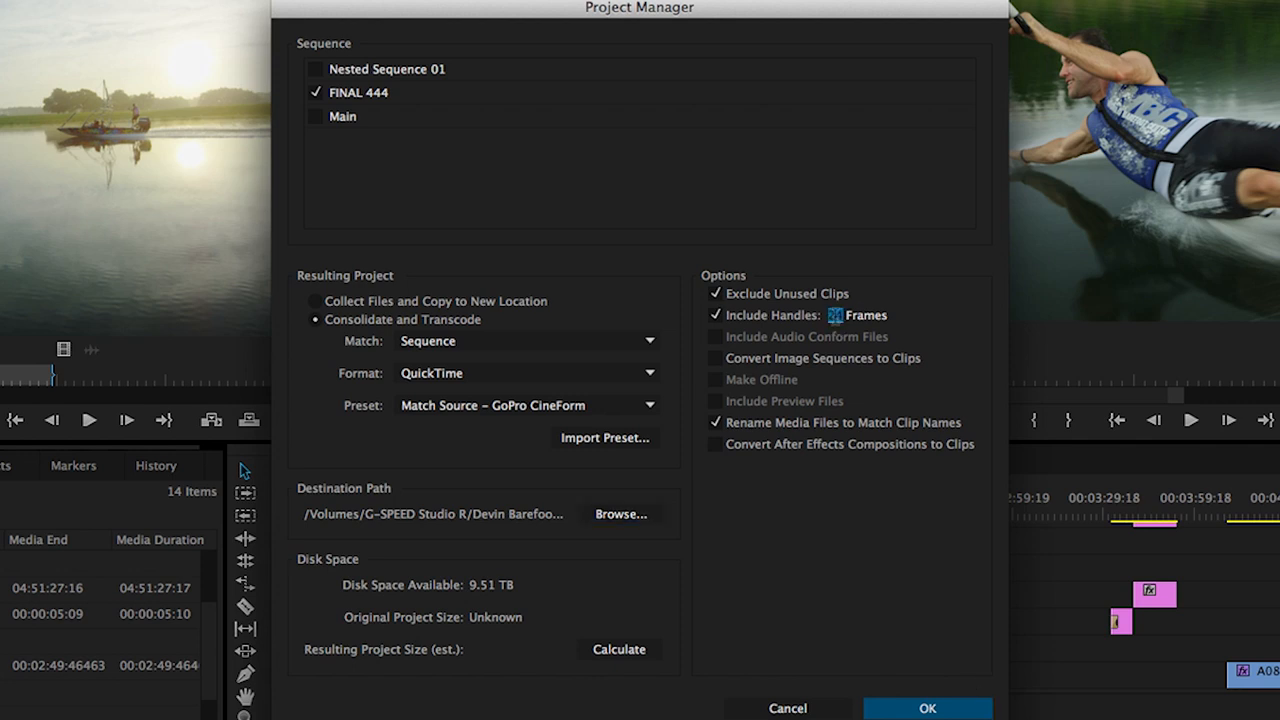
- Replace the Include Handles frame value and confirm OK to run the consolidate and transcode
triple_click(842, 316)
text(100)
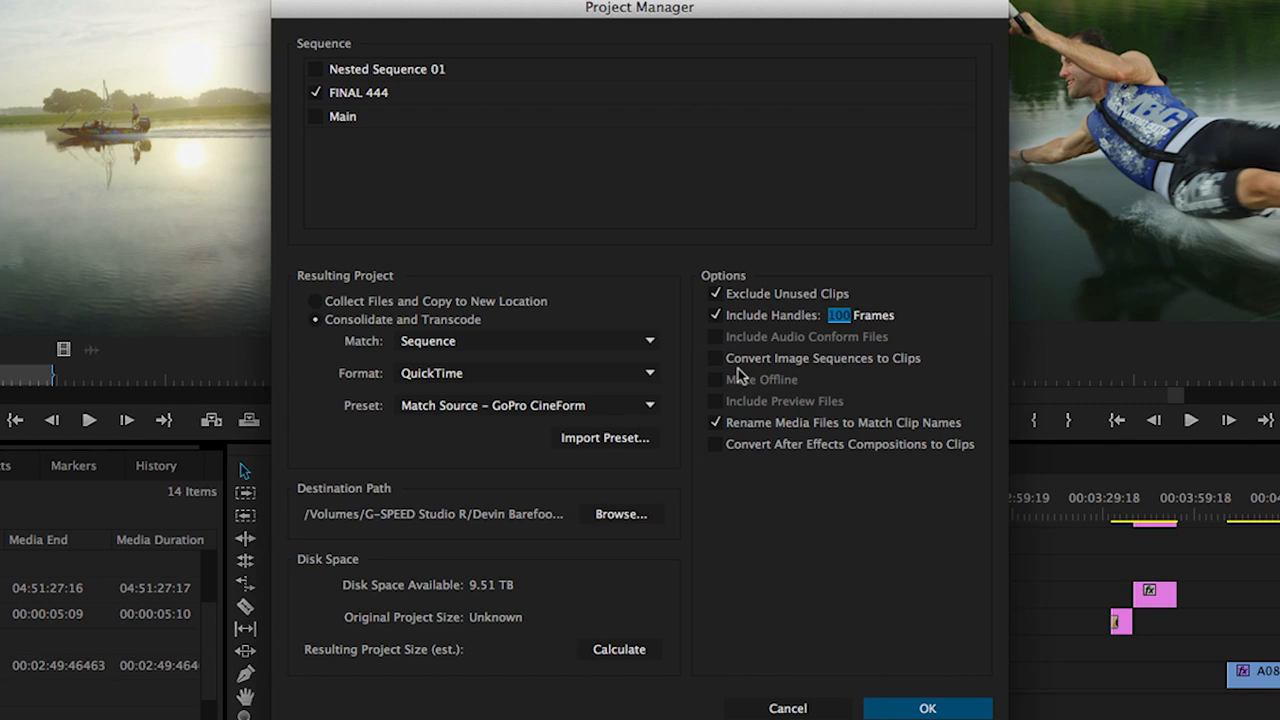
mouse_move(716, 430)
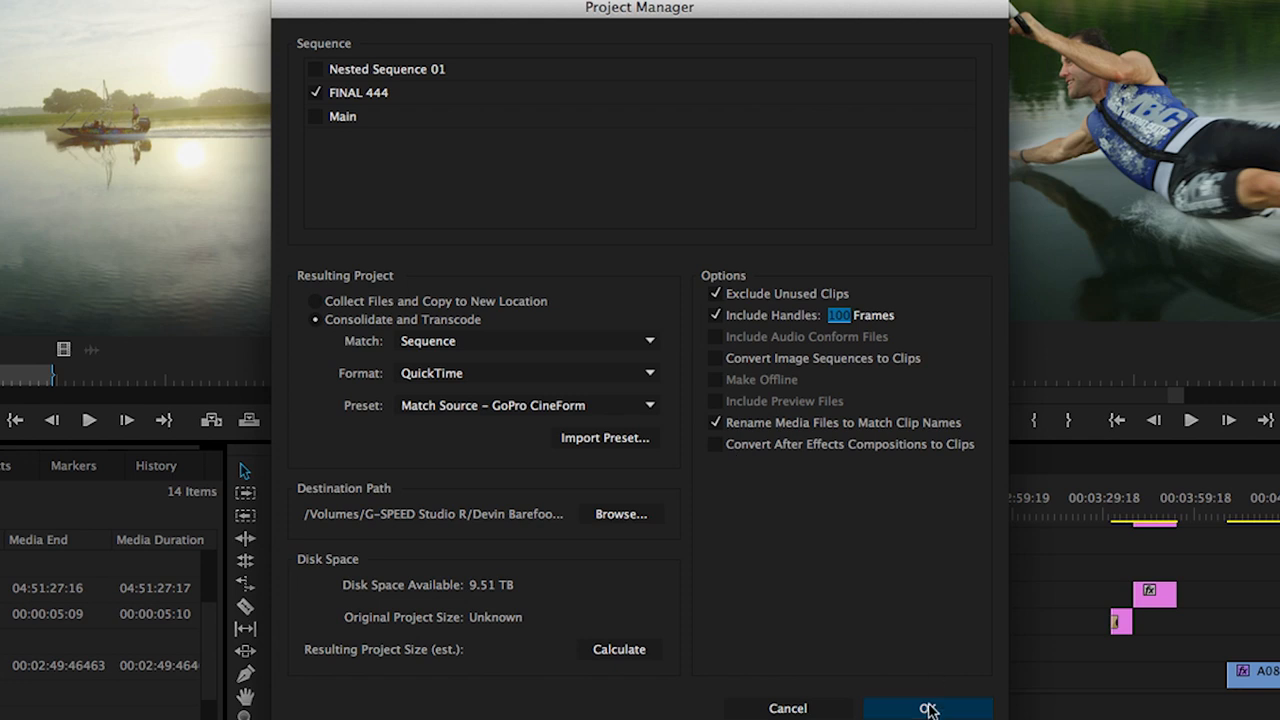
click(928, 708)
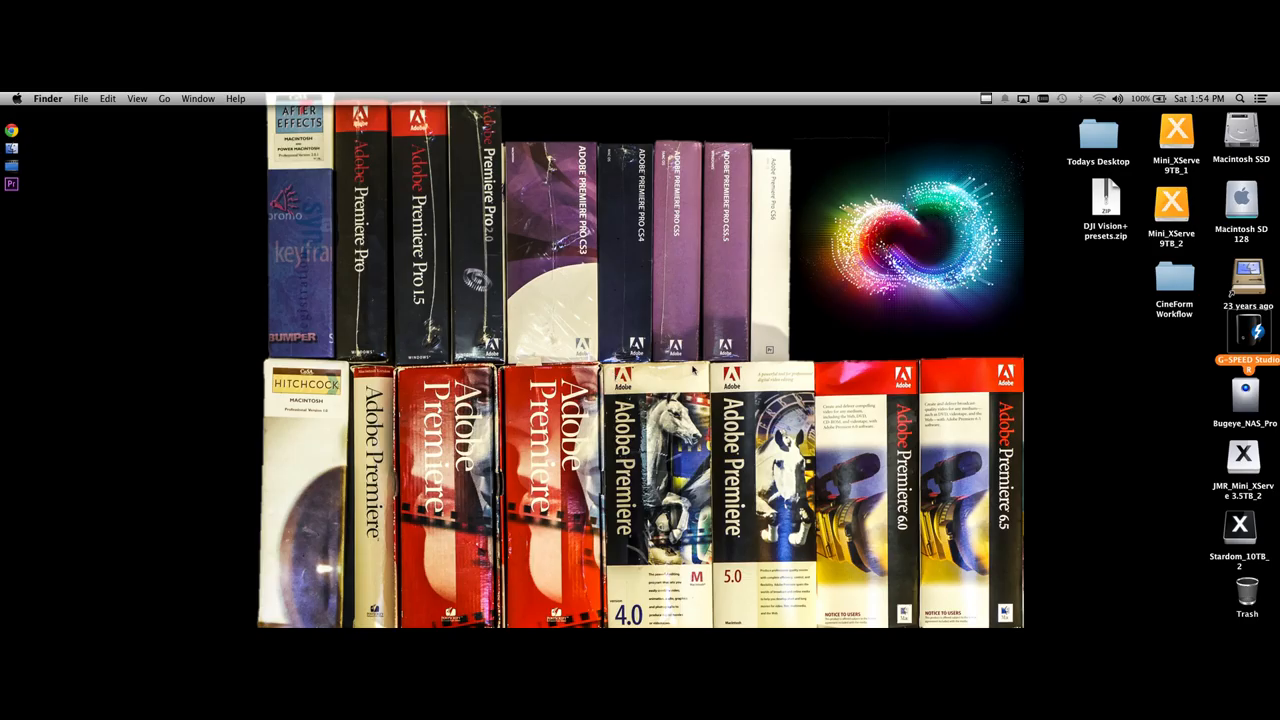
mouse_move(1232, 324)
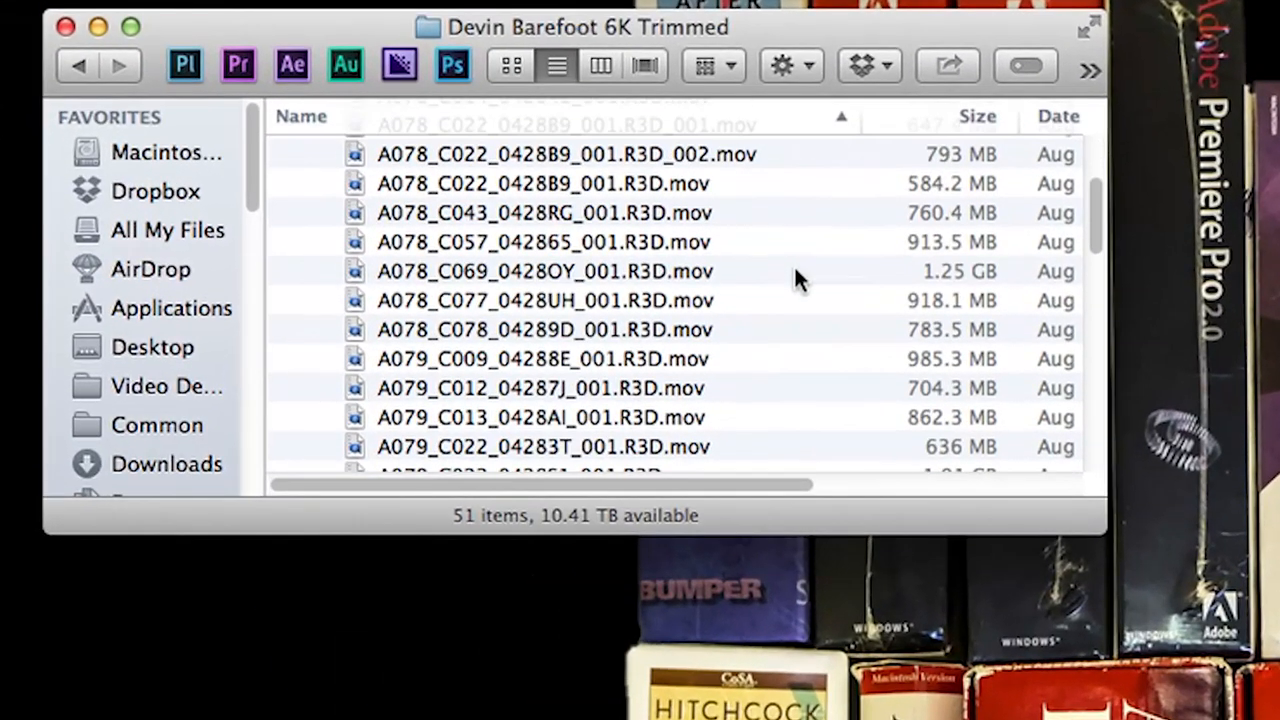
- Try opening A079_C013_0428AI_001.R3D.mov, dismiss the can't-open alert, and bring up Open With
scroll(down, 3)
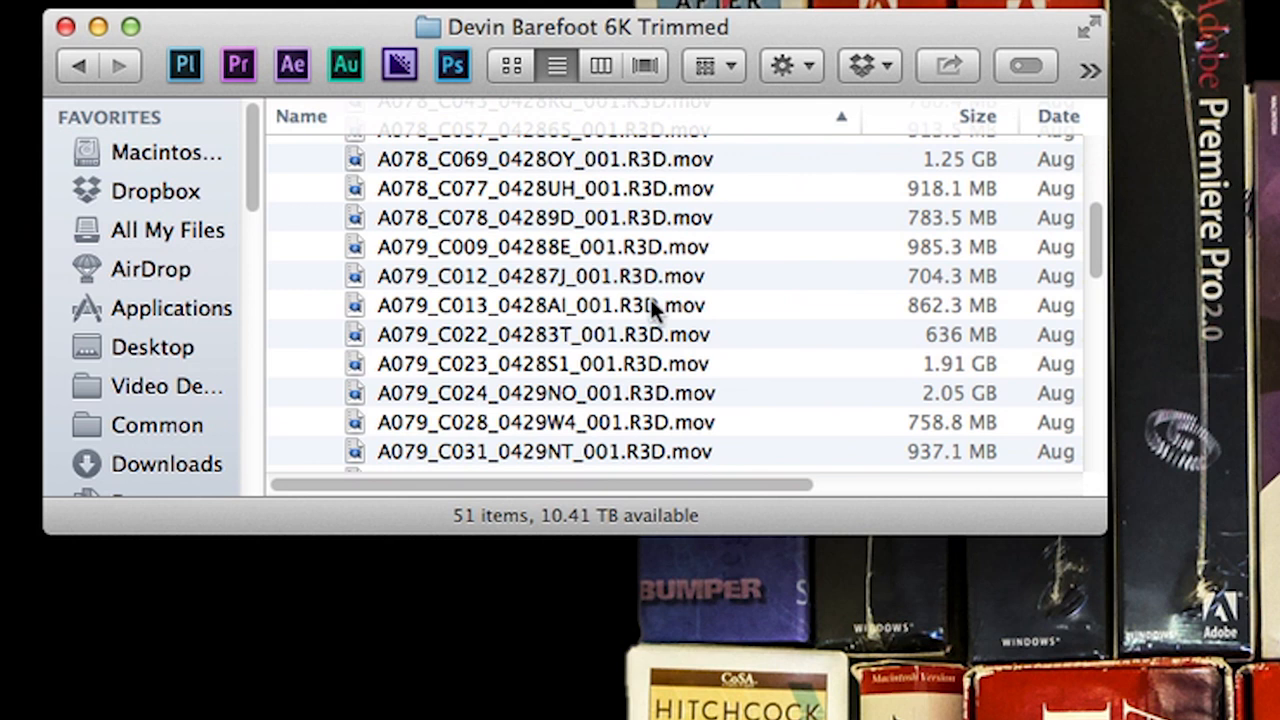
mouse_move(676, 320)
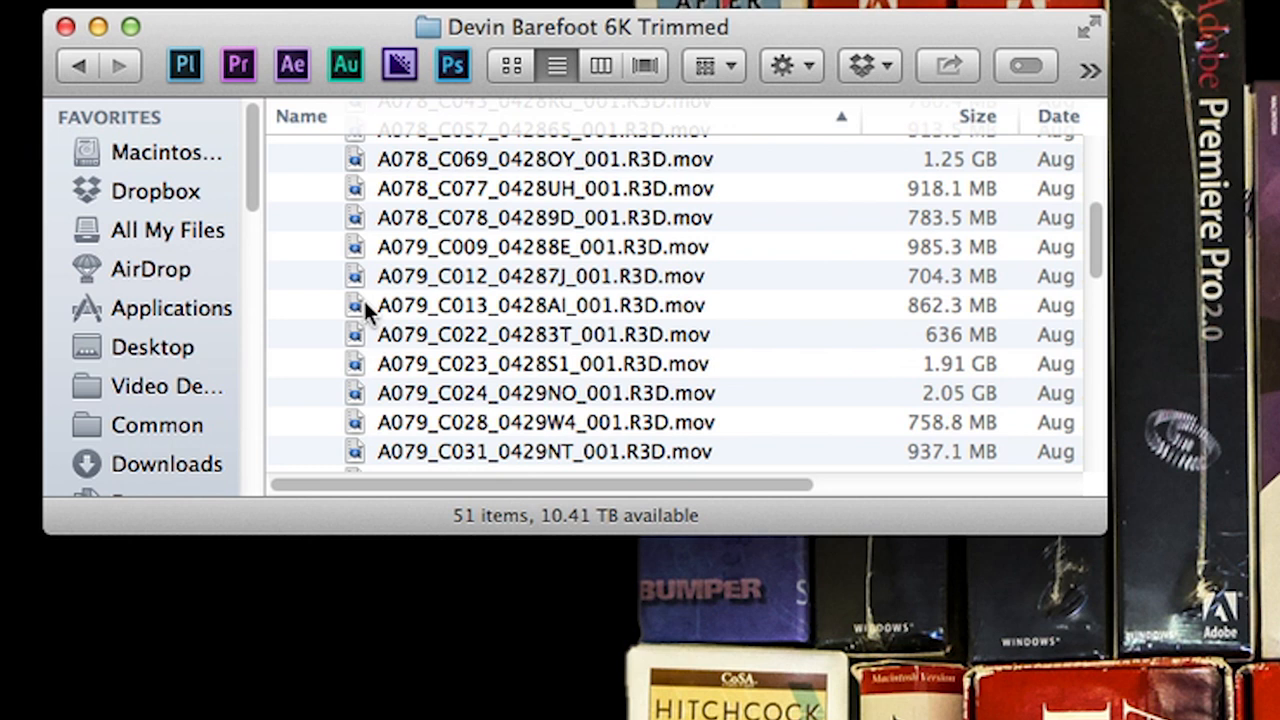
double_click(530, 304)
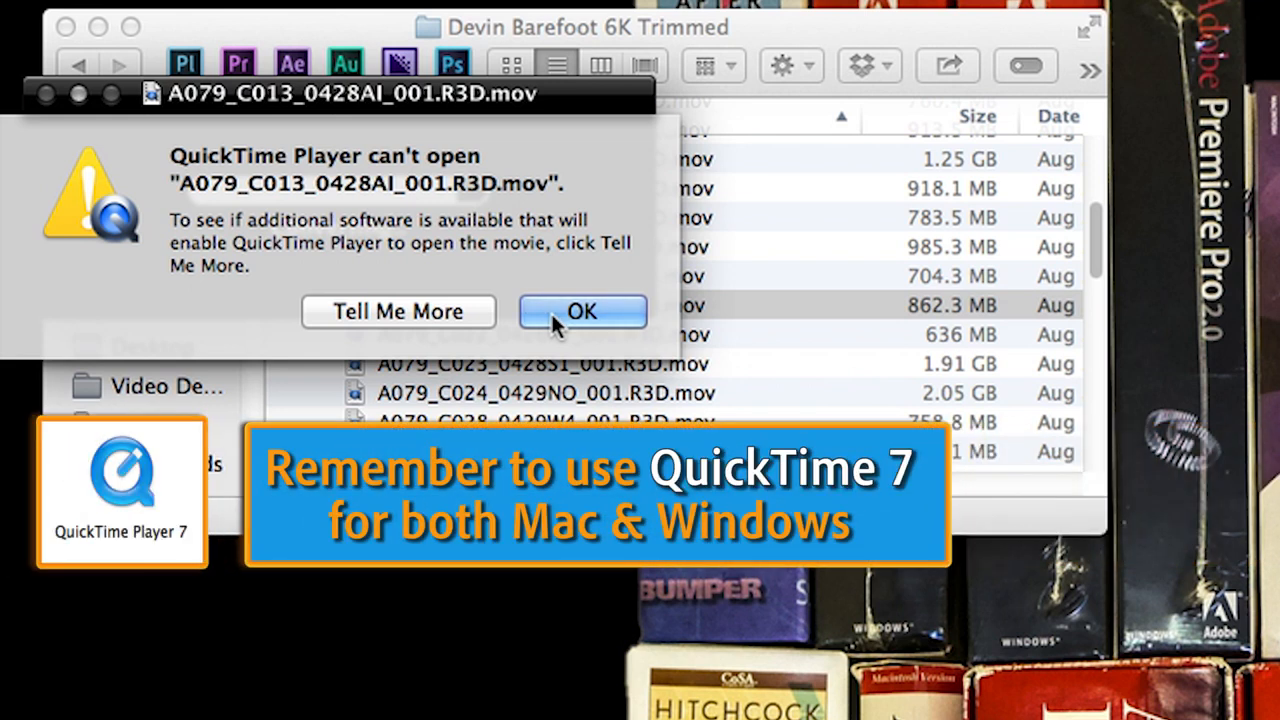
click(582, 312)
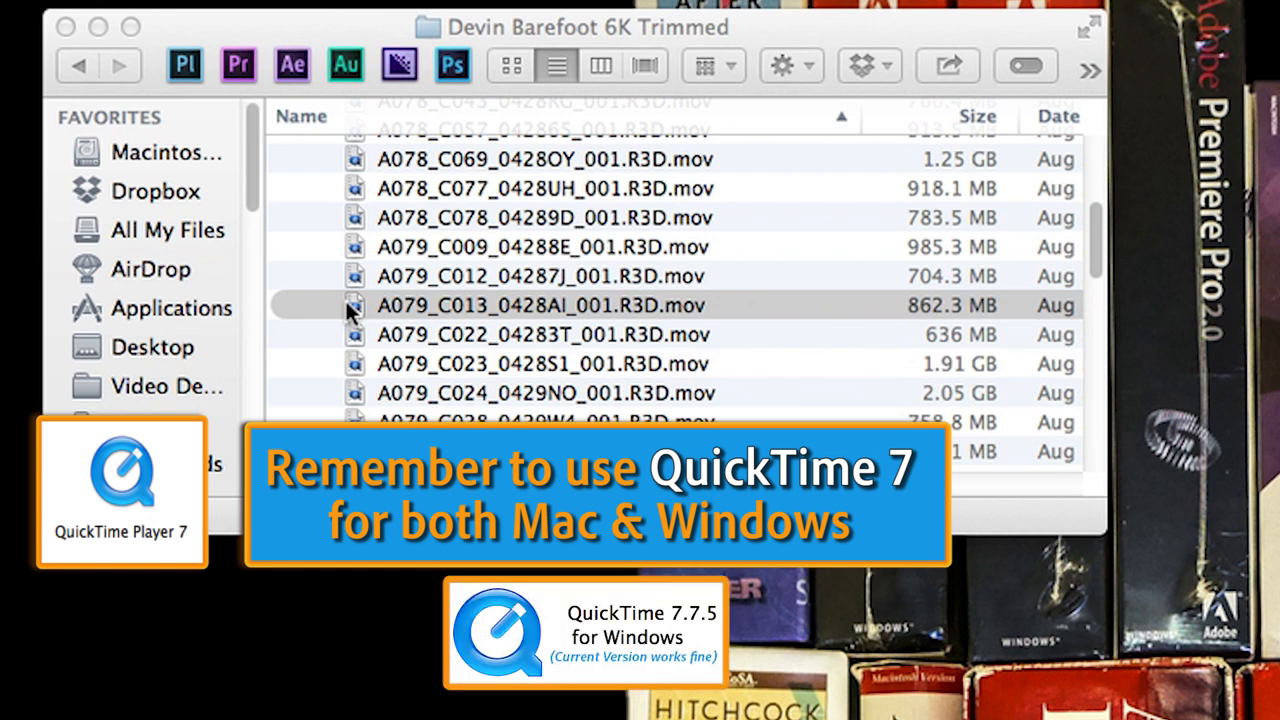
right_click(540, 304)
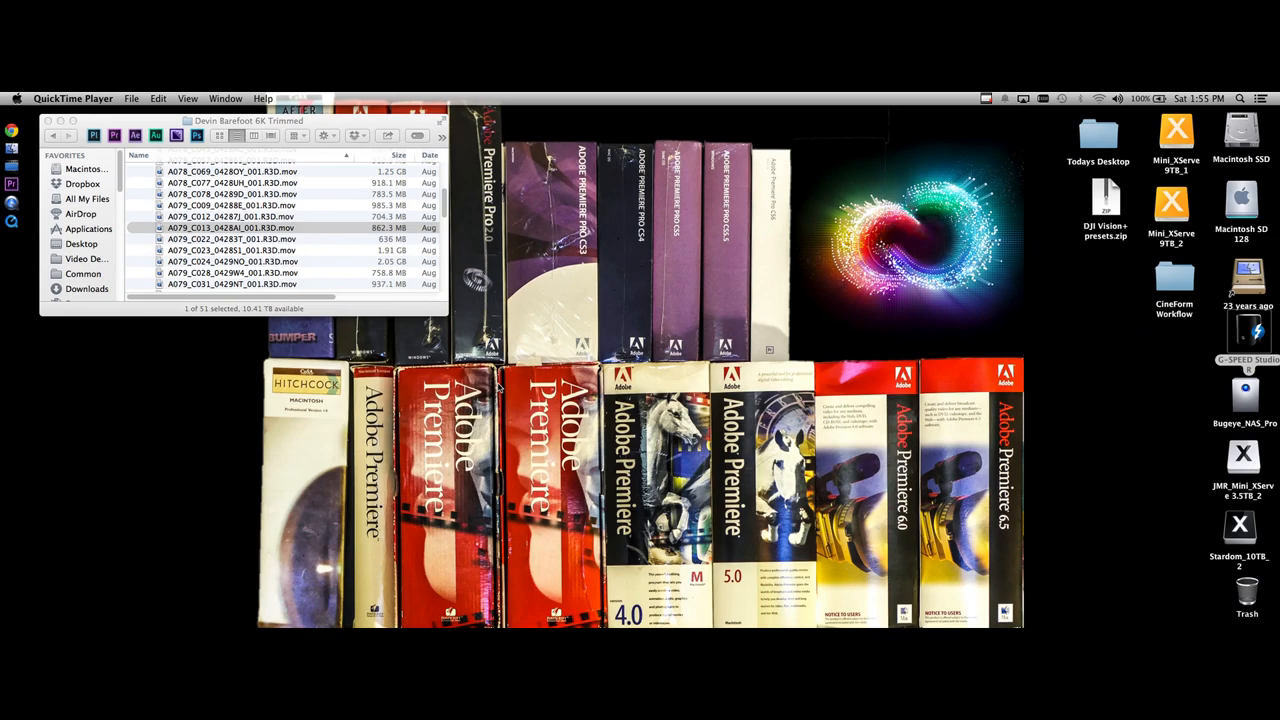
- Open the A079_C013 clip in QuickTime Player 7 and shrink it to a viewable size
click(234, 98)
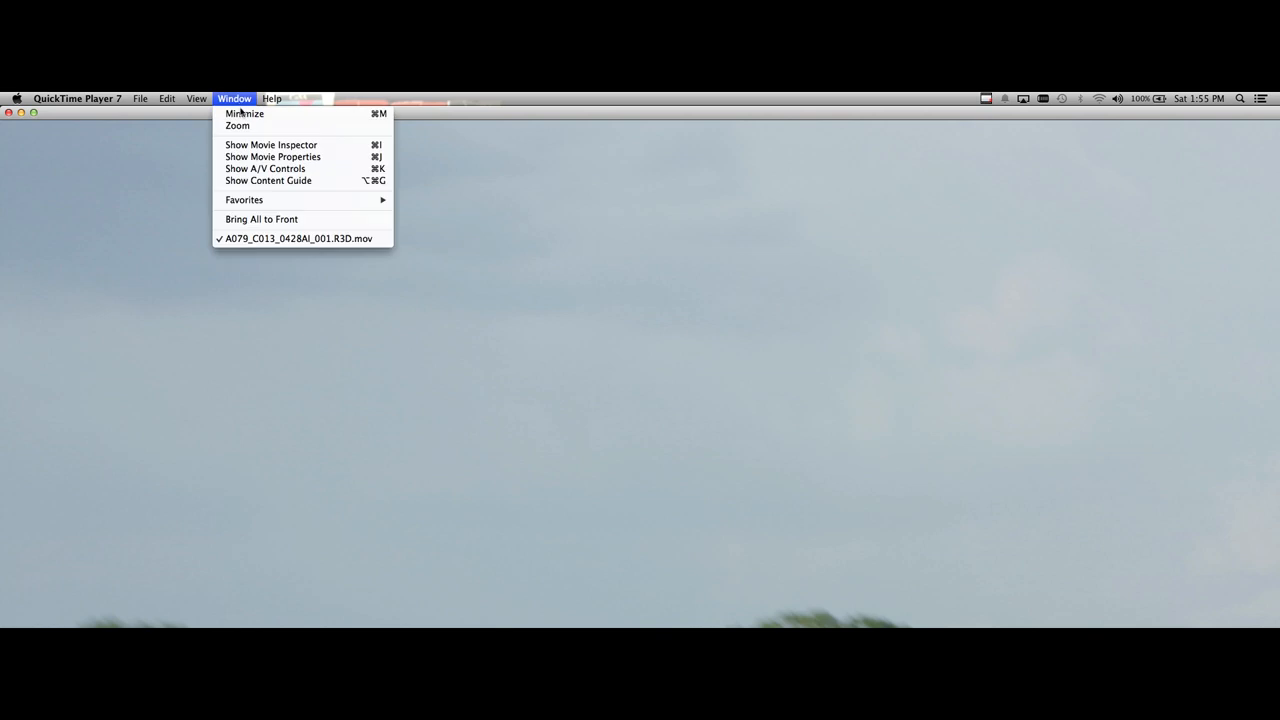
click(196, 98)
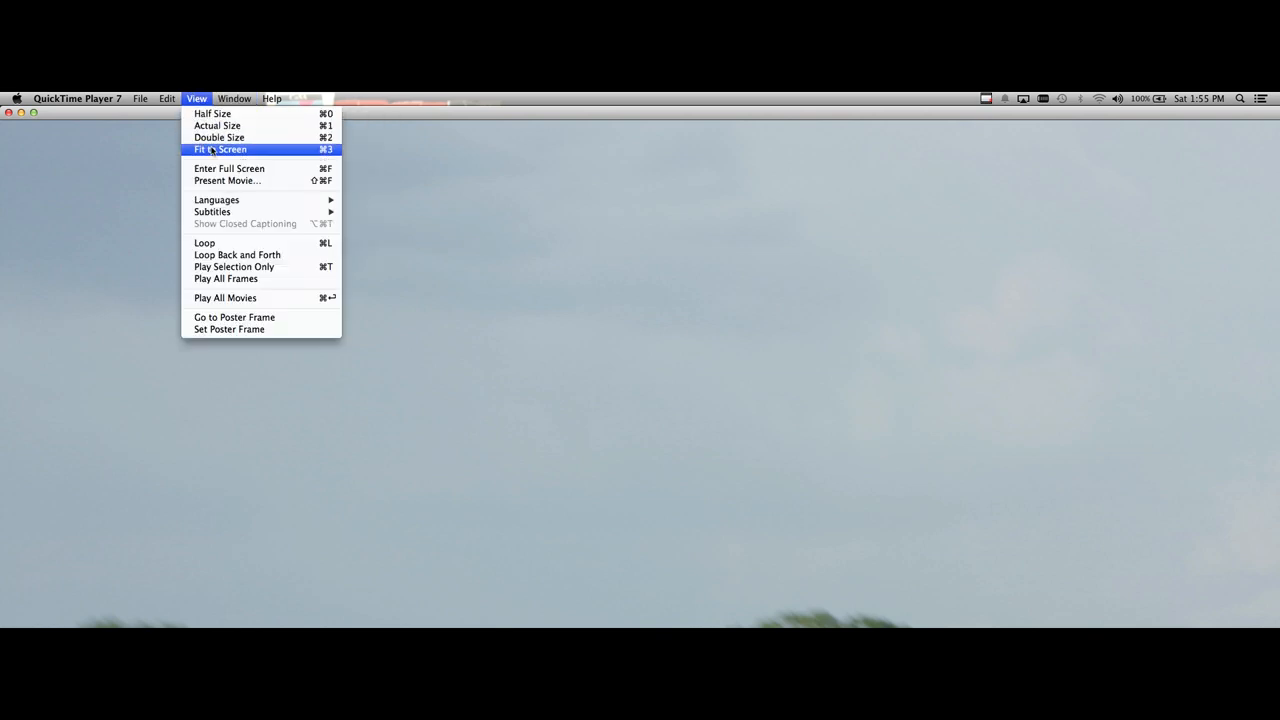
click(220, 148)
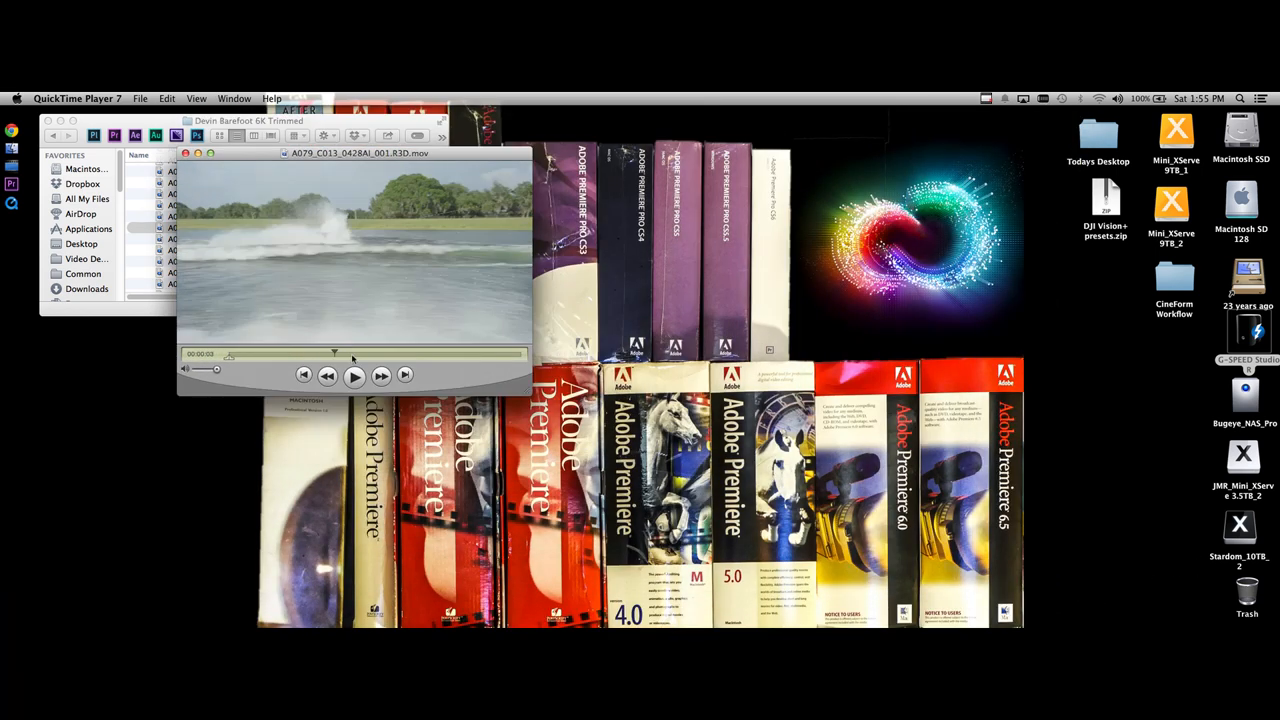
- Play the clip to verify it, stop playback, and close the movie window
click(354, 376)
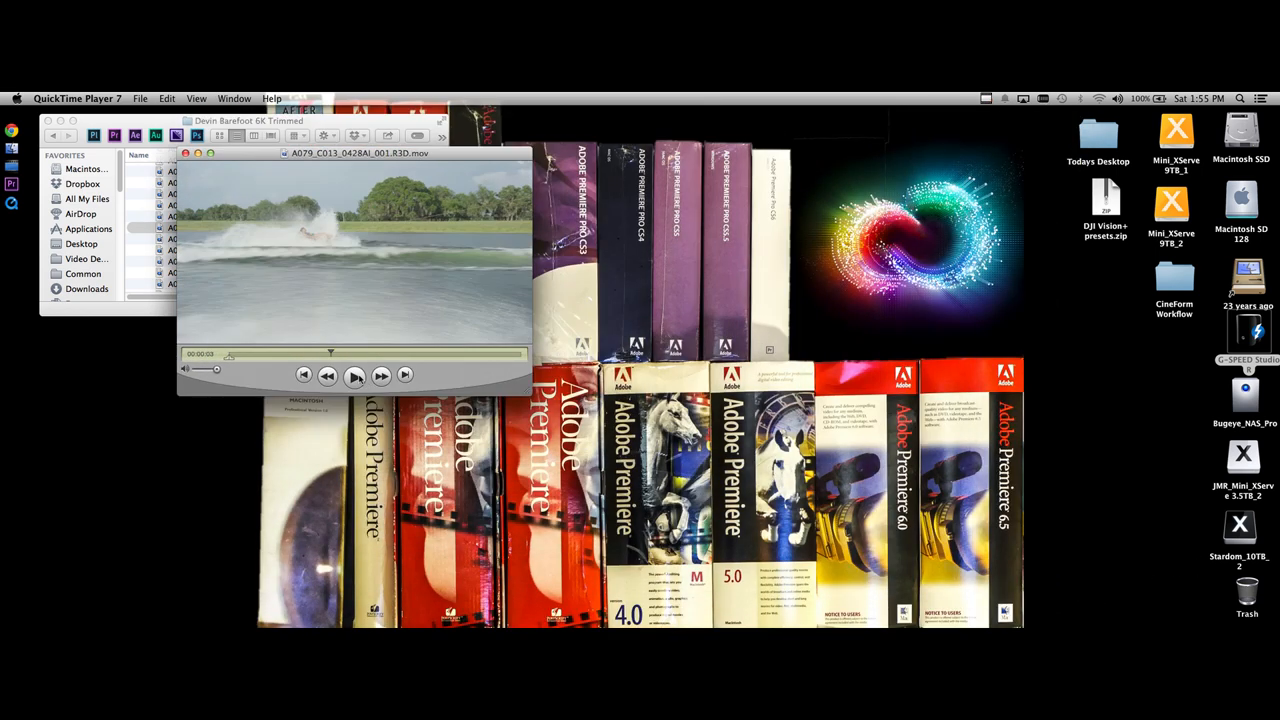
click(356, 376)
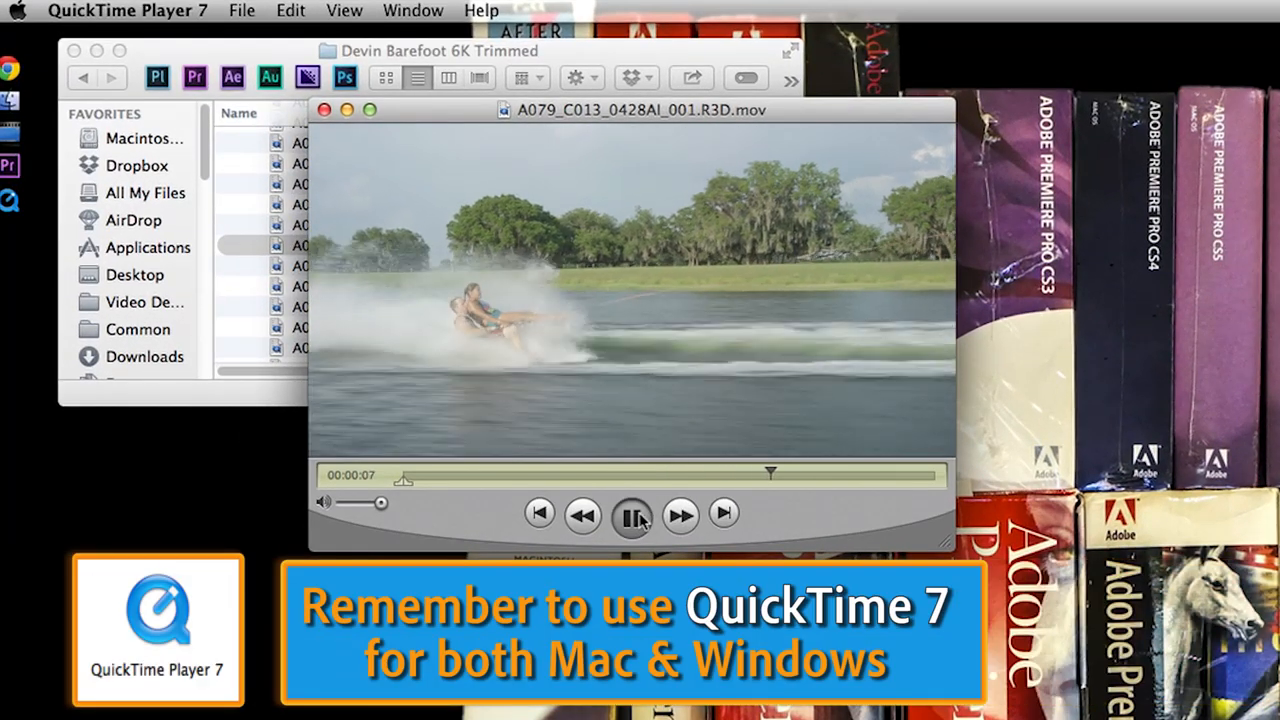
click(632, 516)
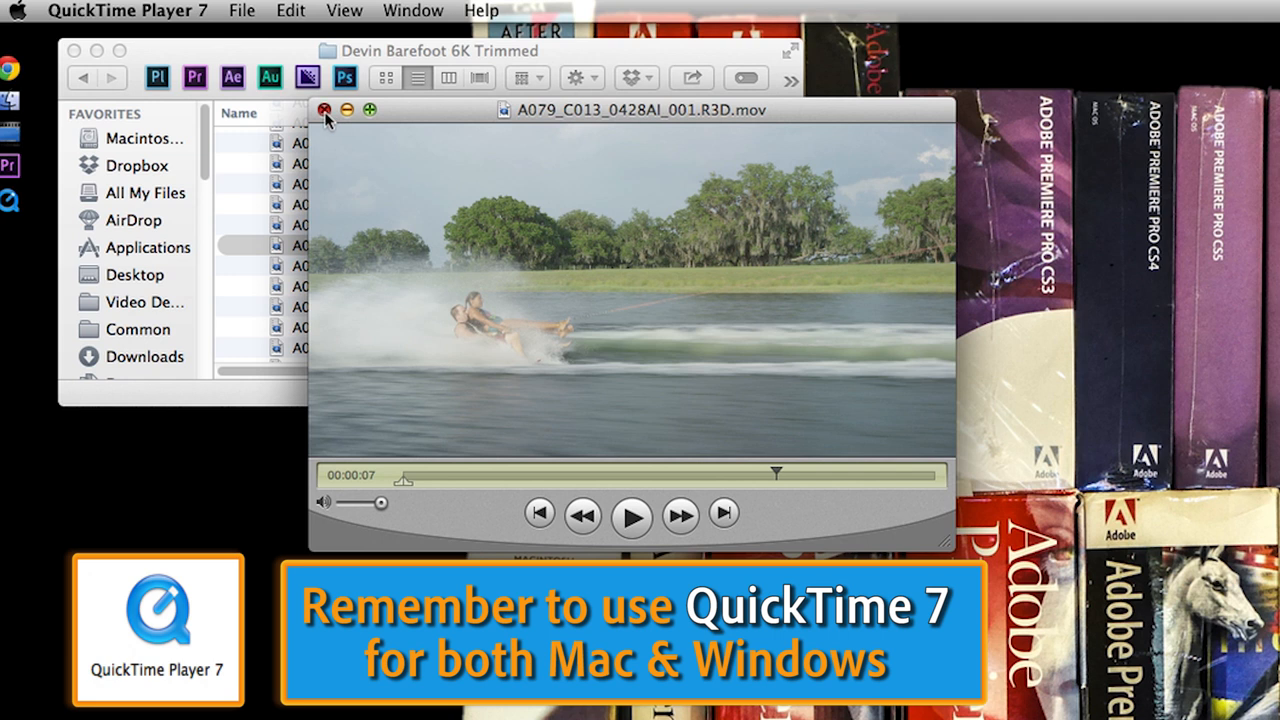
click(326, 110)
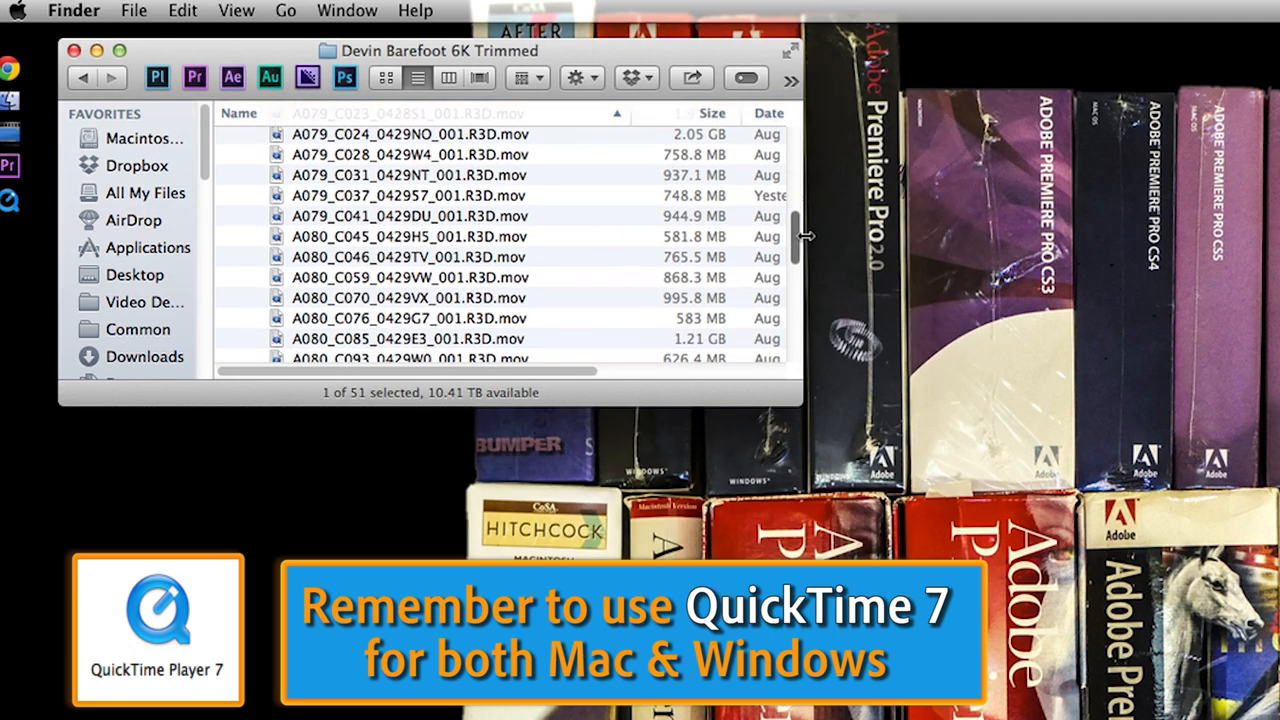
- Open A080_C059_0429VW_001.R3D.mov in QuickTime Player 7, play and pause the dog clip, then close it
click(410, 260)
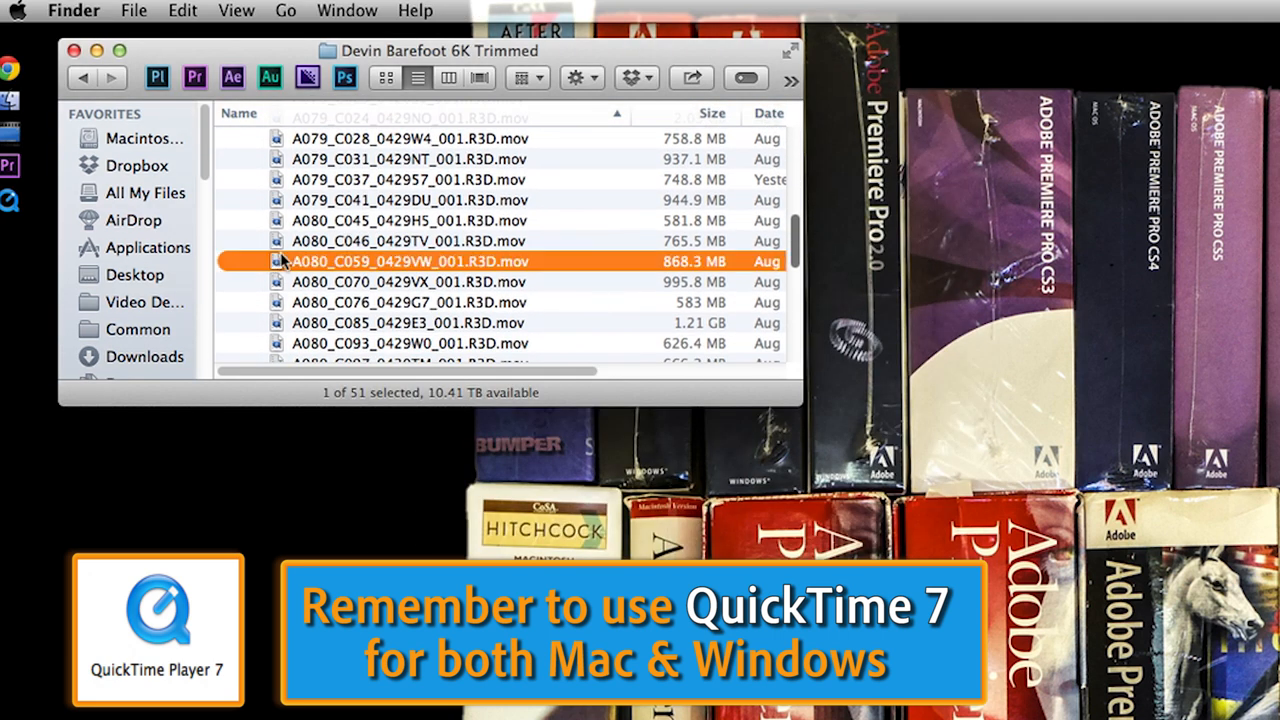
right_click(410, 260)
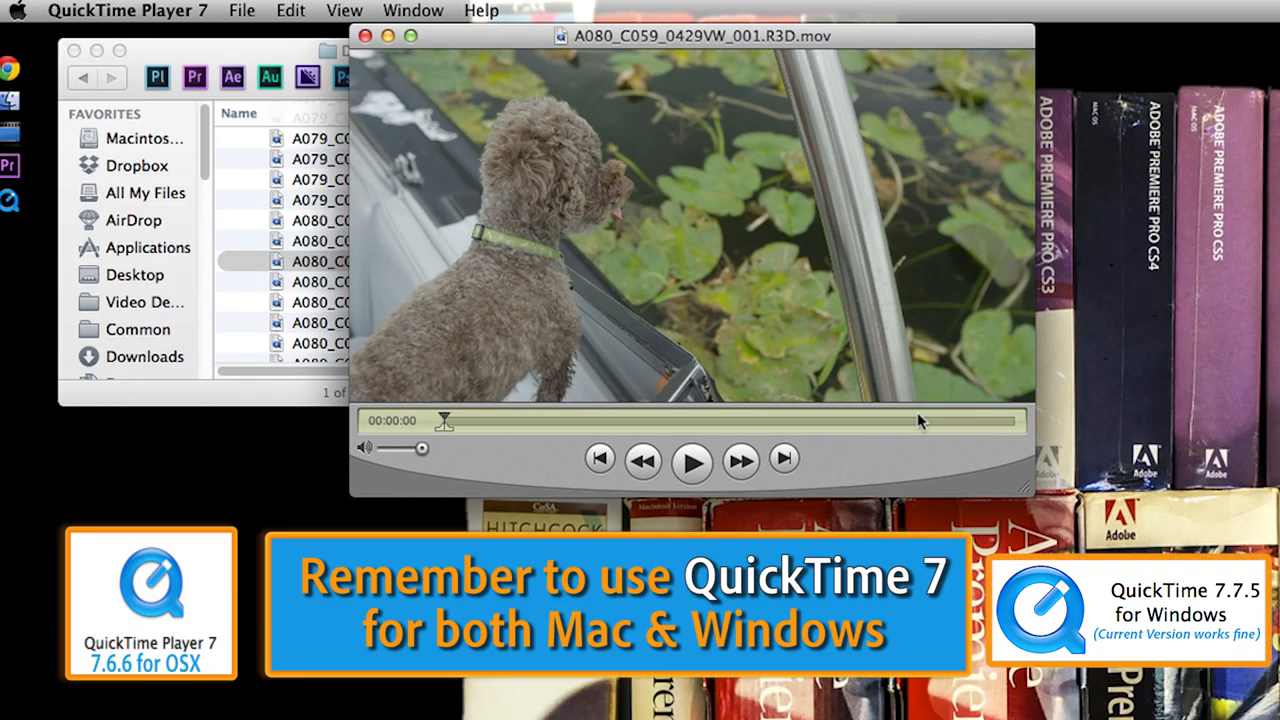
click(692, 460)
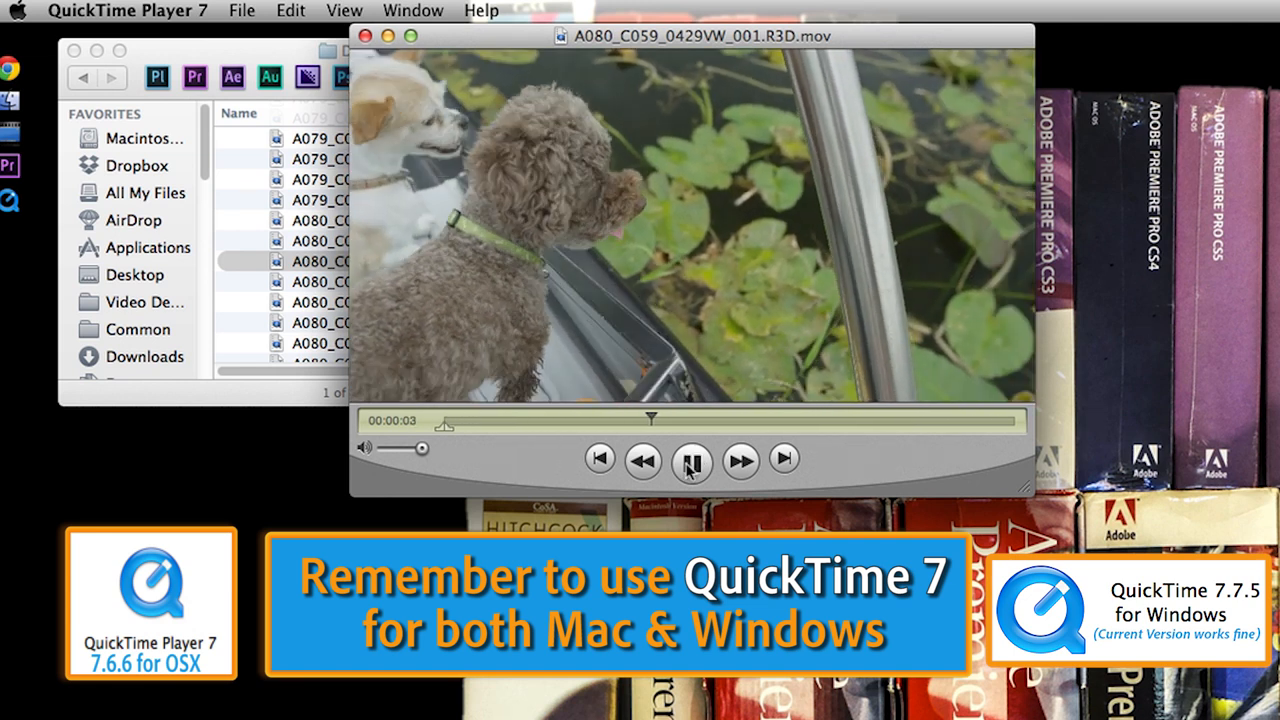
click(690, 460)
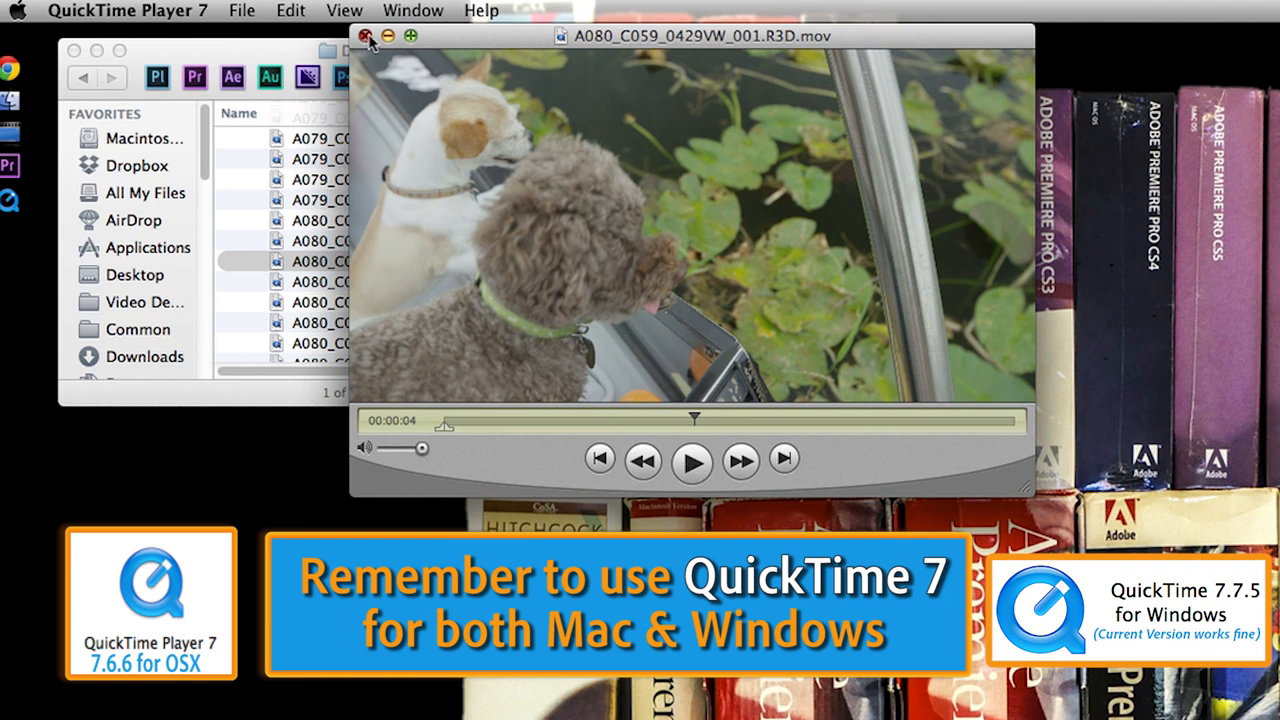
click(368, 36)
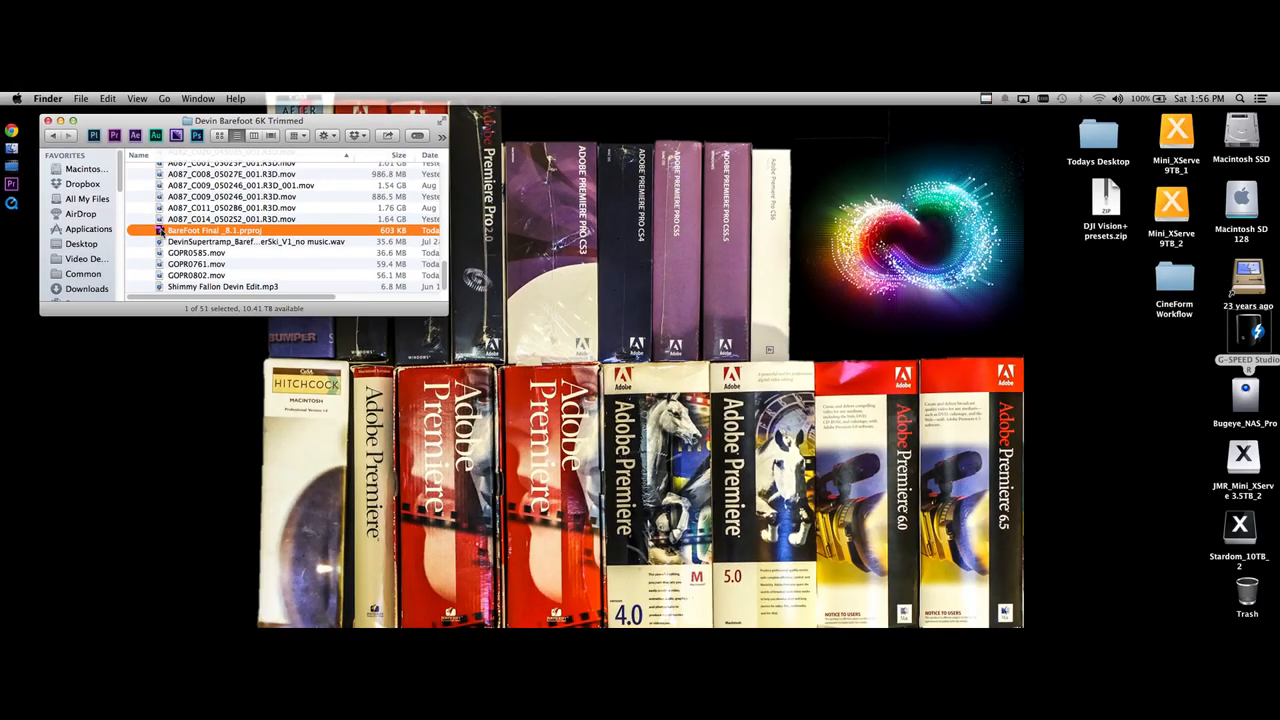
- Open the .prproj file in the Devin Barefoot 6K Trimmed folder to load the Devin Supertramp sequence
double_click(216, 228)
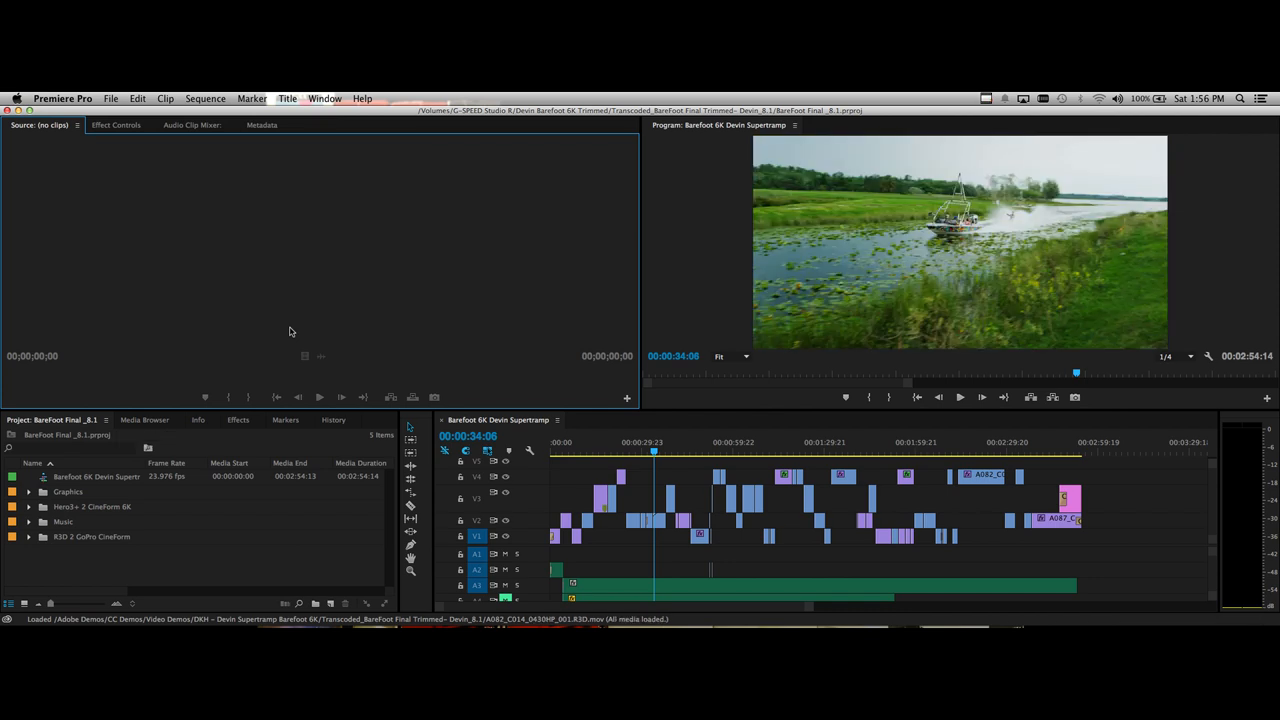
mouse_move(306, 340)
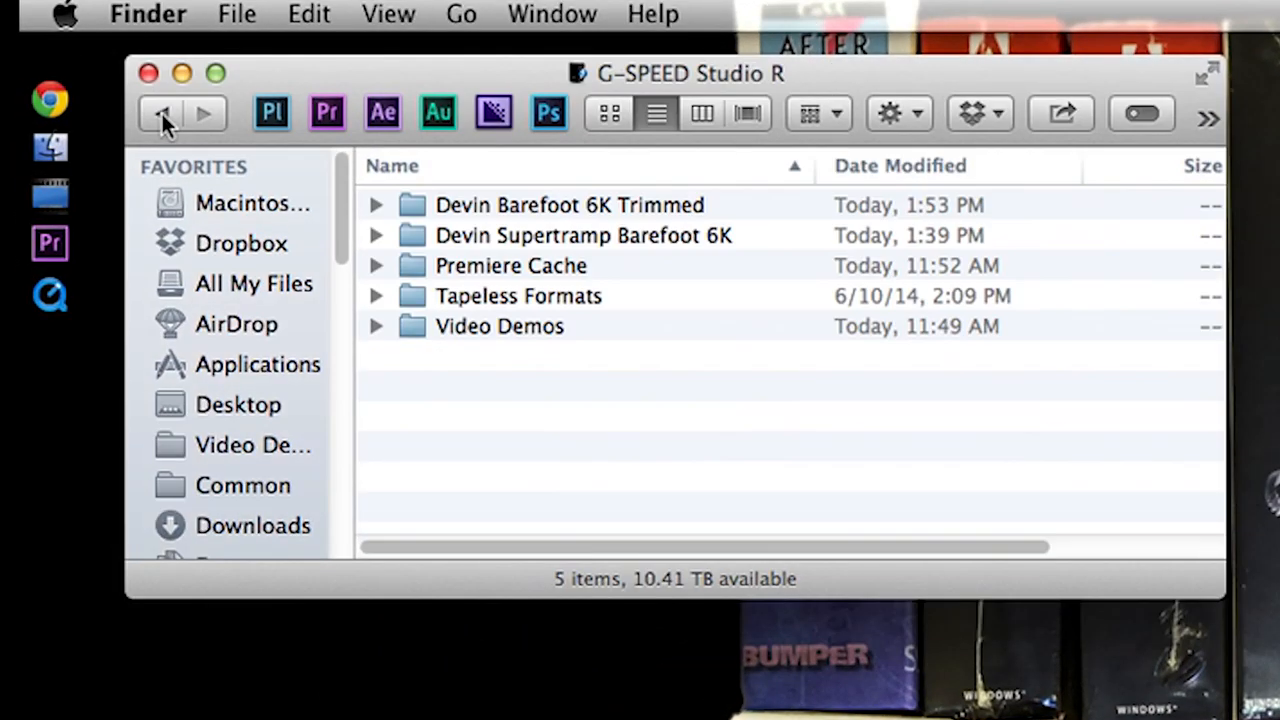
- Return to G-SPEED Studio R and show the trimmed folder's info: 43.69 GB across 54 items
click(568, 204)
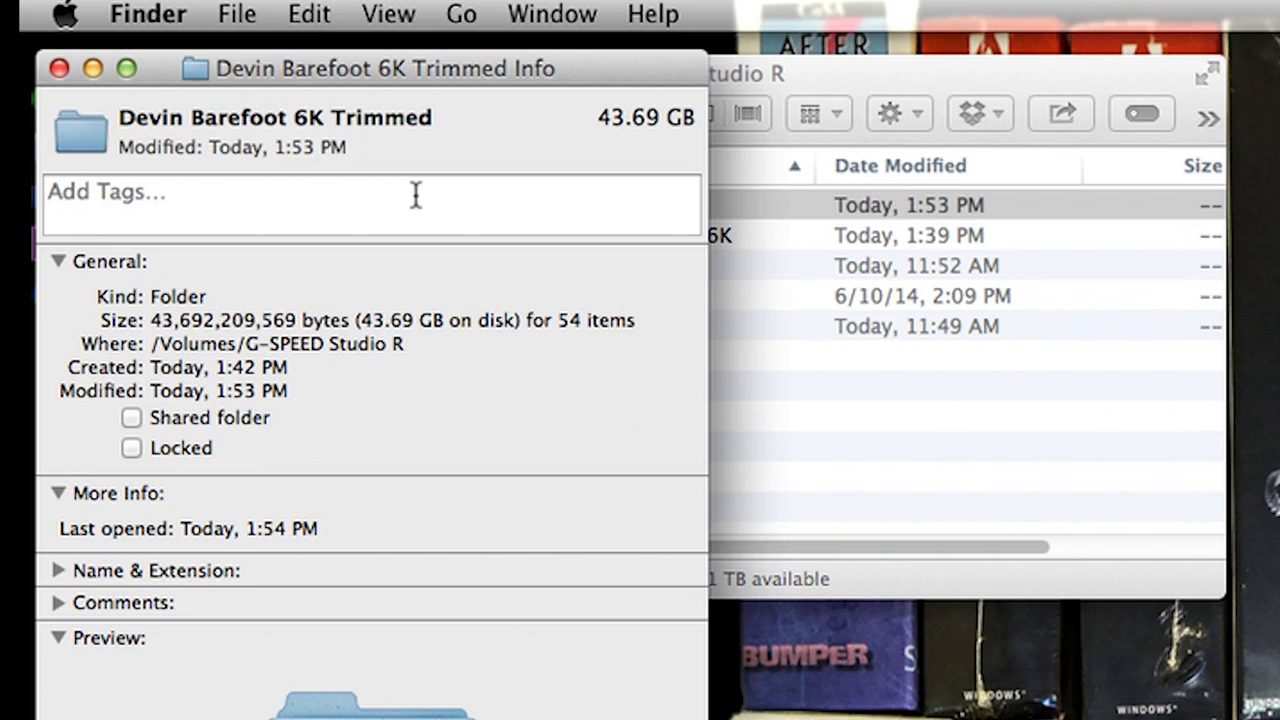
mouse_move(360, 320)
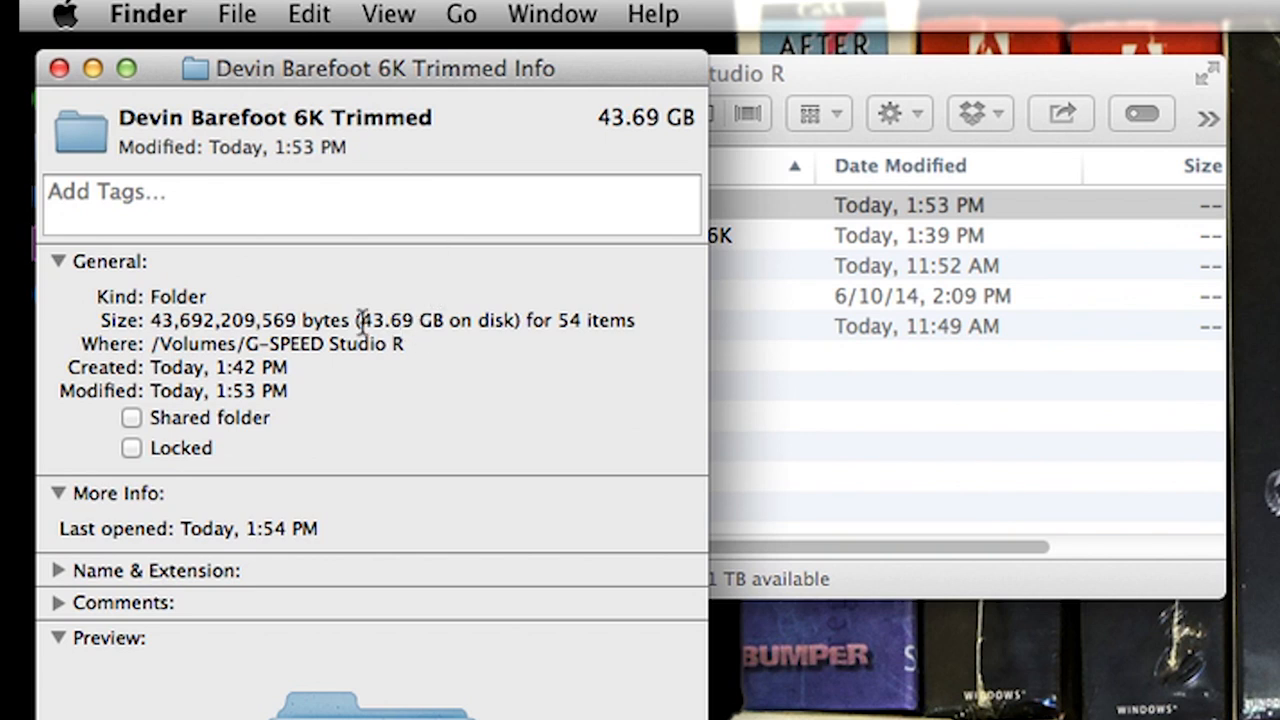
double_click(400, 320)
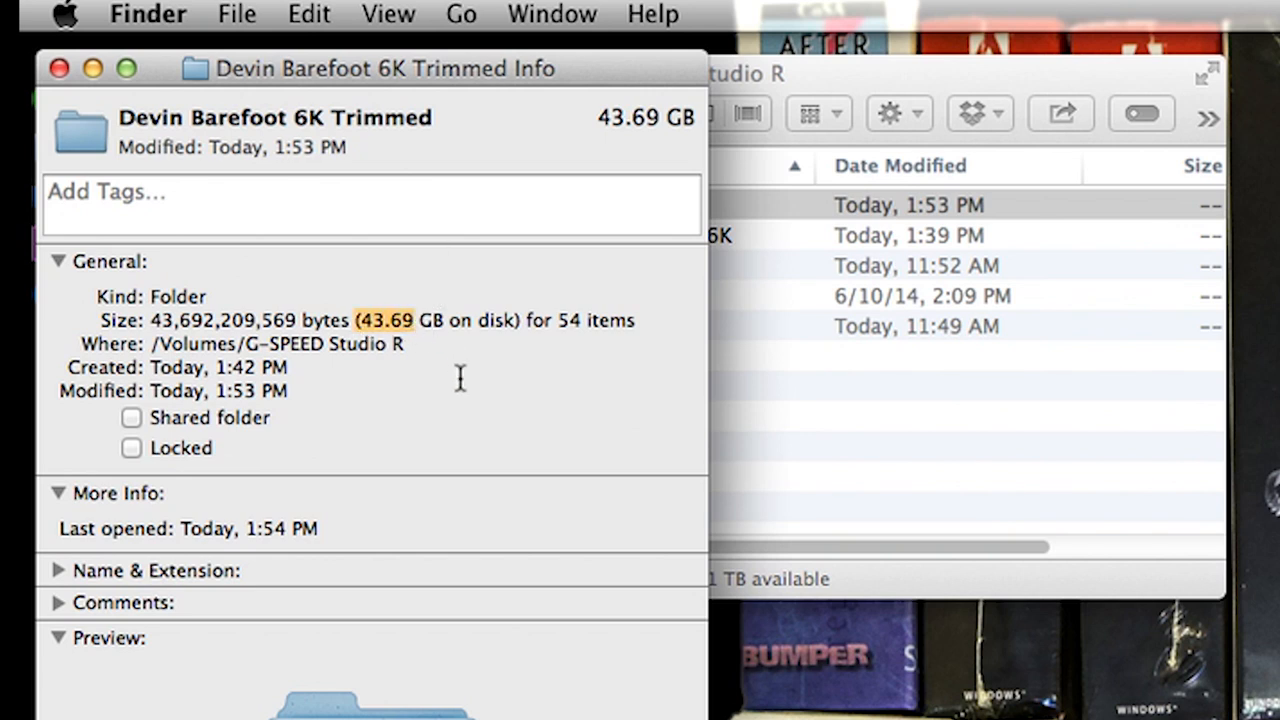